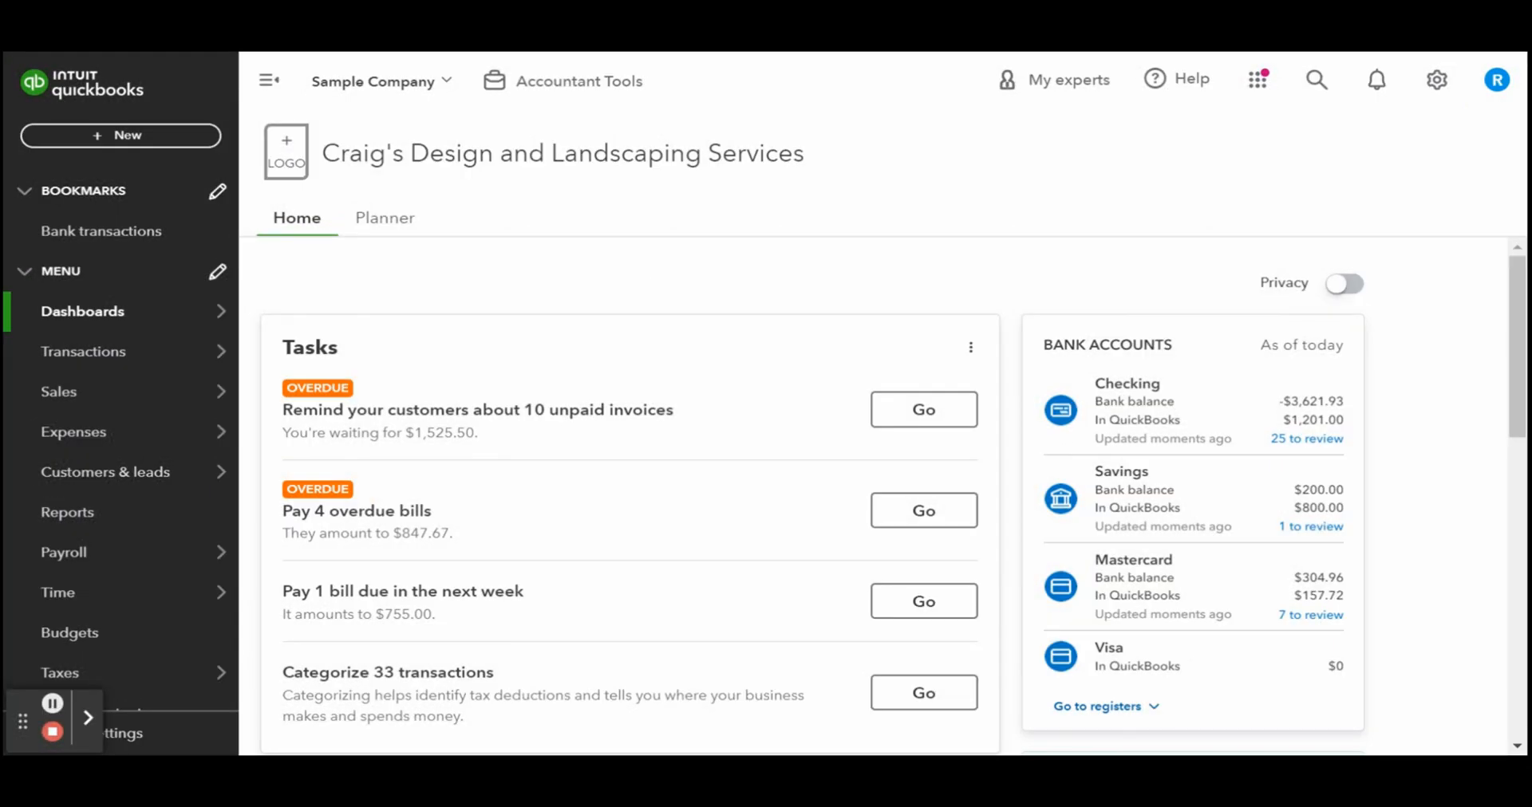
pyautogui.moveTo(517, 157)
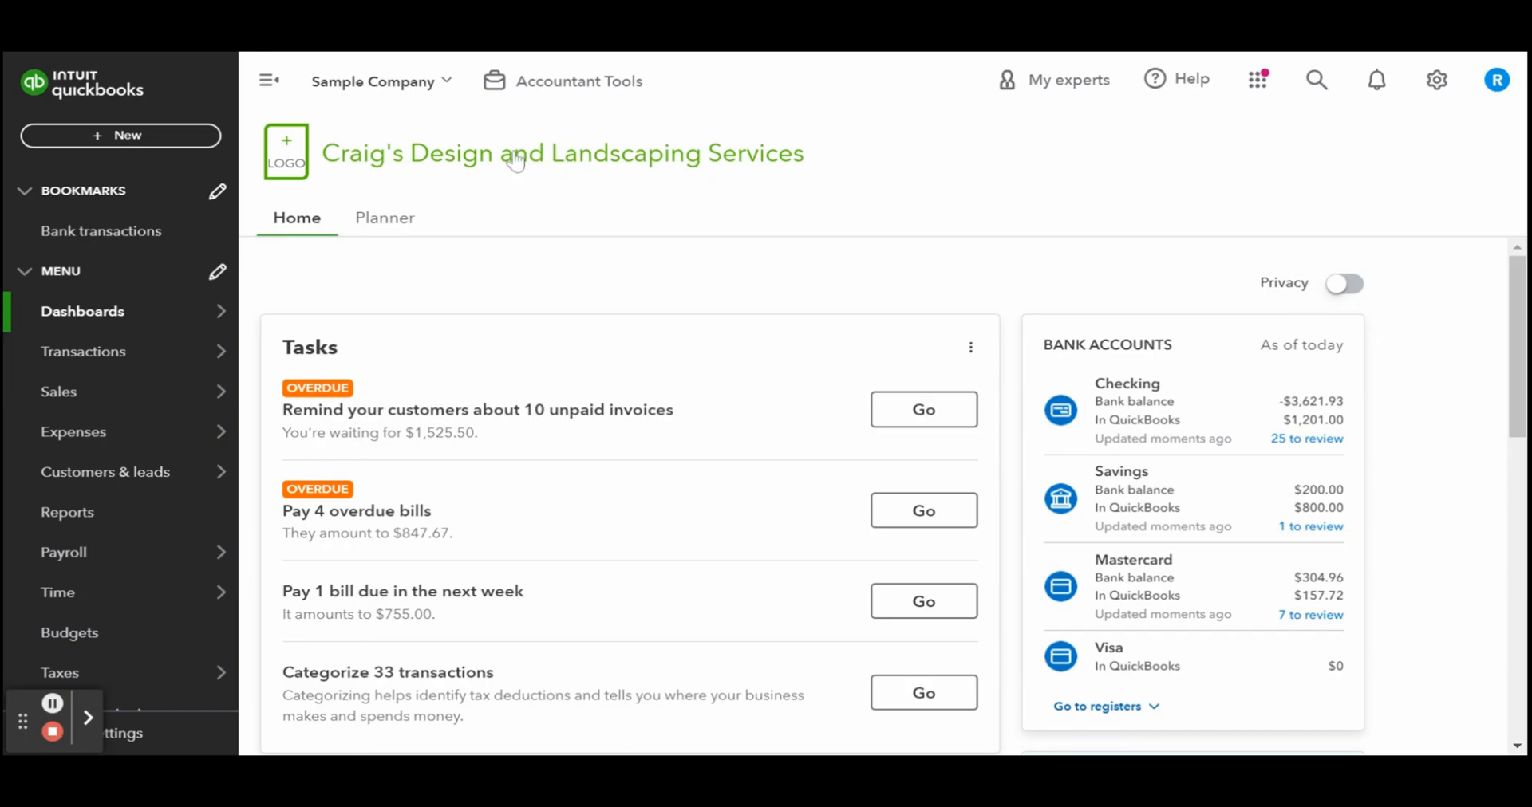
pyautogui.moveTo(462, 176)
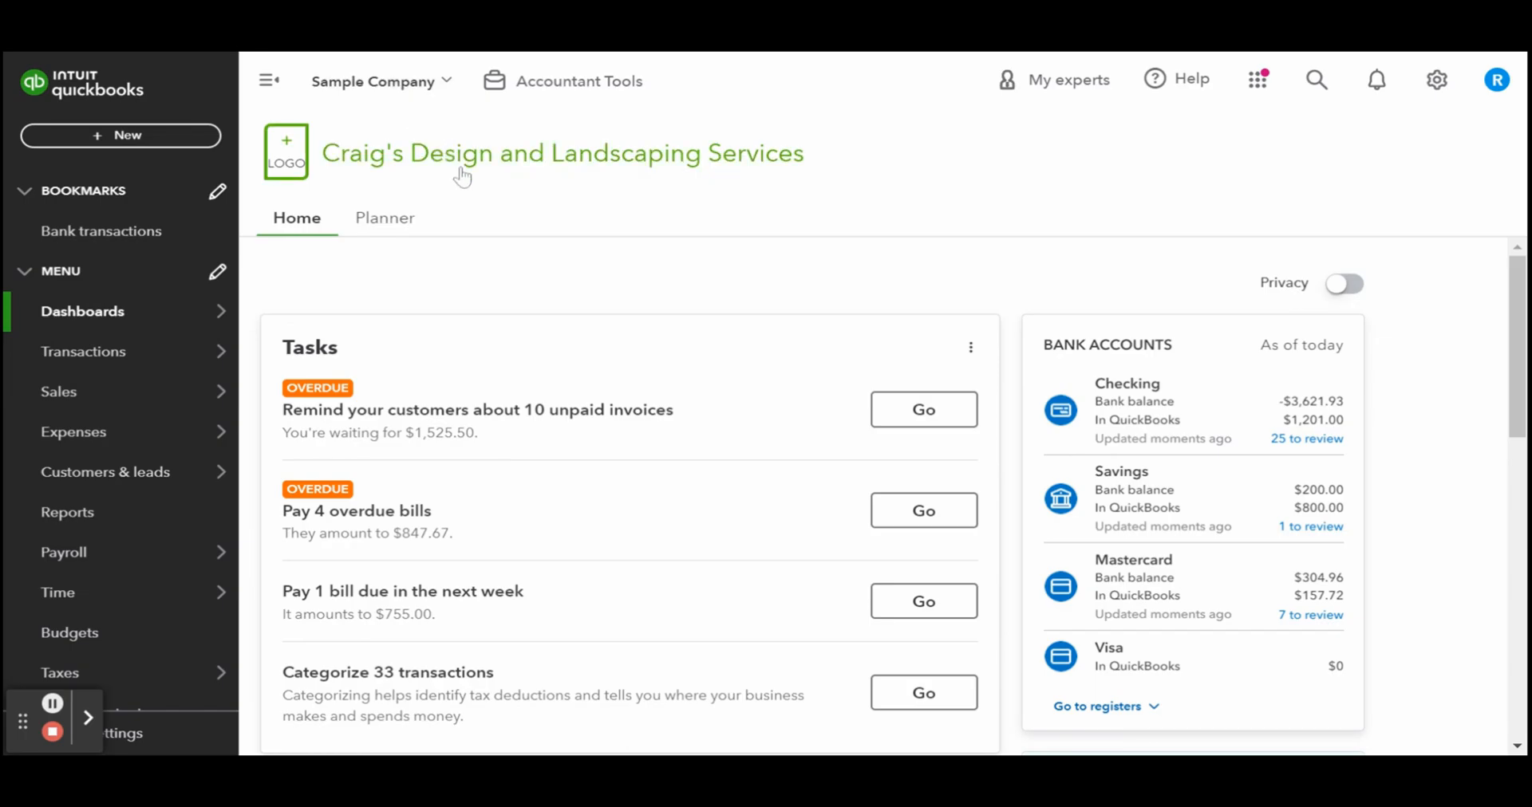
pyautogui.moveTo(871, 294)
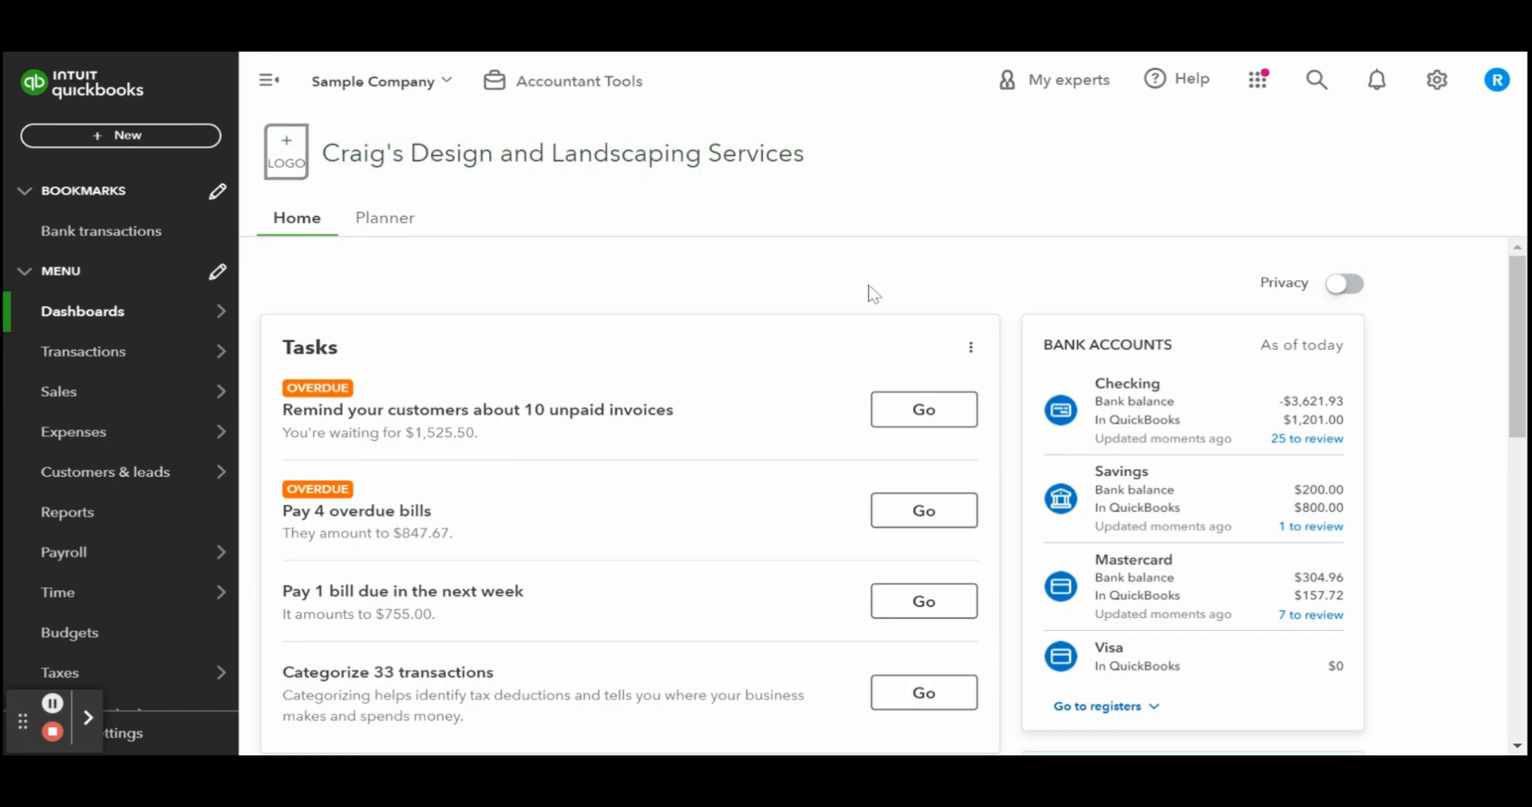
pyautogui.moveTo(1428, 134)
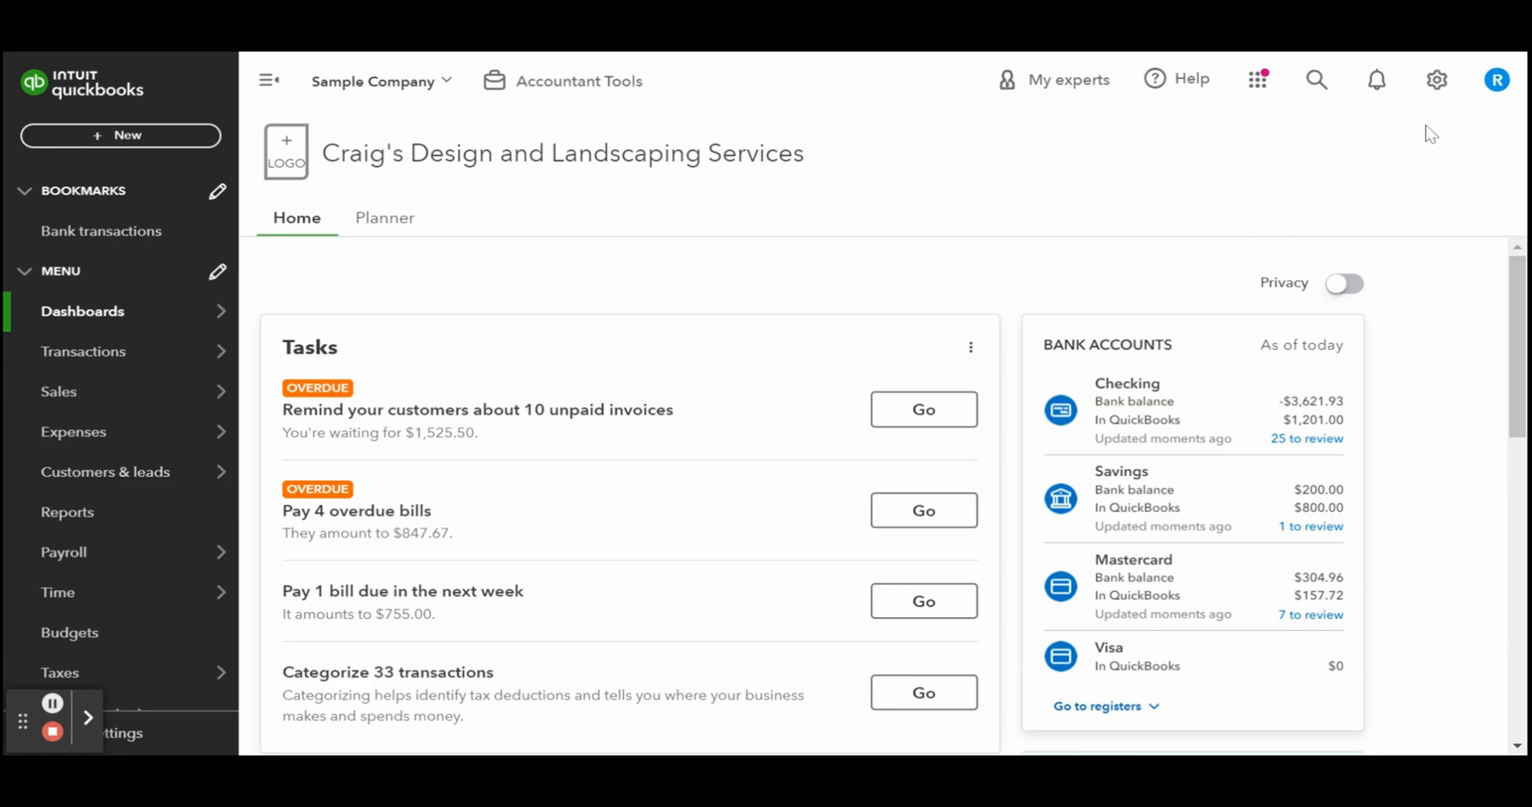
# Step: Open the Chart of accounts from the gear menu under Your Company
pyautogui.click(1436, 79)
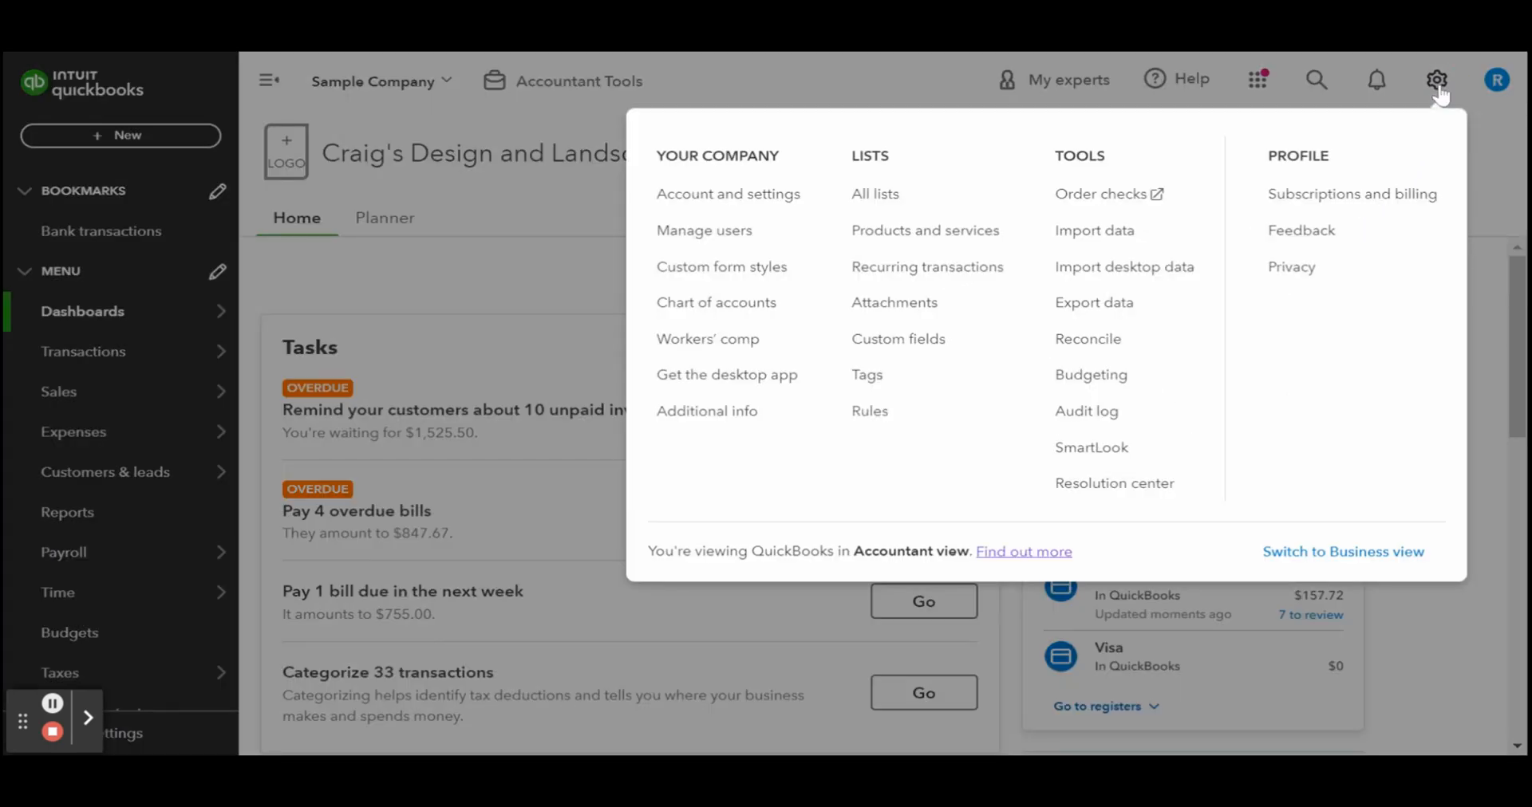
pyautogui.moveTo(728, 194)
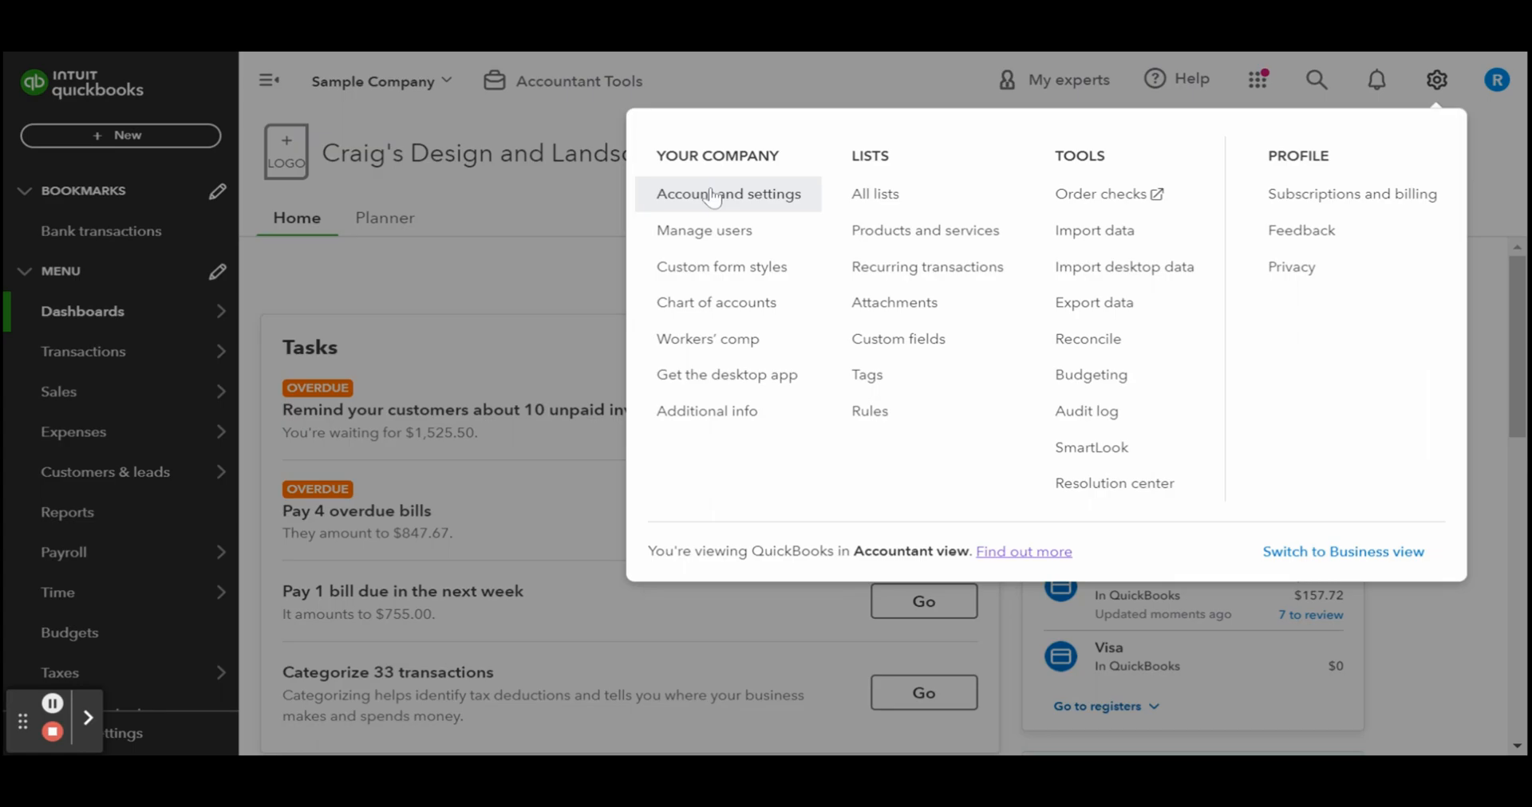
pyautogui.click(716, 302)
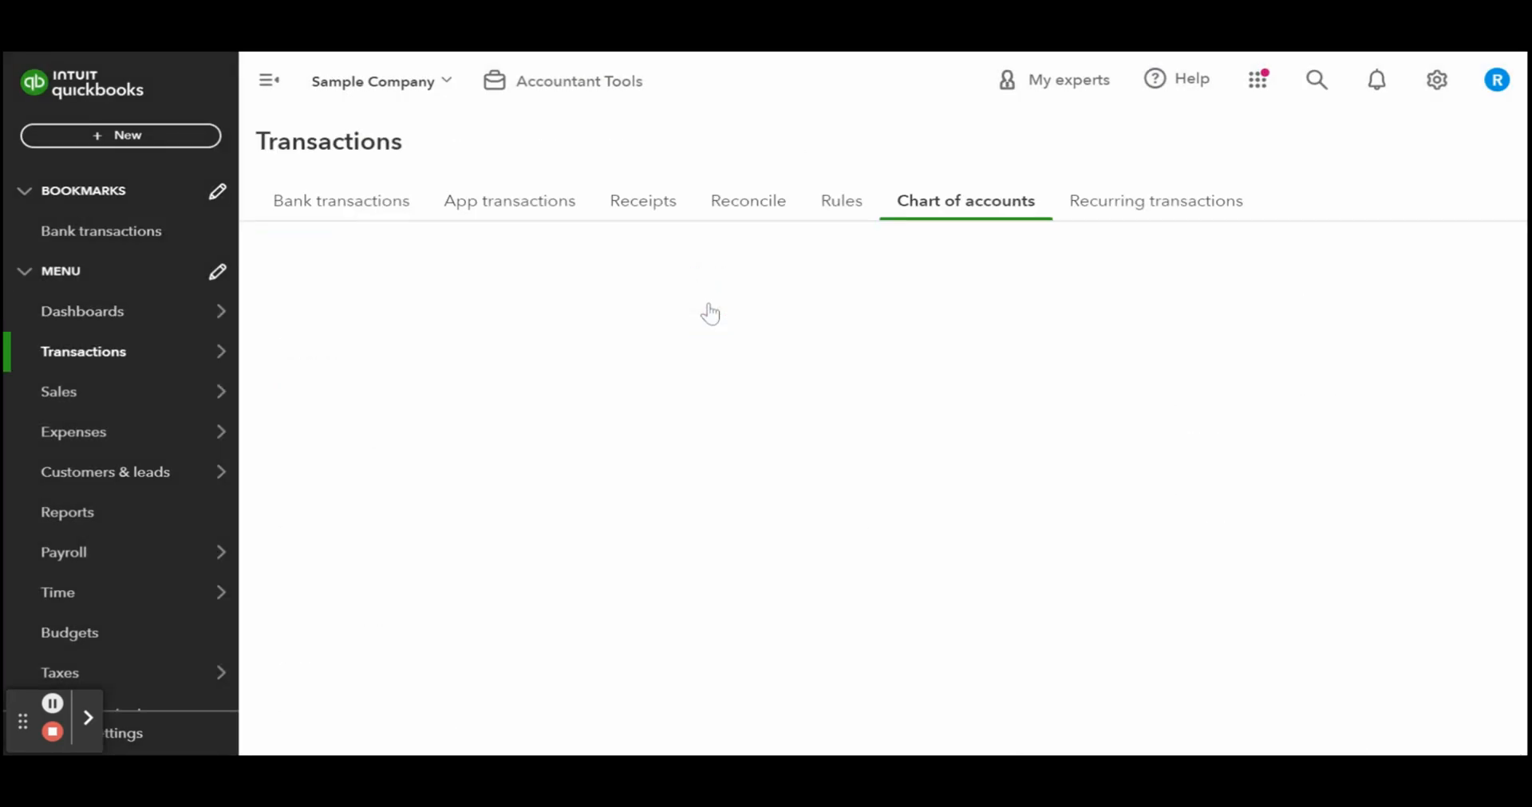
pyautogui.click(964, 200)
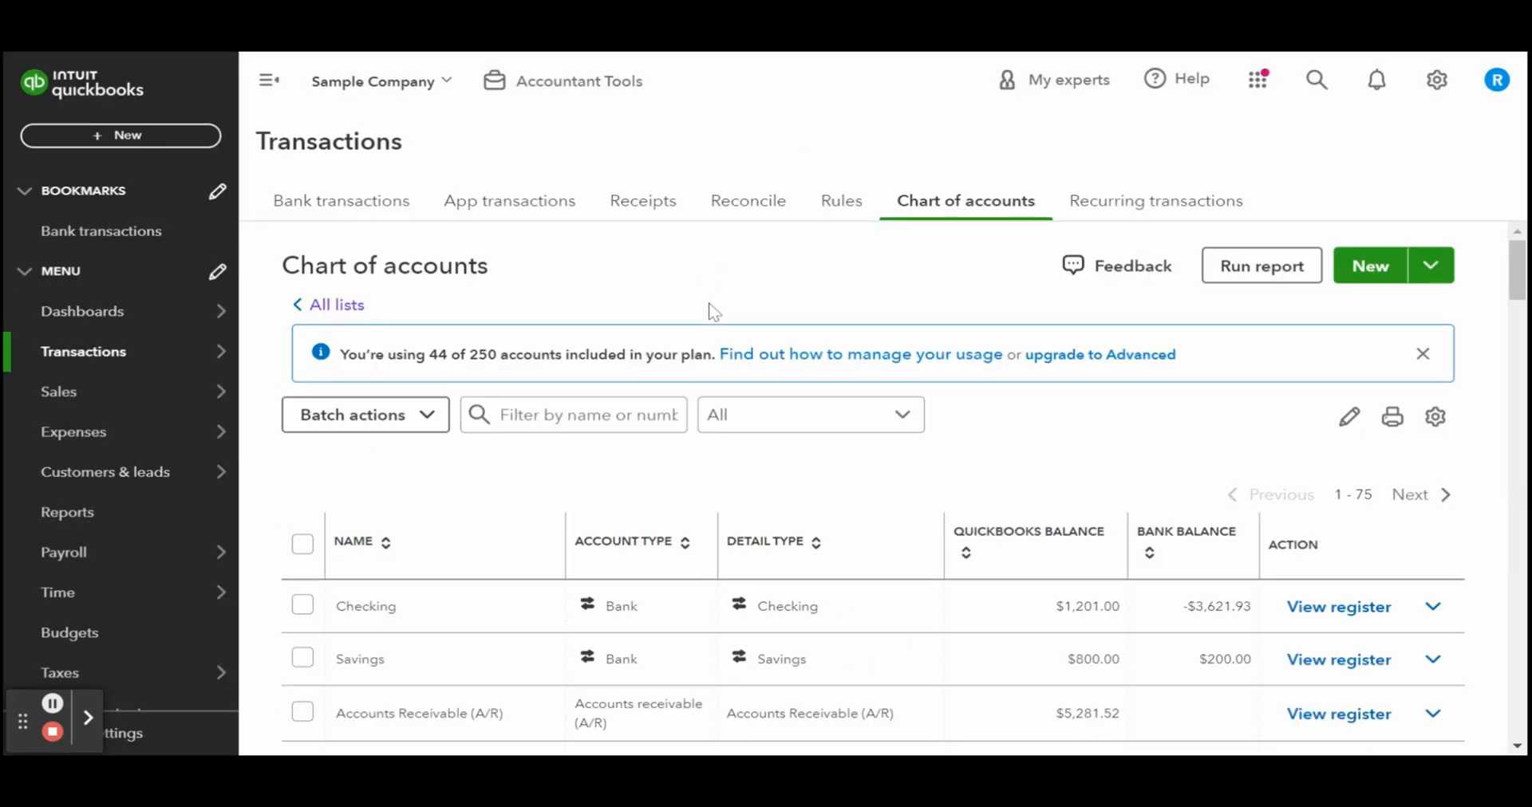
pyautogui.moveTo(952, 295)
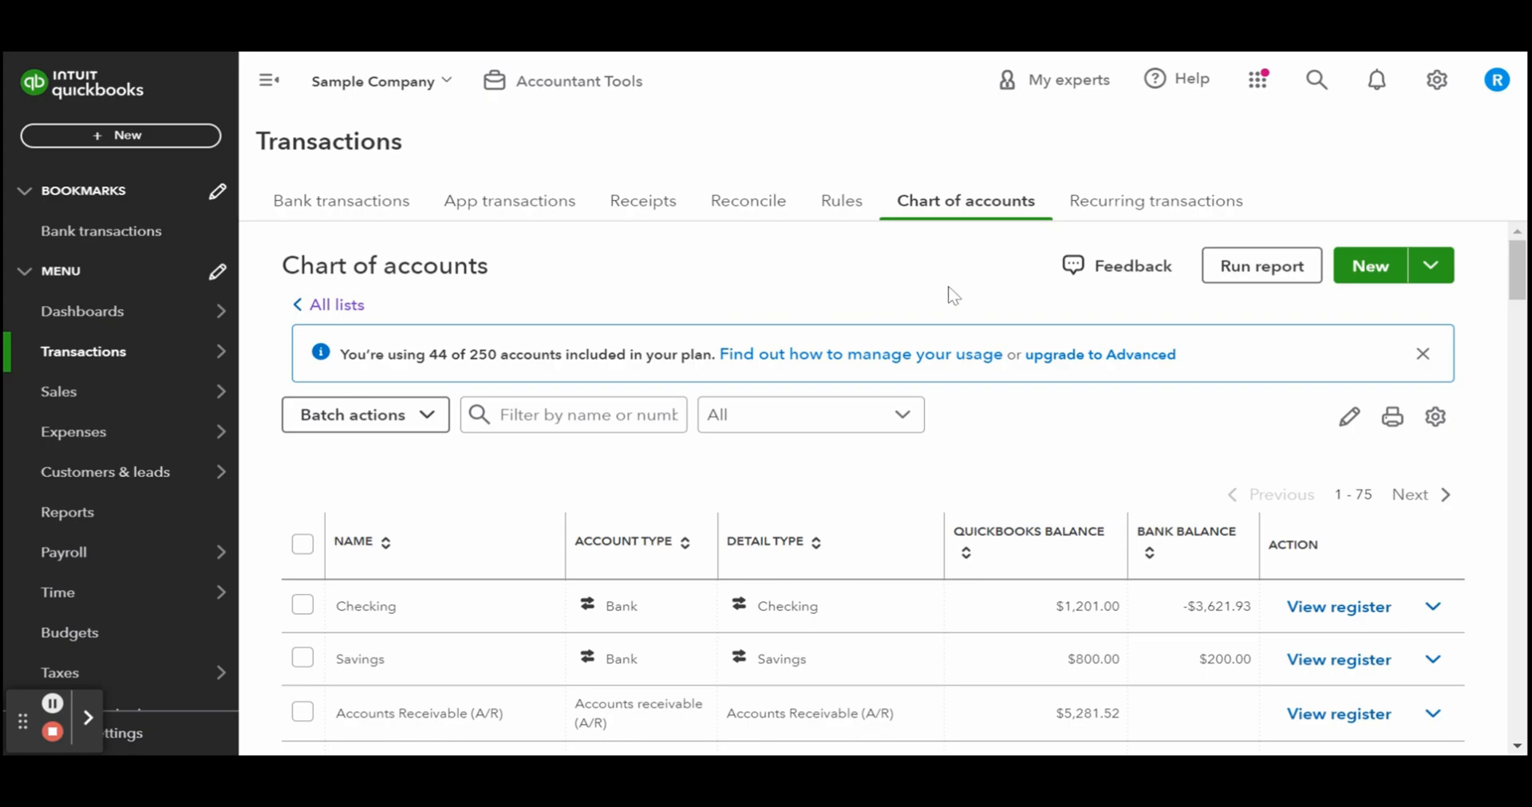
pyautogui.moveTo(1369, 266)
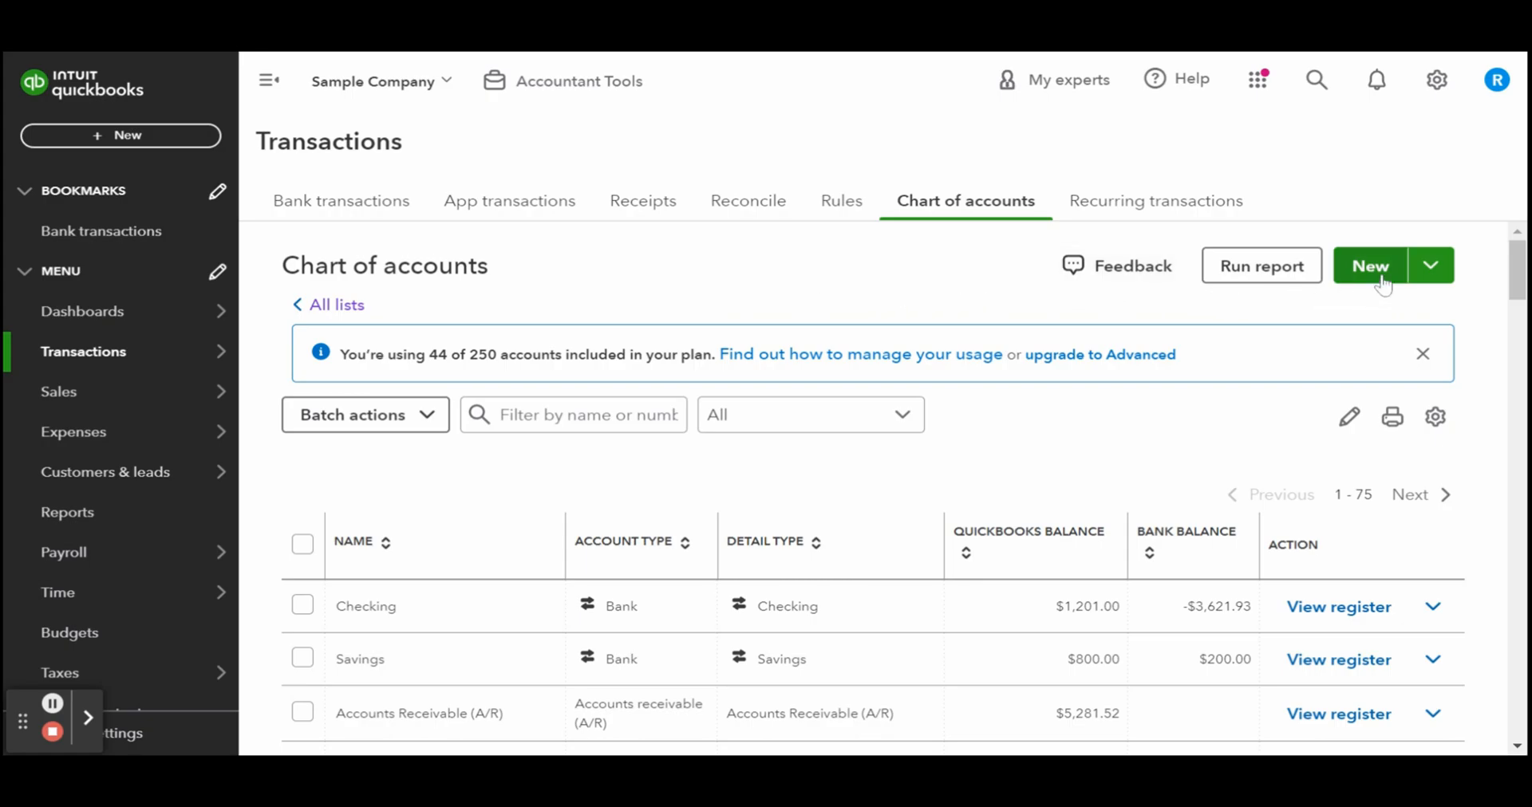
# Step: Create a new account and choose Expenses as its account type
pyautogui.click(1369, 265)
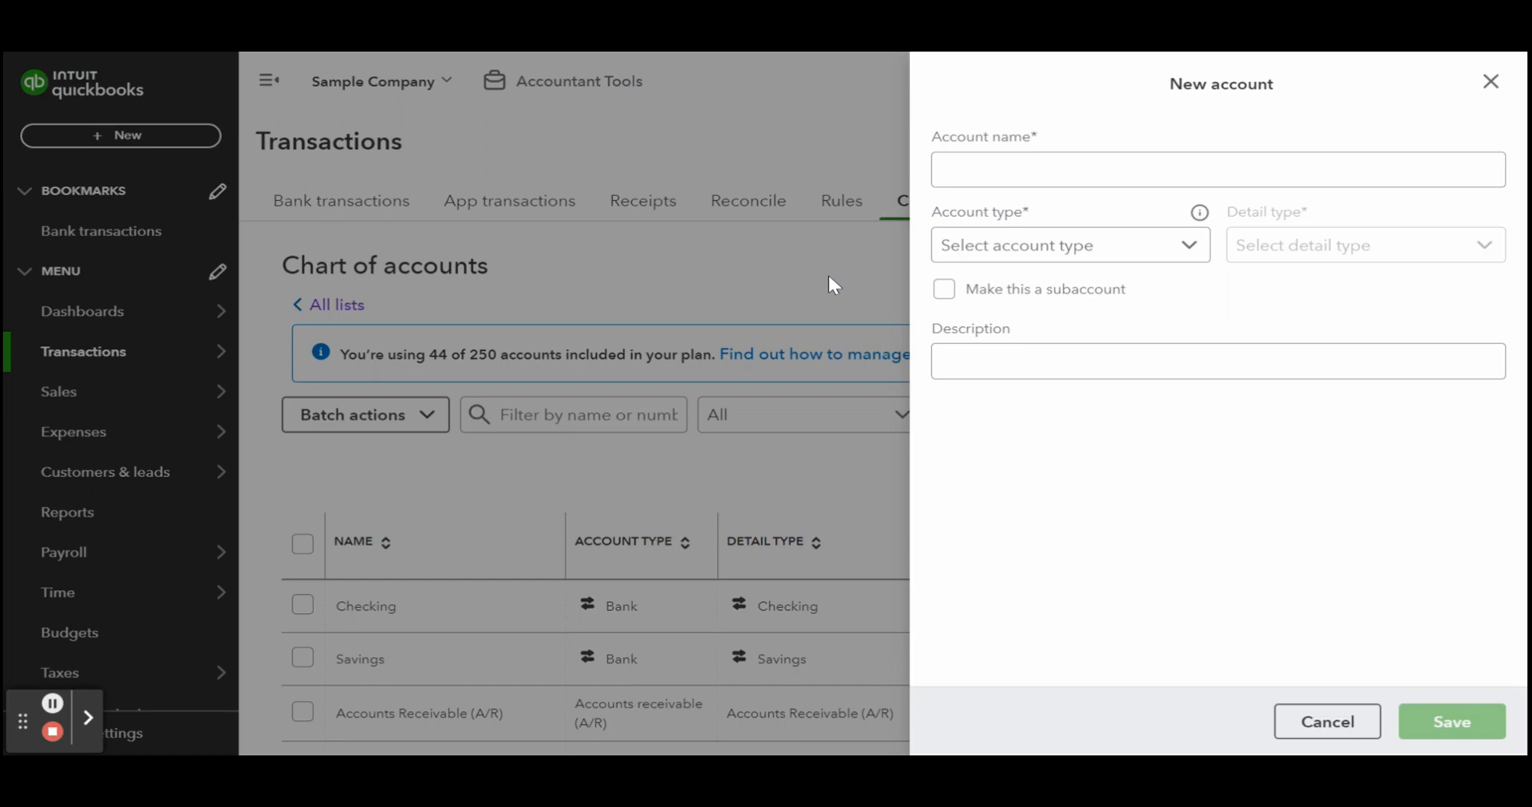
pyautogui.click(1001, 169)
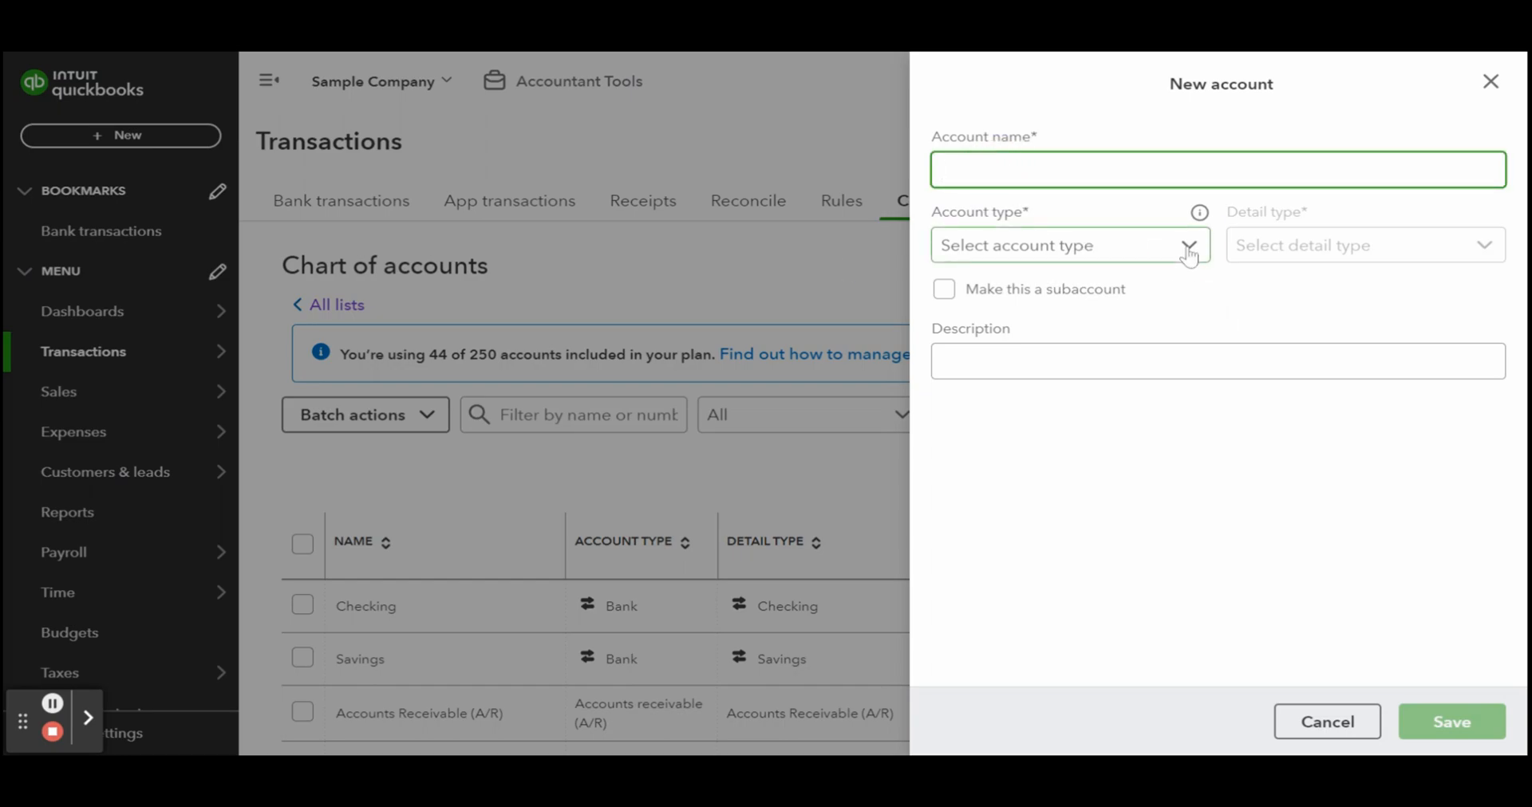
pyautogui.click(1070, 246)
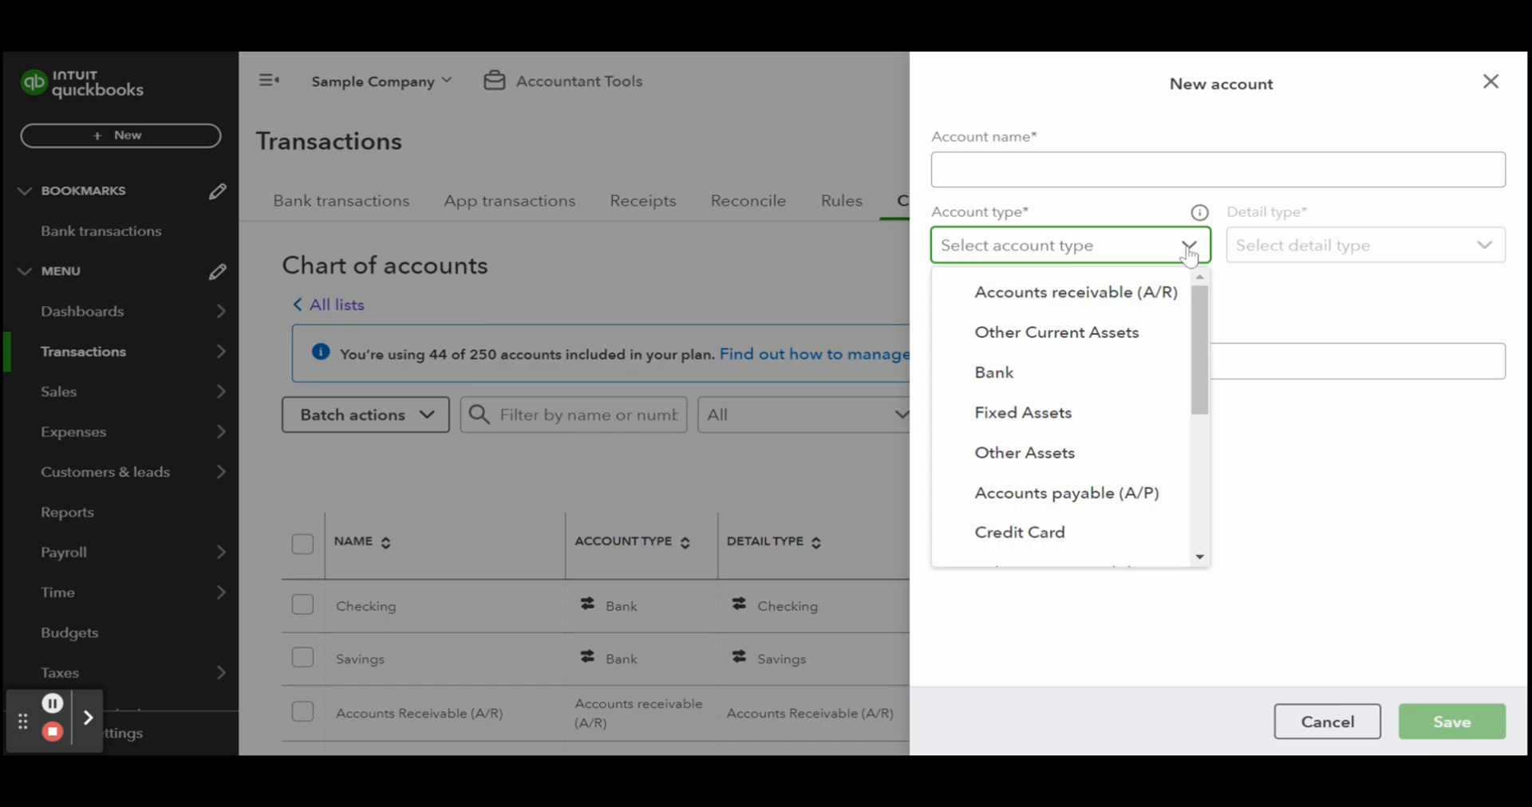
pyautogui.scroll(-3)
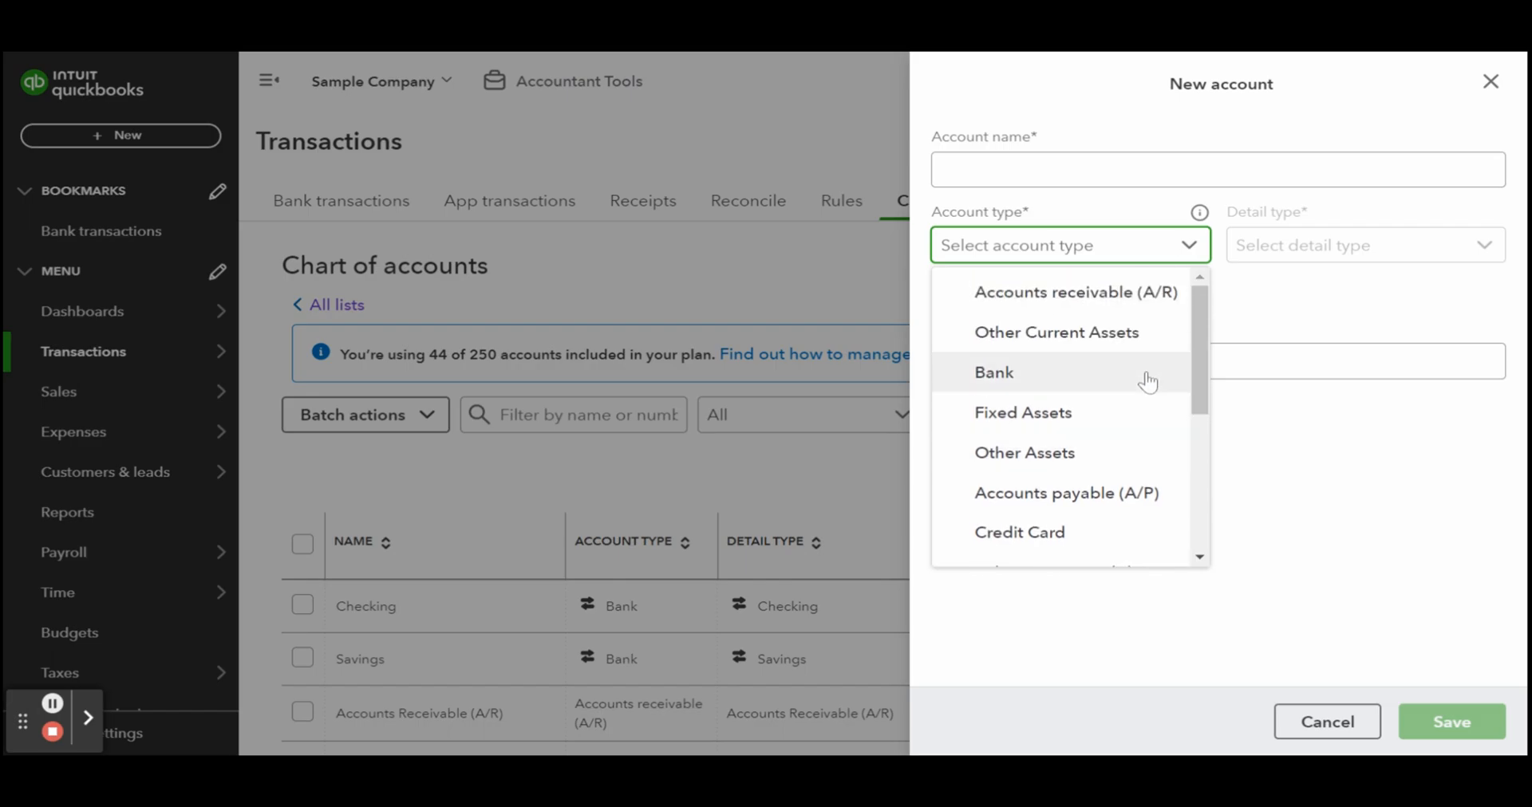
pyautogui.scroll(-3)
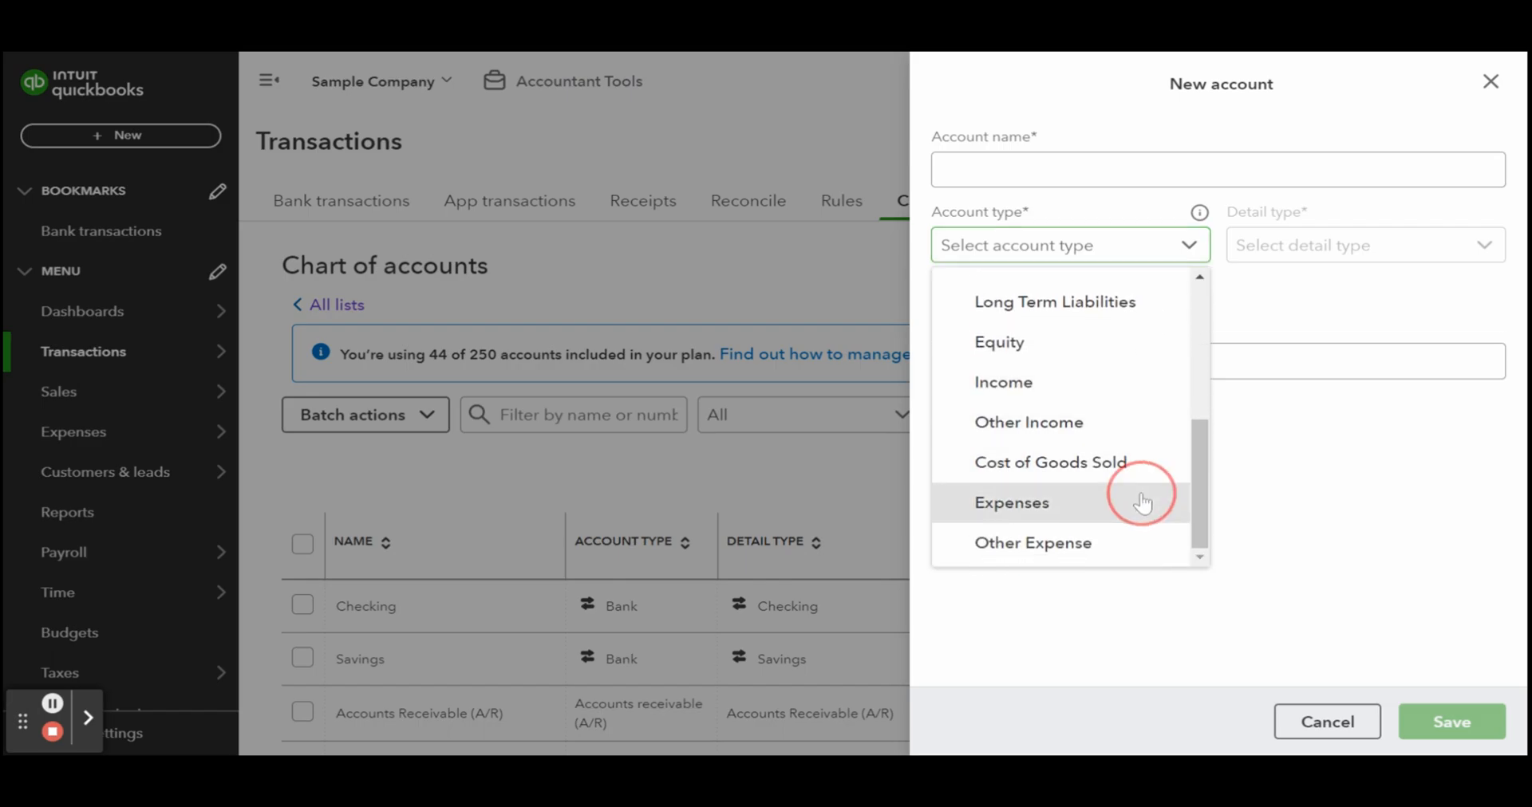
pyautogui.click(1010, 502)
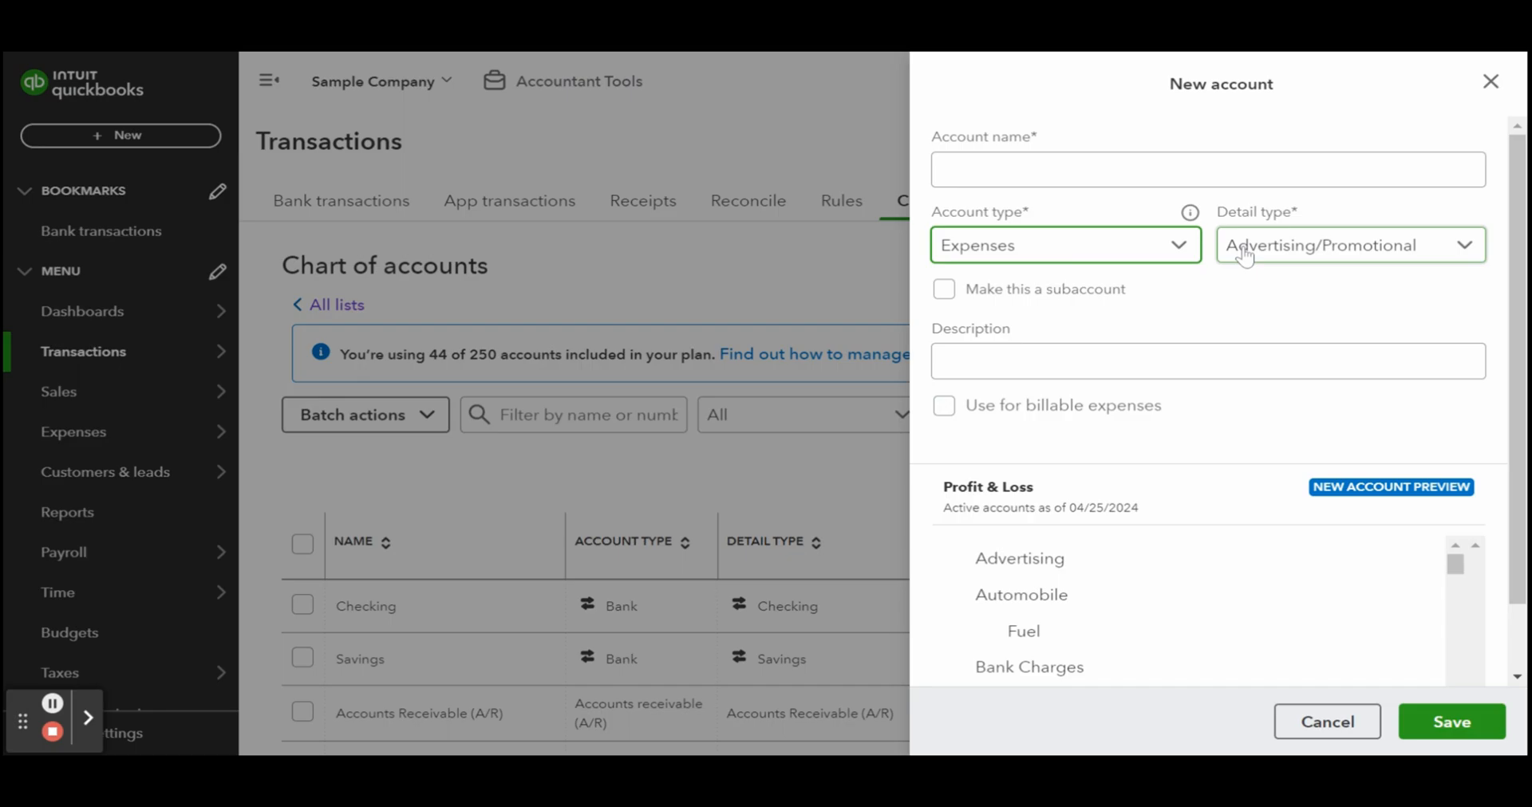
# Step: Name the account 'Example' with detail type Office/General Administrative Expenses
pyautogui.click(1207, 169)
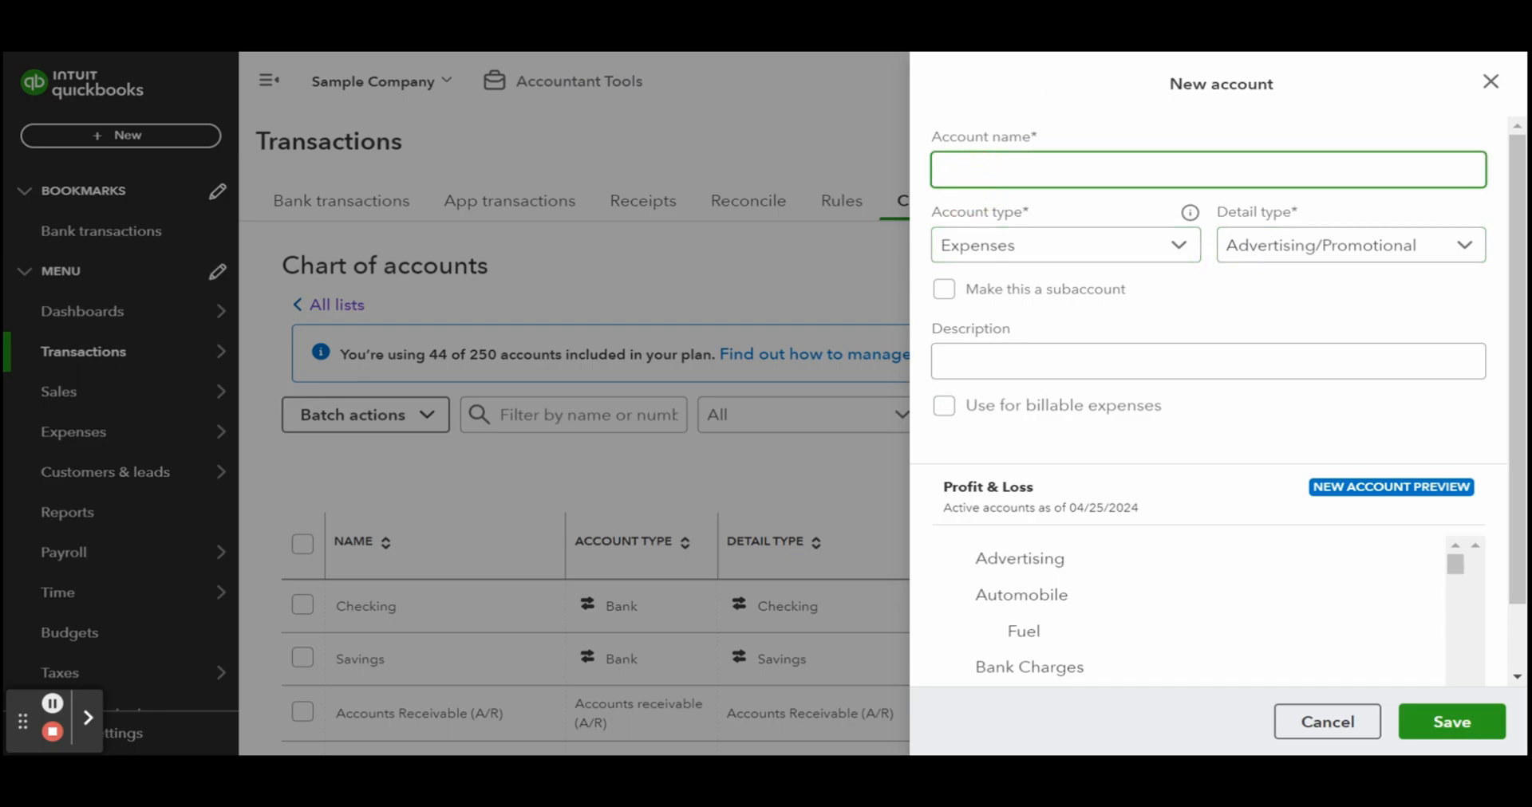
pyautogui.write('Example')
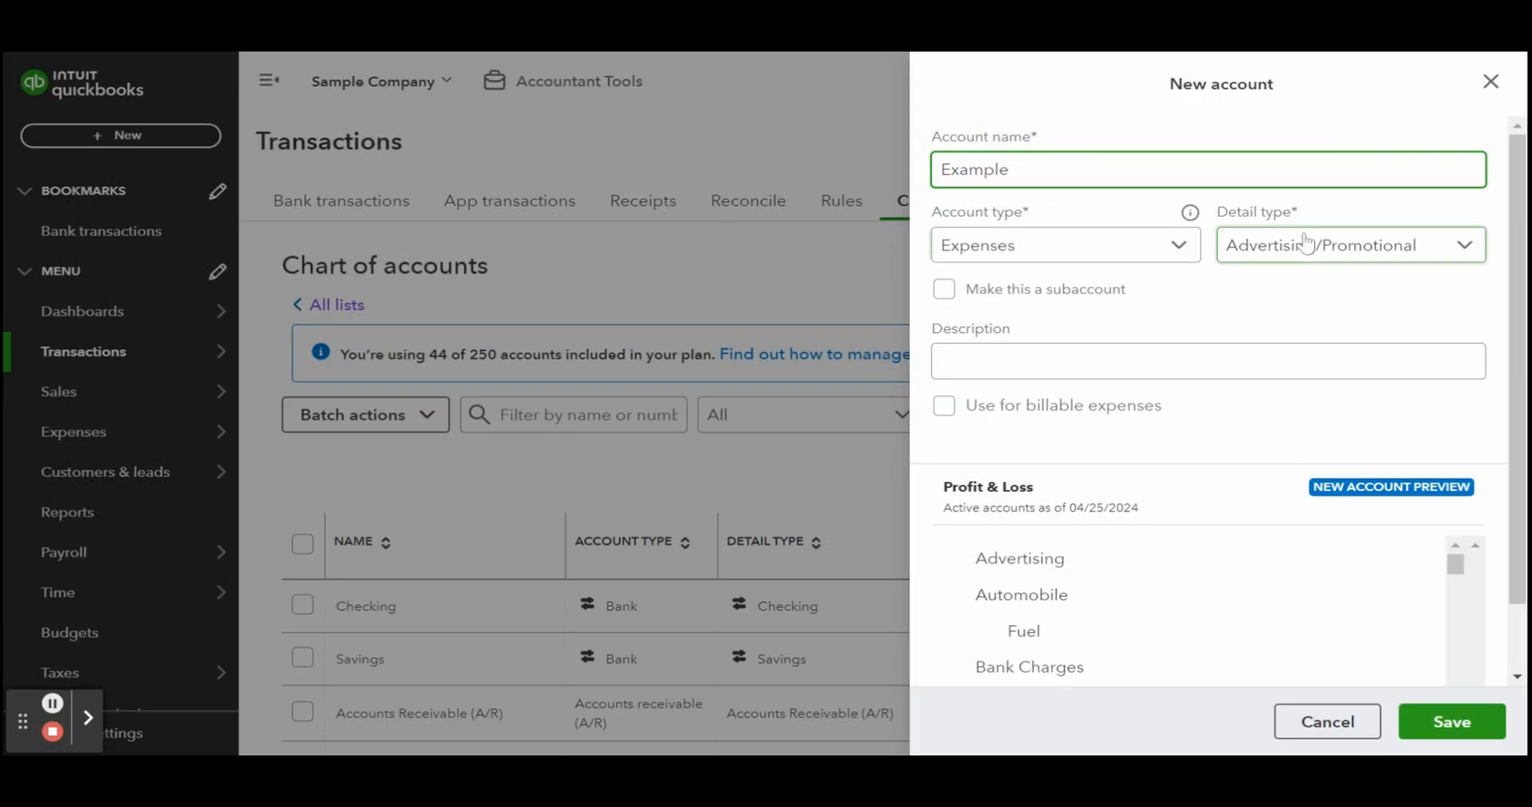
pyautogui.click(1348, 244)
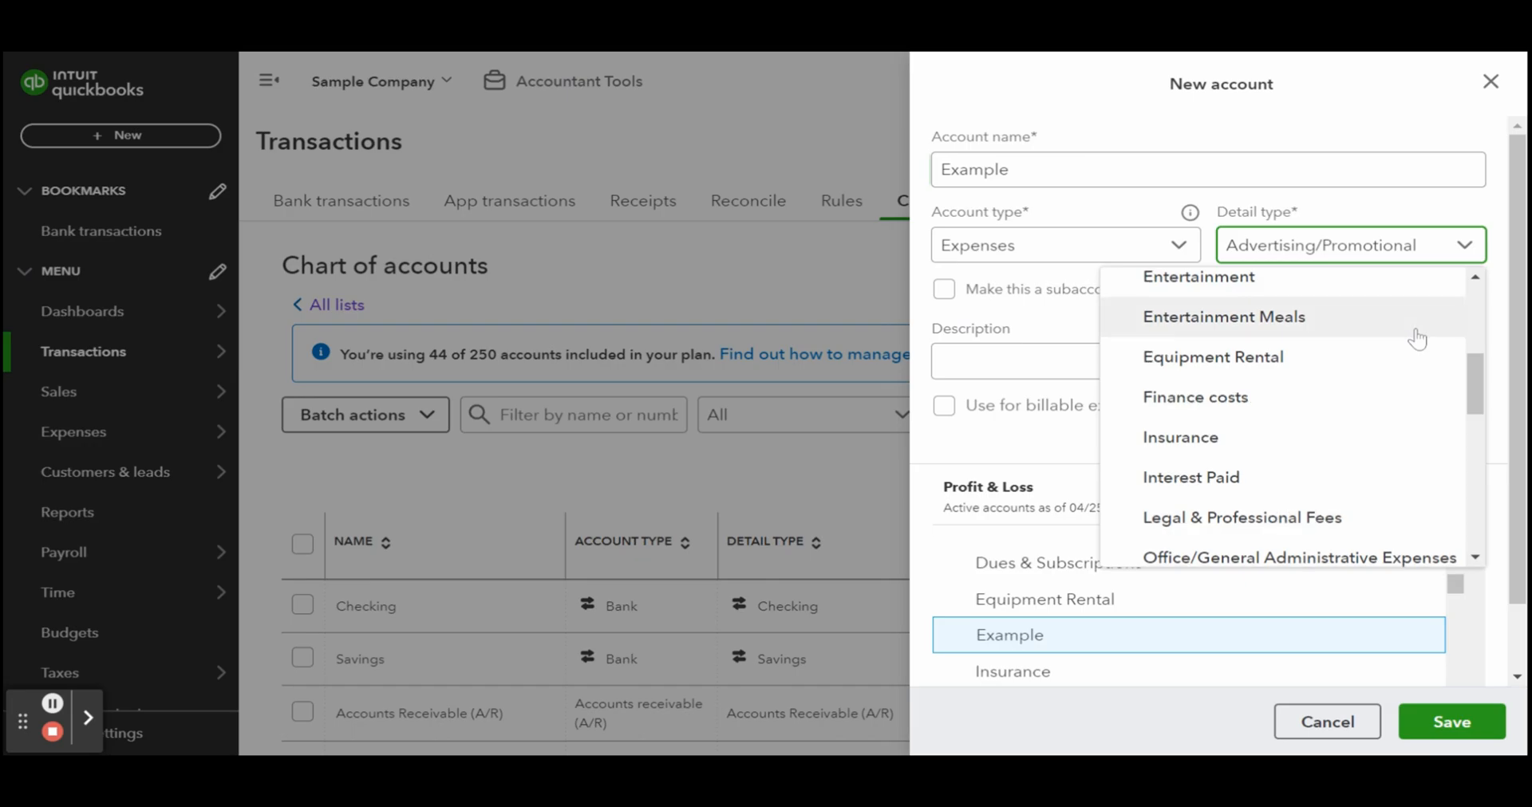
pyautogui.scroll(-3)
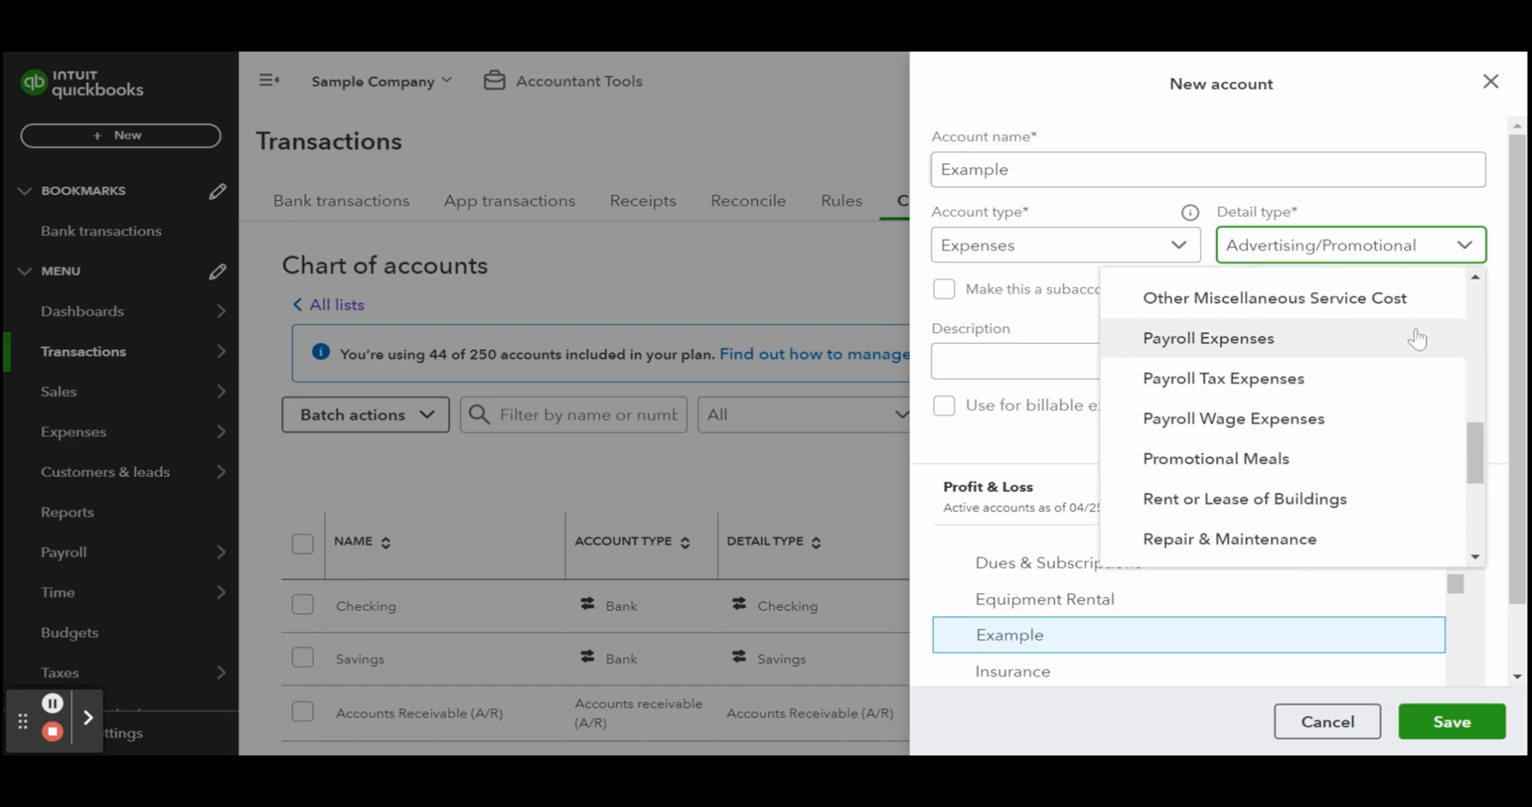
pyautogui.scroll(-3)
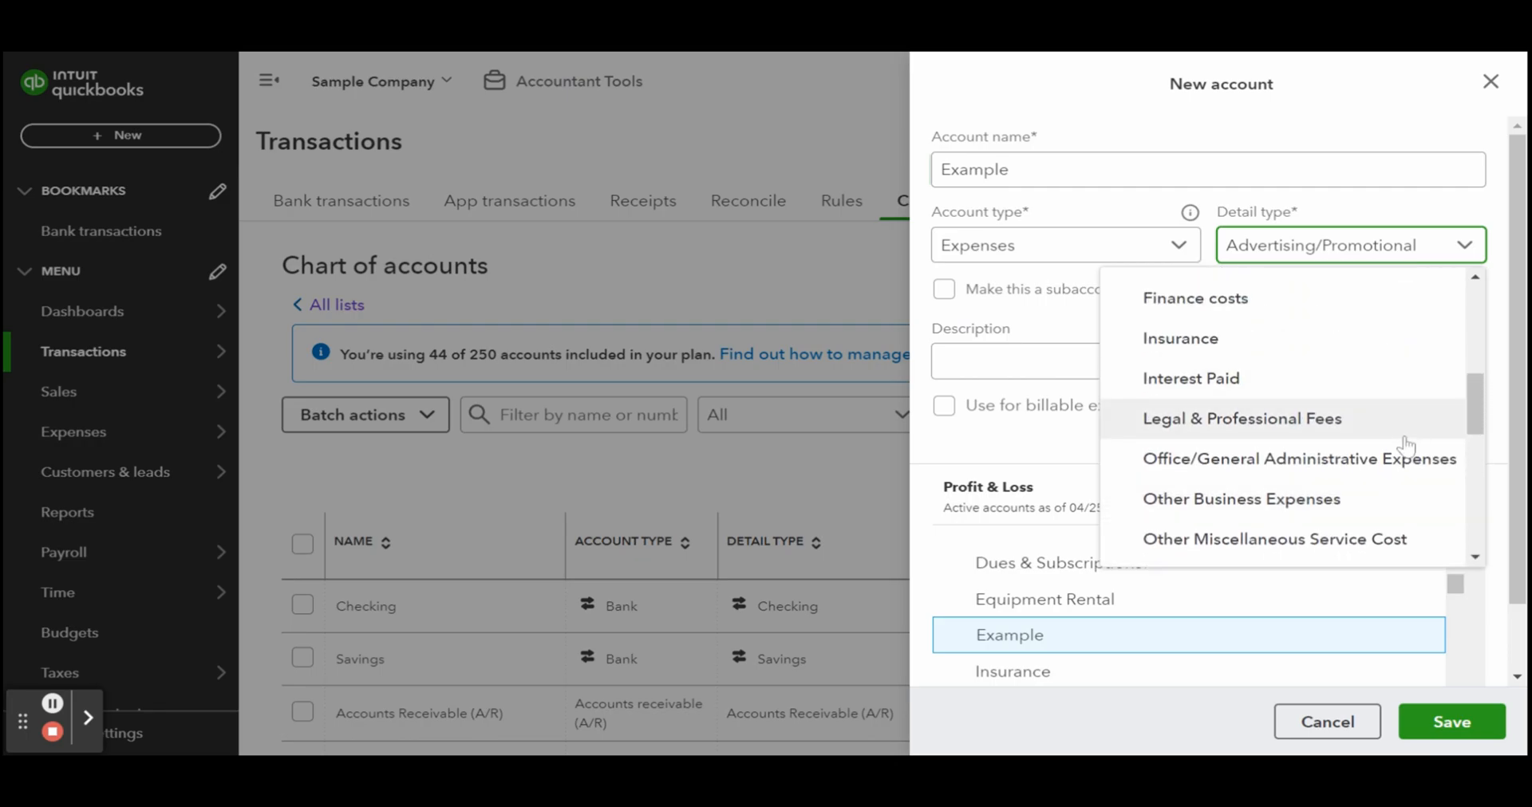
pyautogui.click(1297, 459)
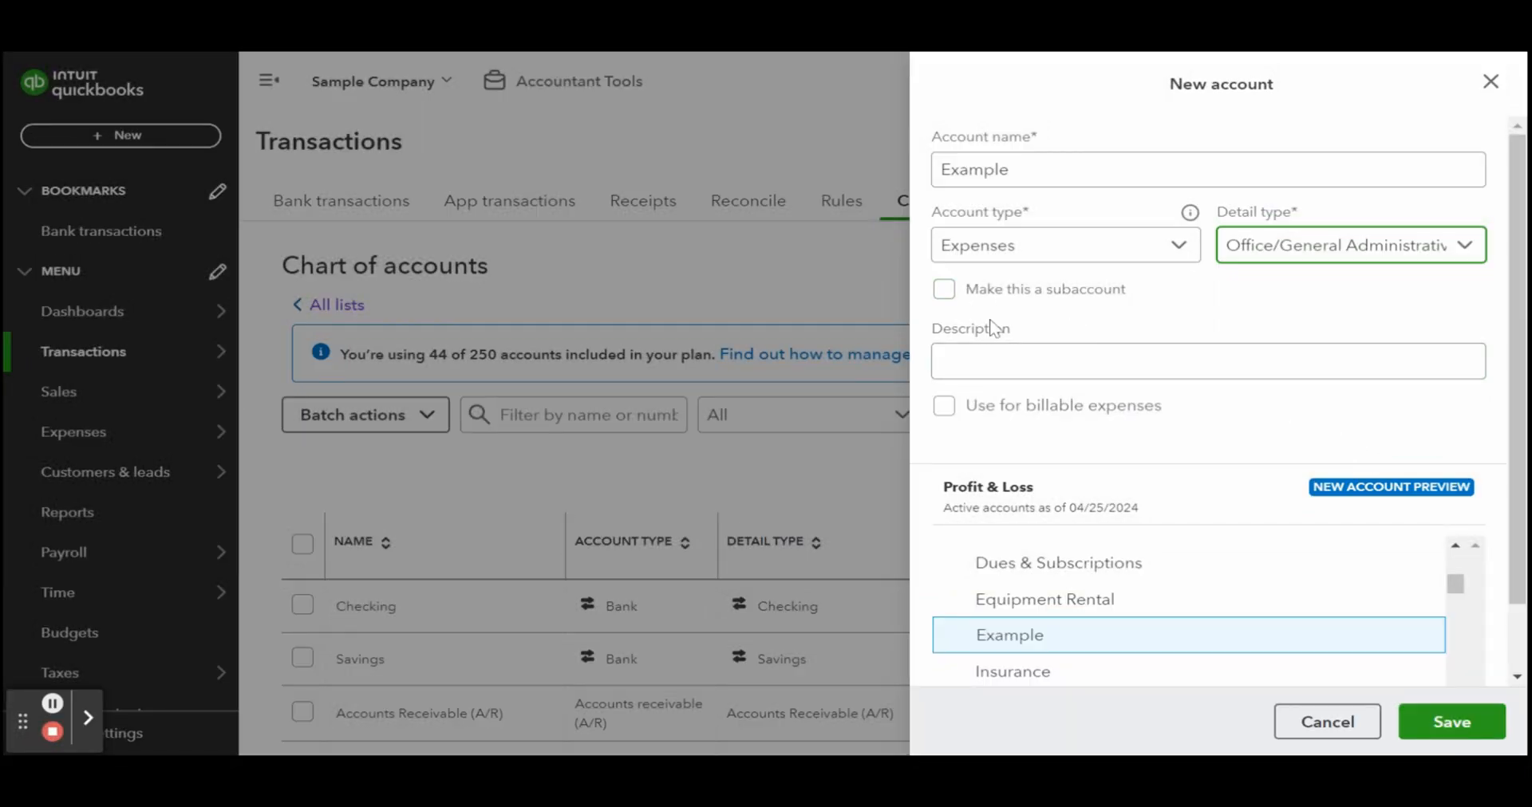
pyautogui.scroll(-3)
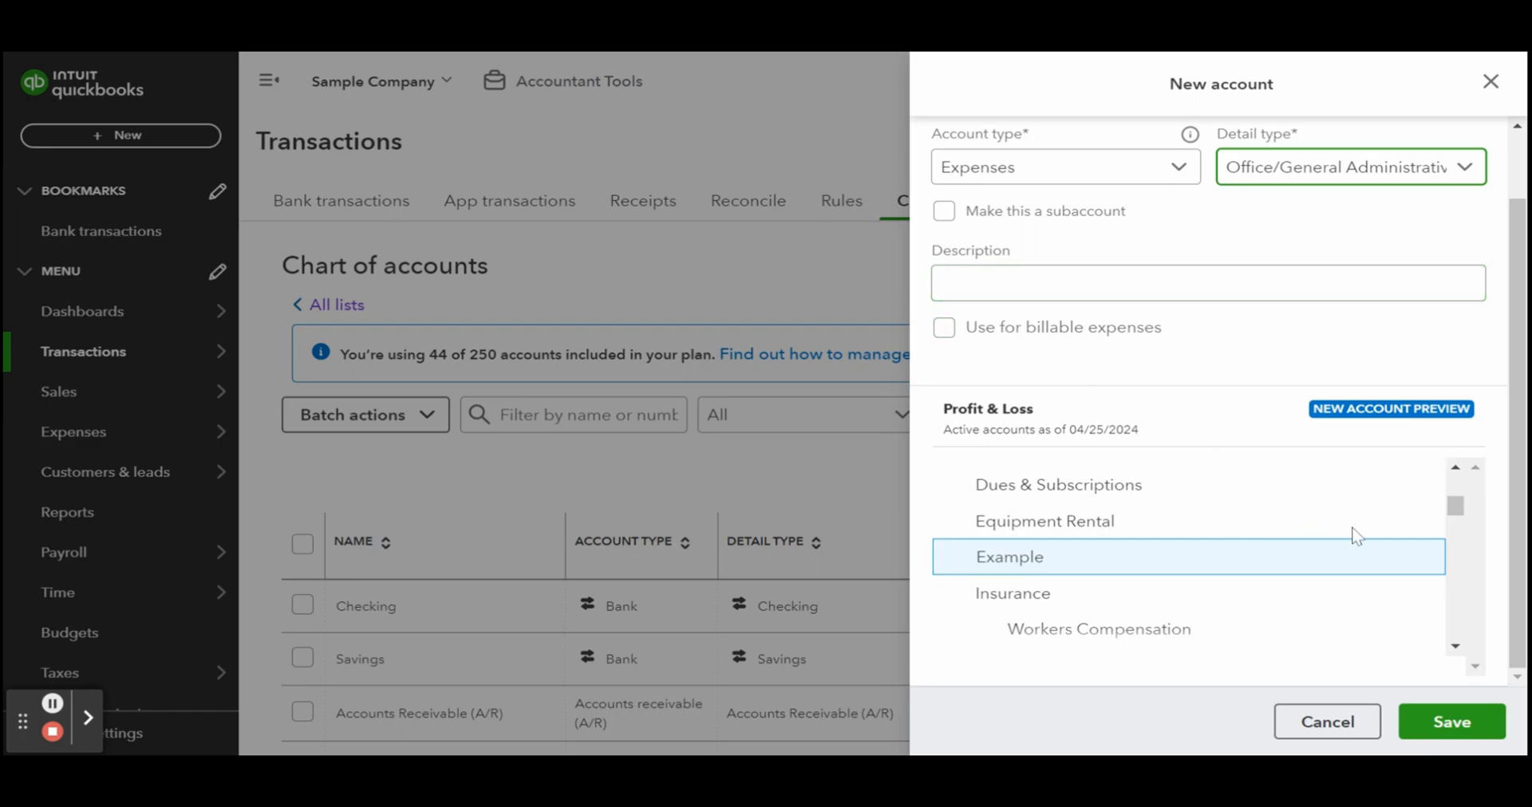
pyautogui.scroll(-3)
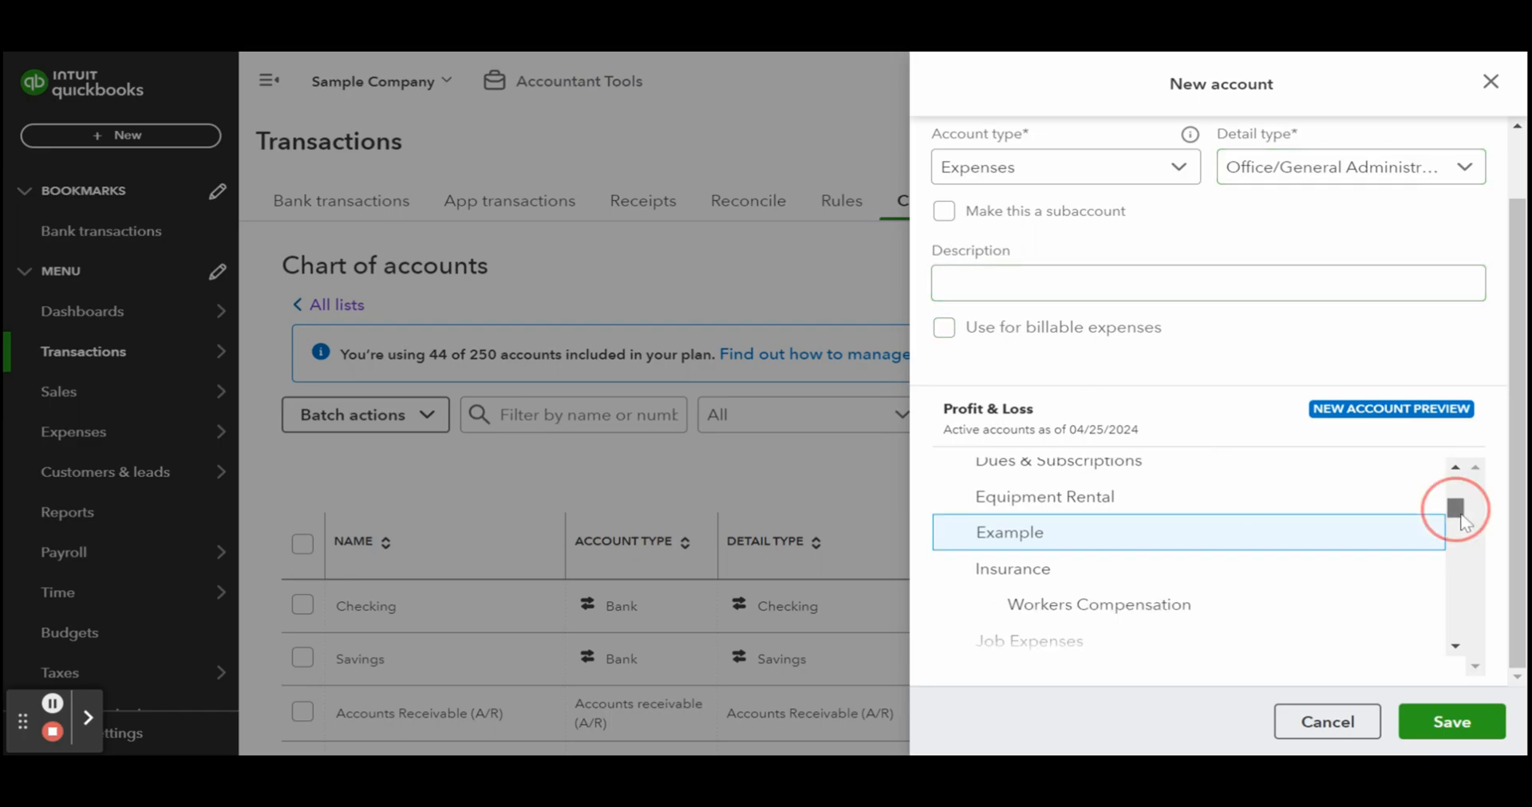
pyautogui.scroll(-3)
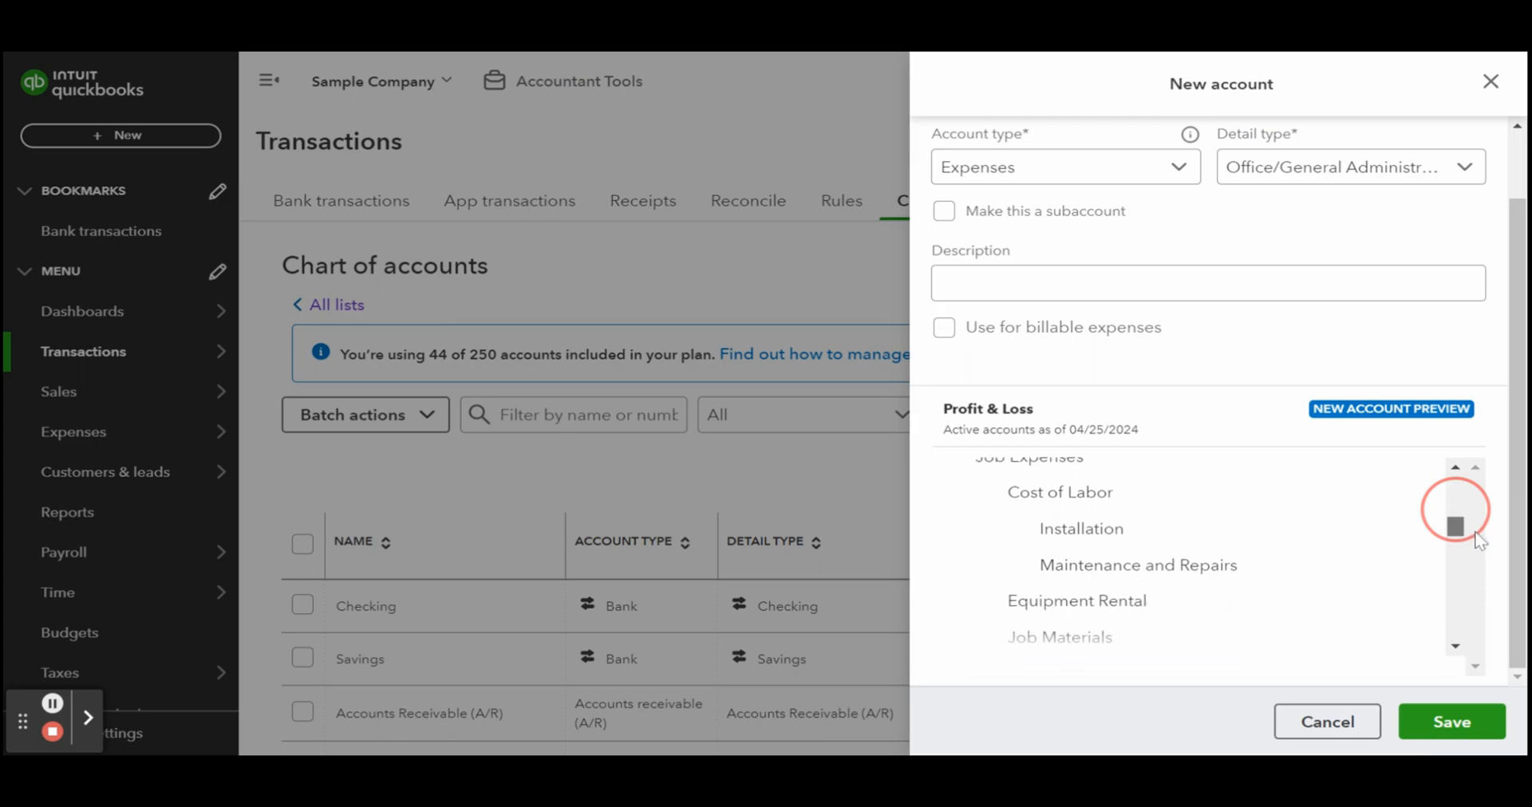
pyautogui.scroll(-3)
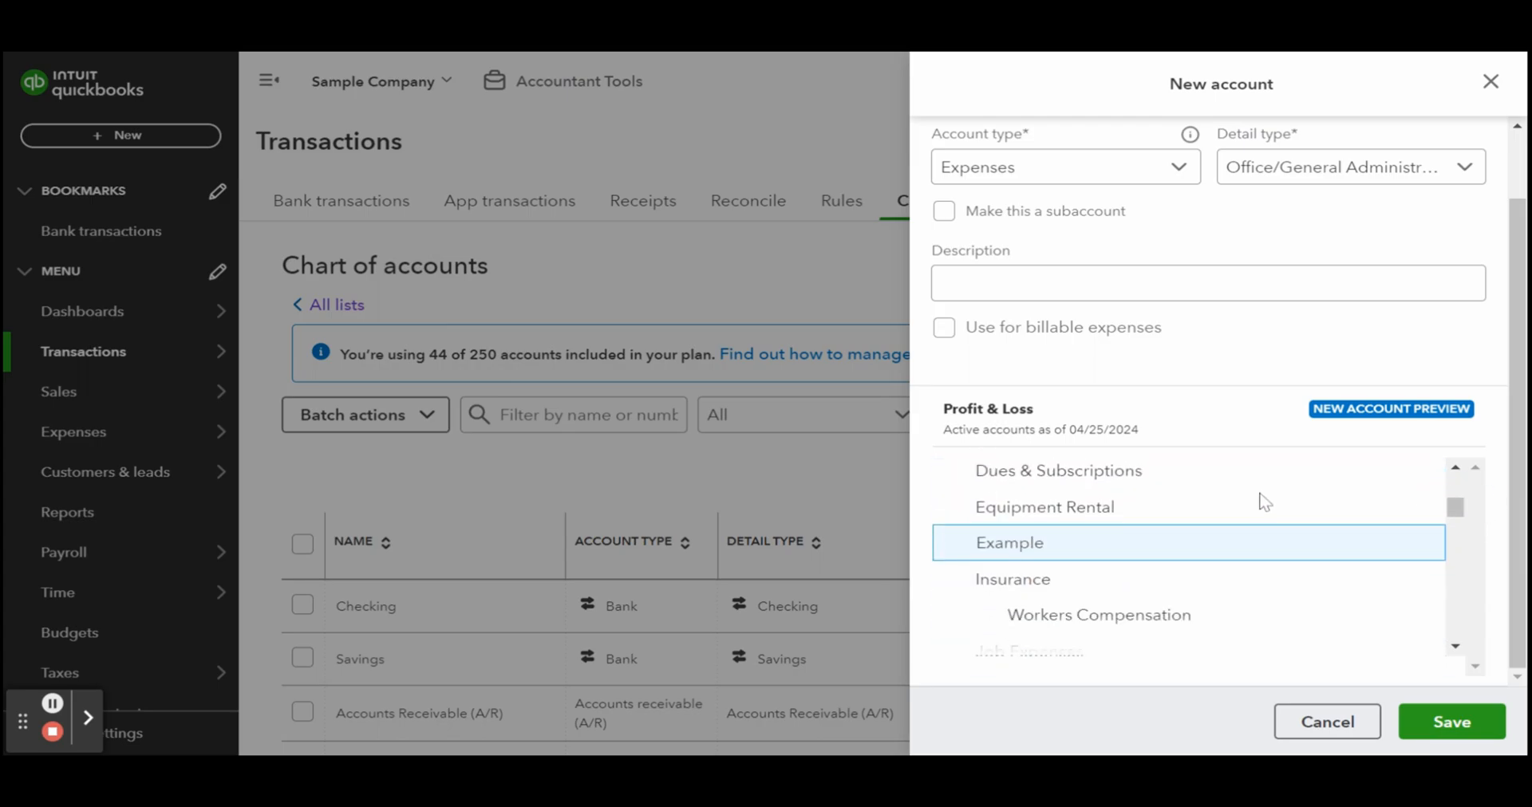
pyautogui.moveTo(1372, 667)
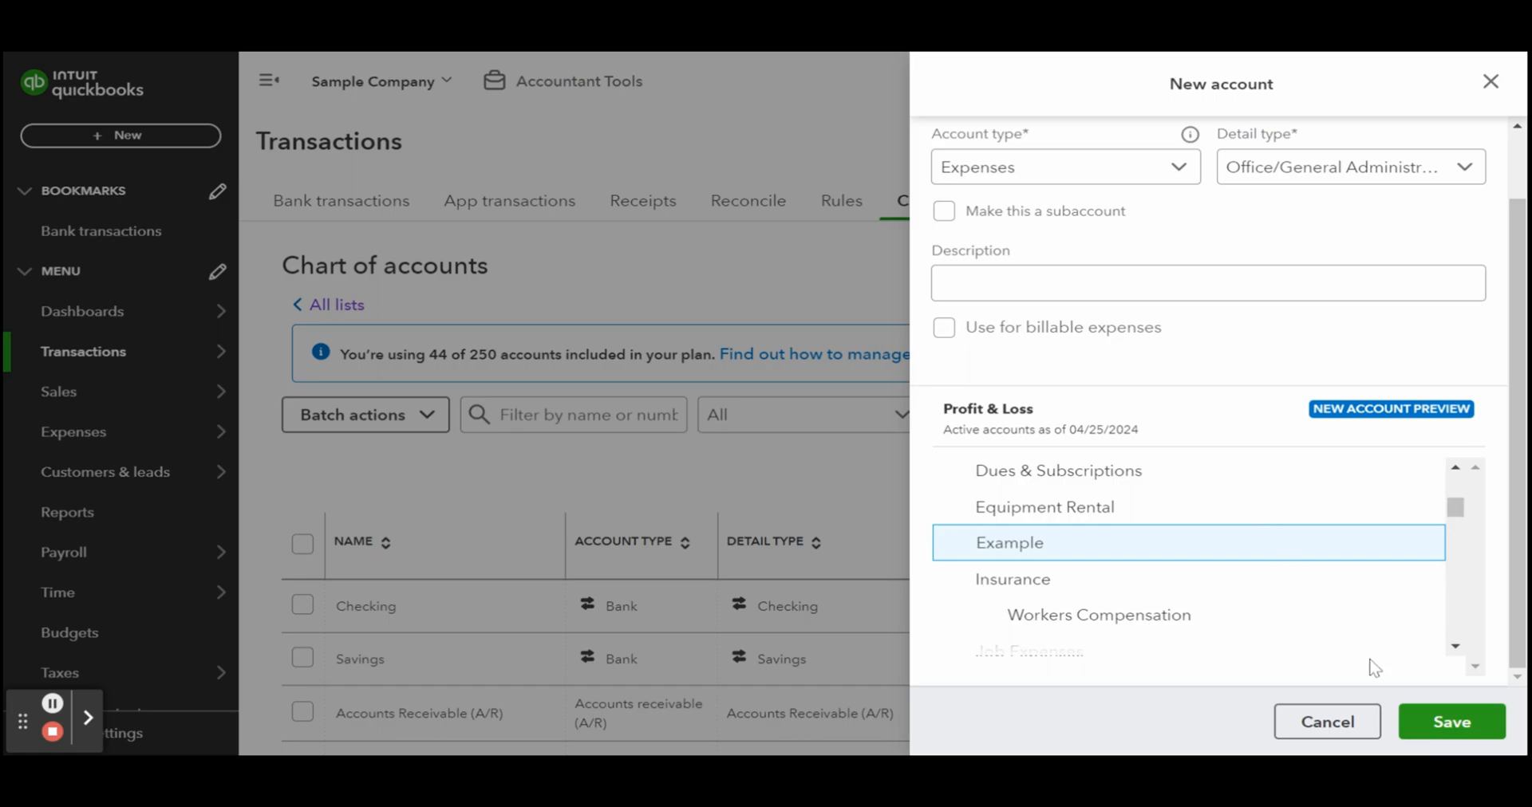
# Step: Save the Example account, then open the Job Materials action options in the list
pyautogui.click(1324, 721)
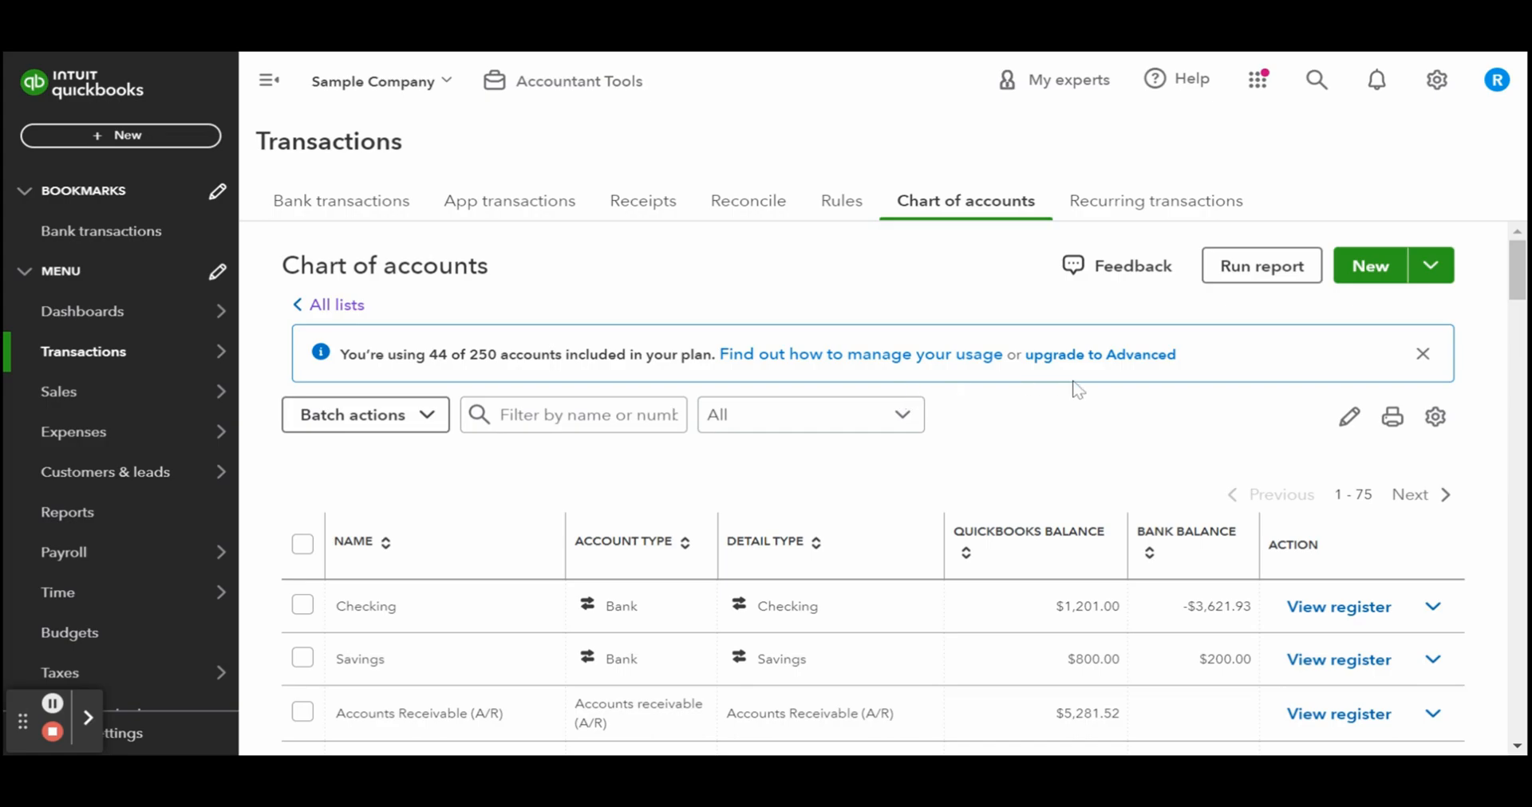
pyautogui.scroll(-3)
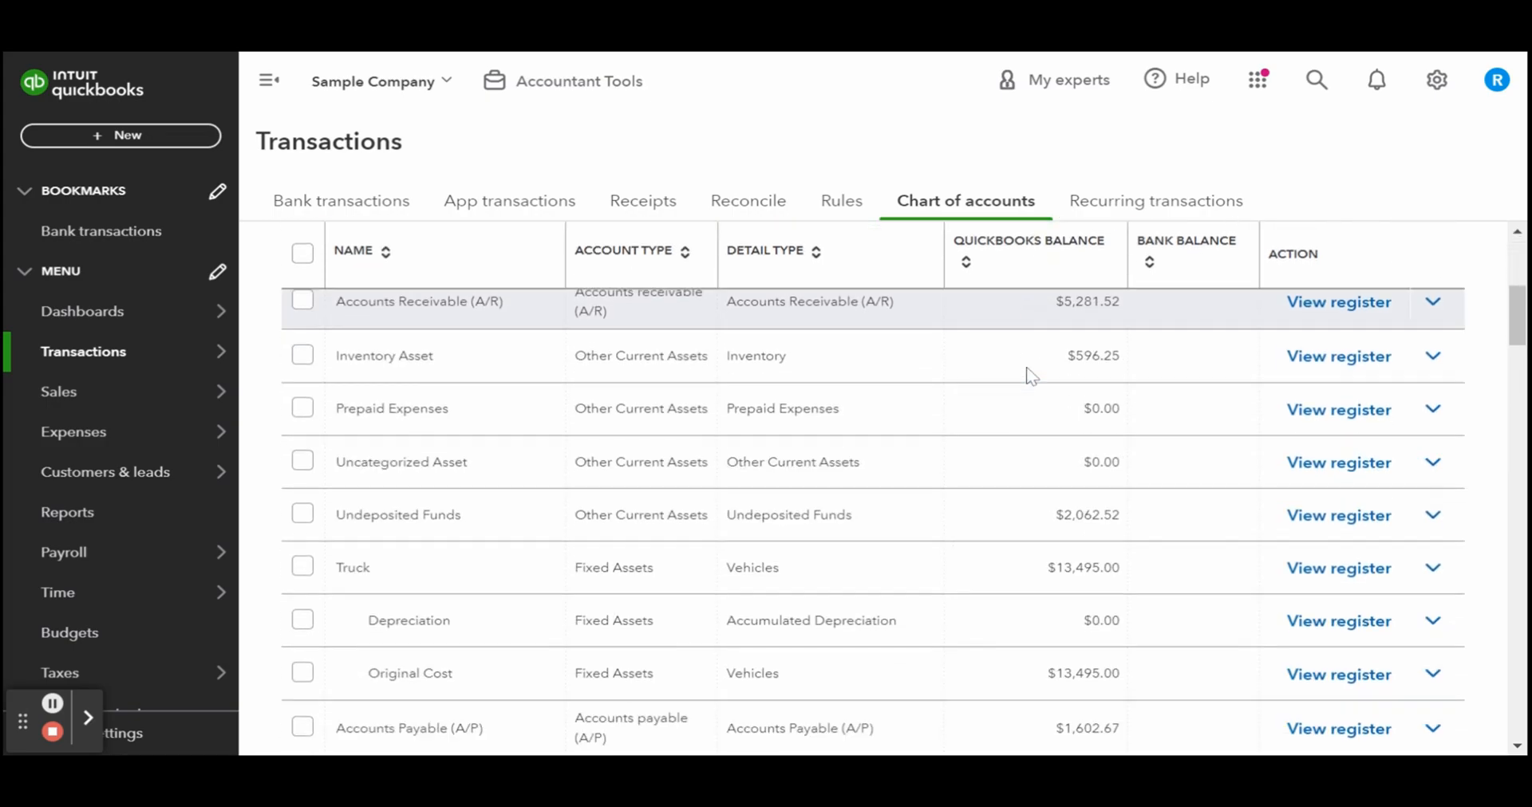
pyautogui.scroll(-3)
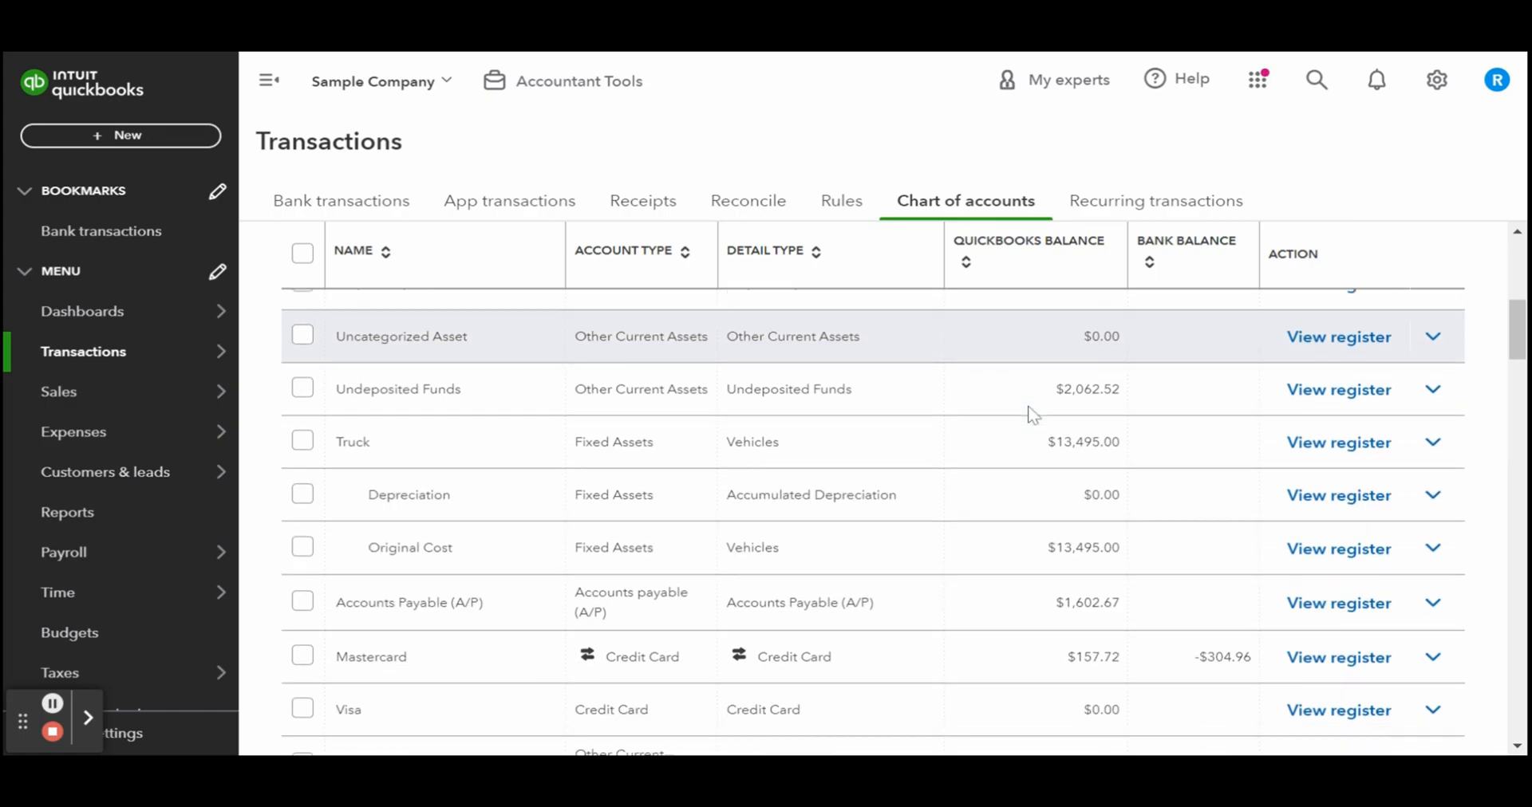
pyautogui.scroll(-3)
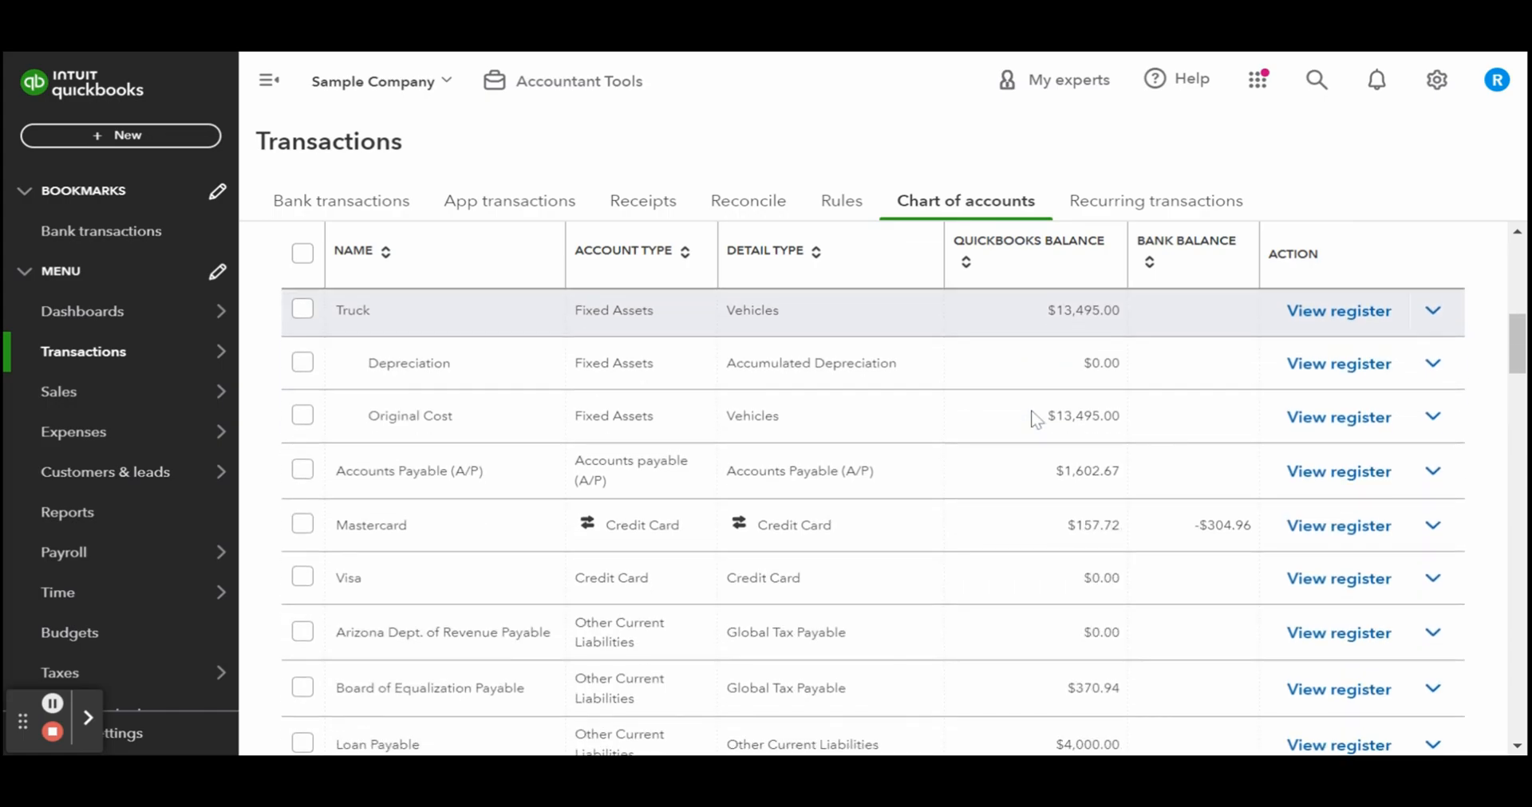
pyautogui.scroll(-3)
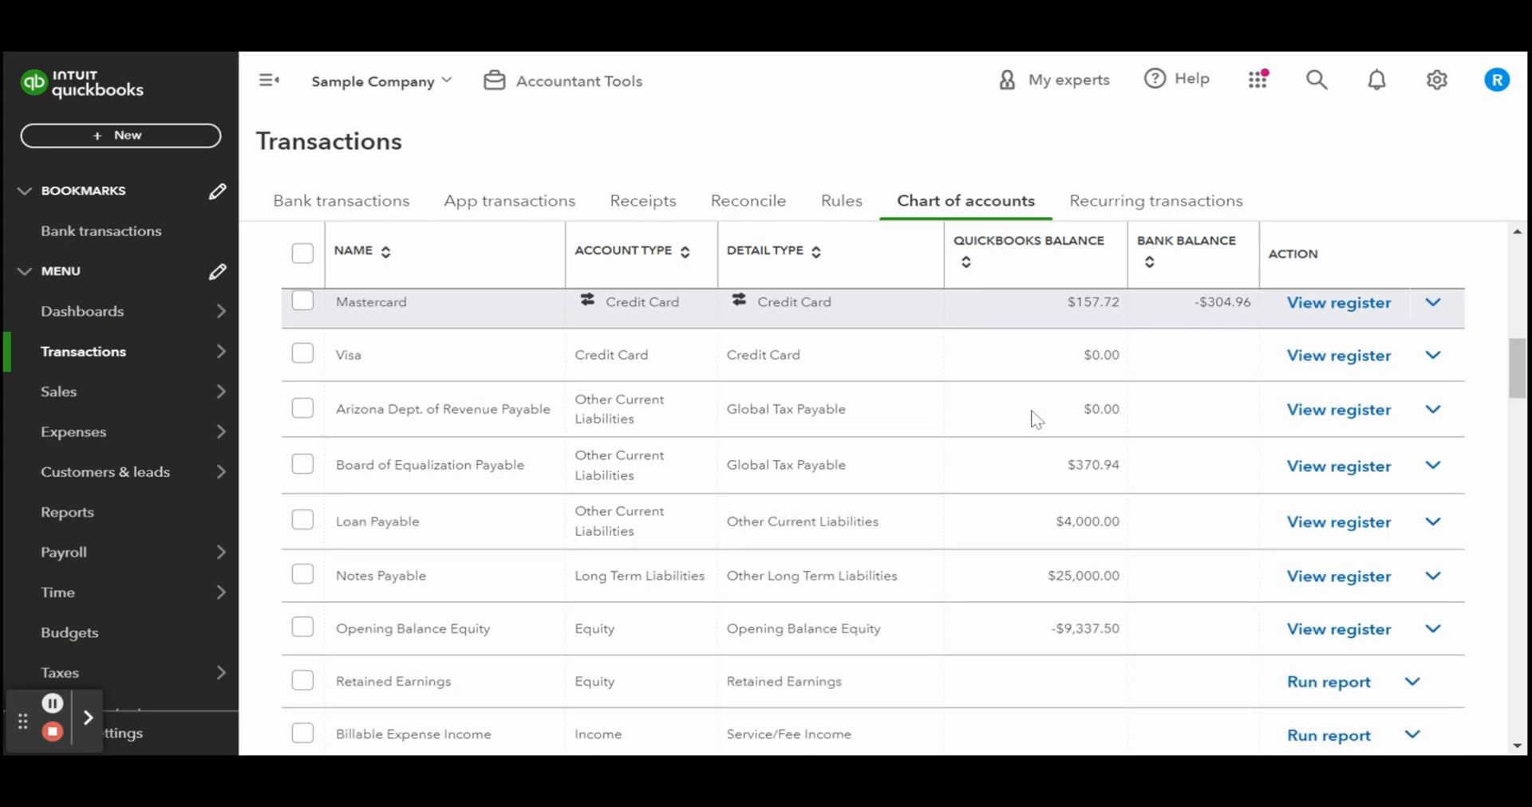
pyautogui.scroll(-3)
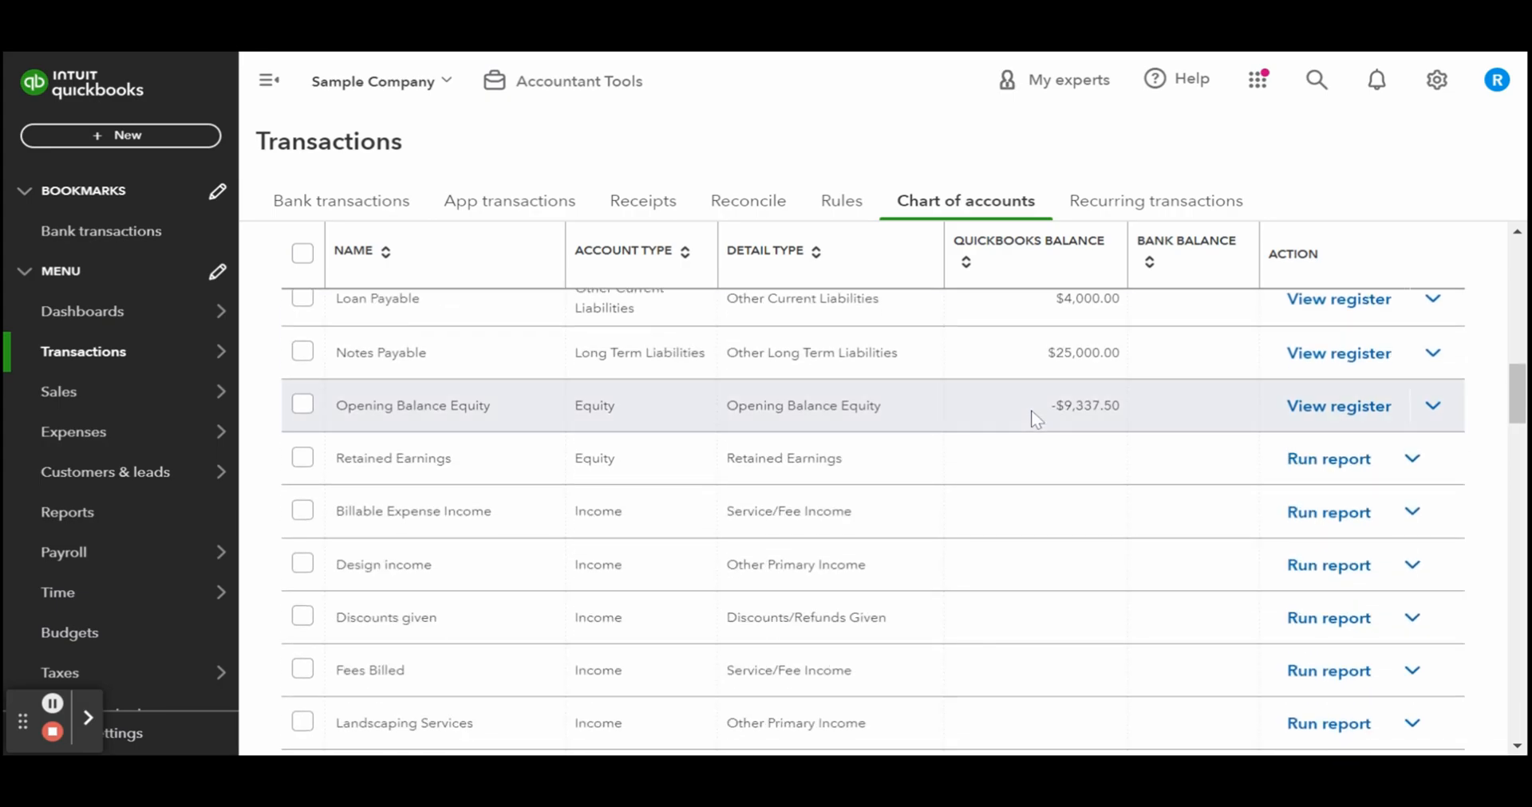
pyautogui.scroll(-3)
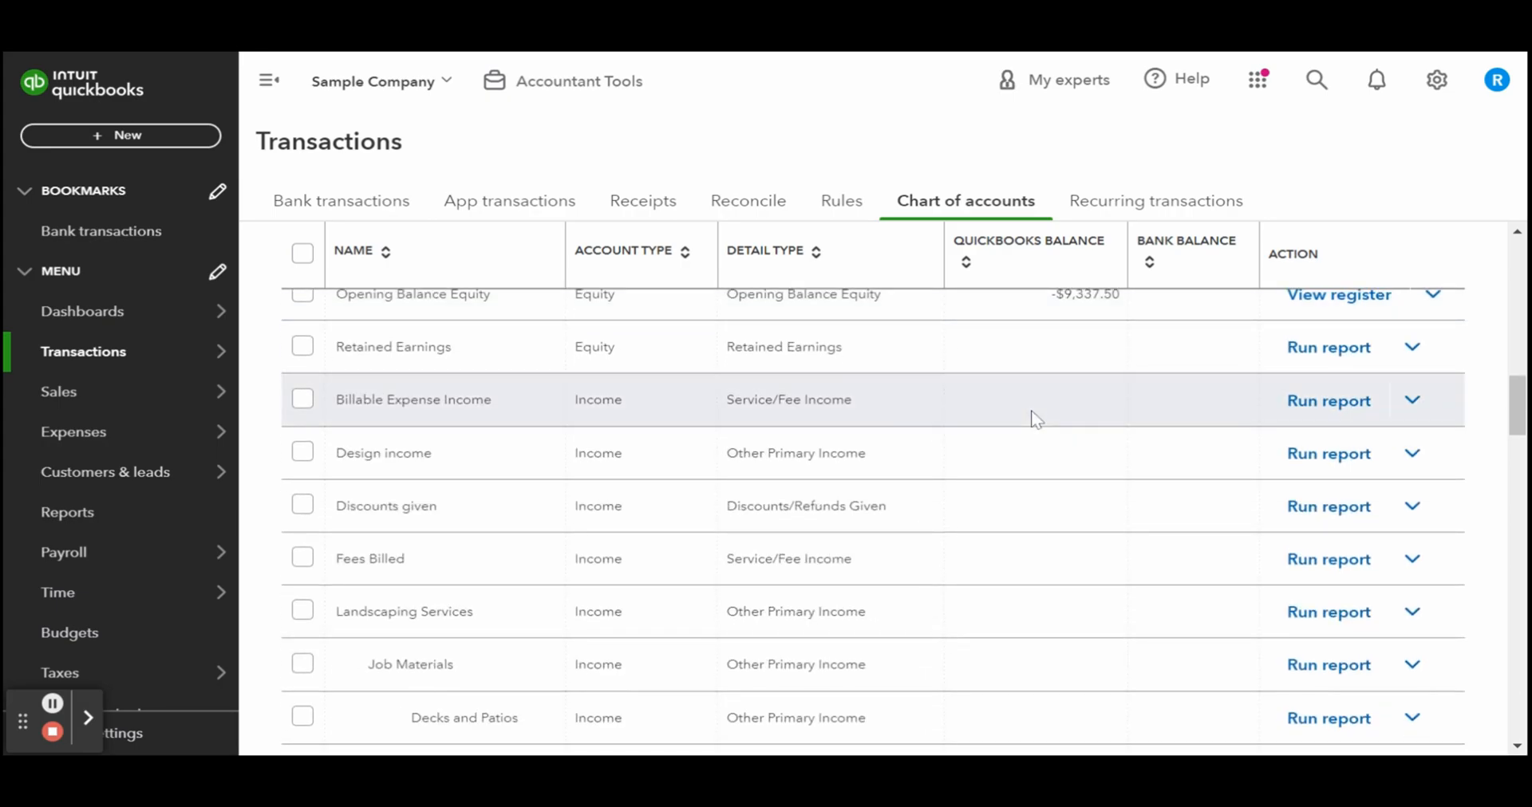
pyautogui.scroll(-3)
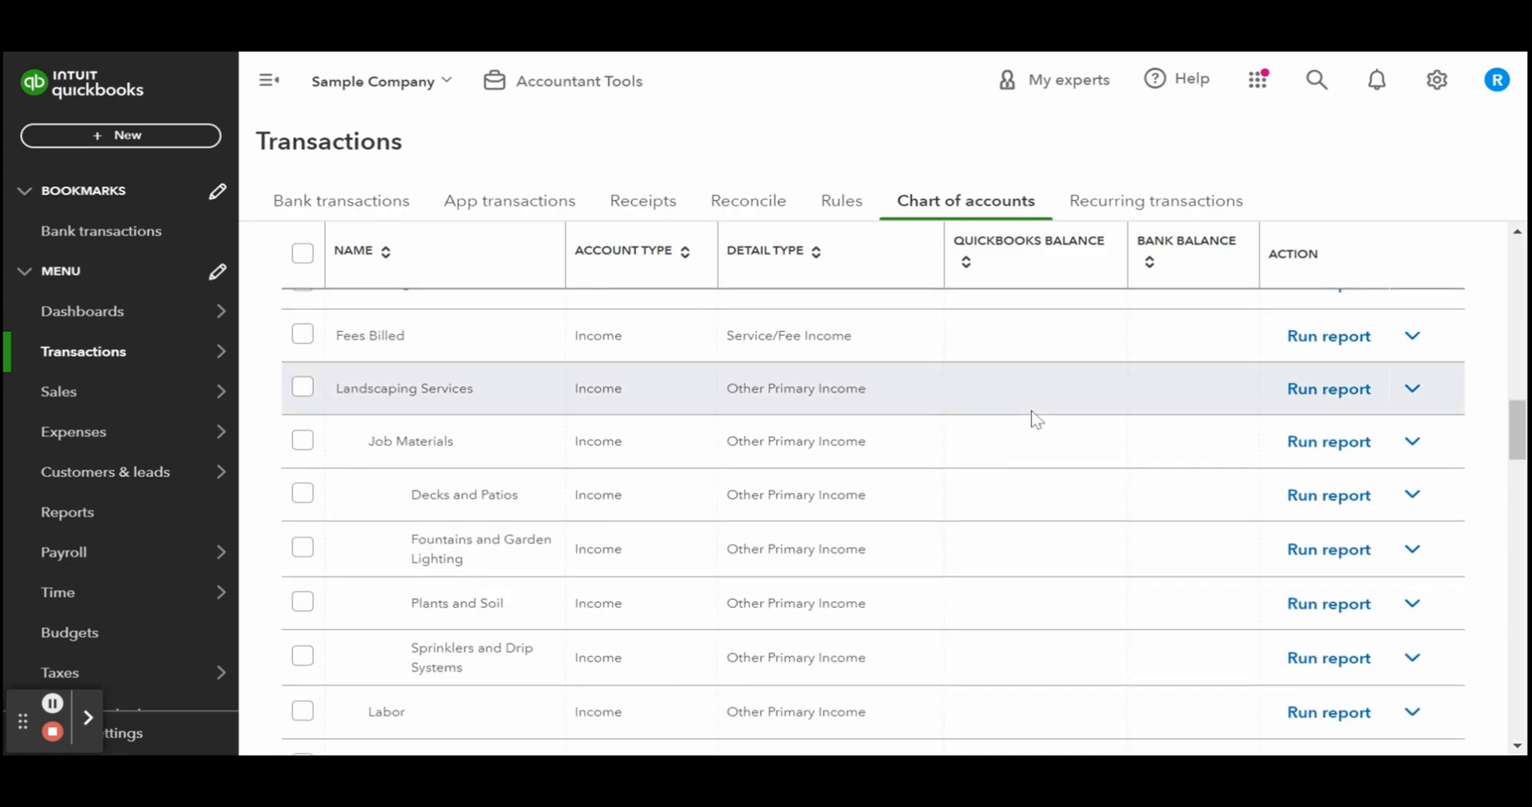
pyautogui.click(1413, 441)
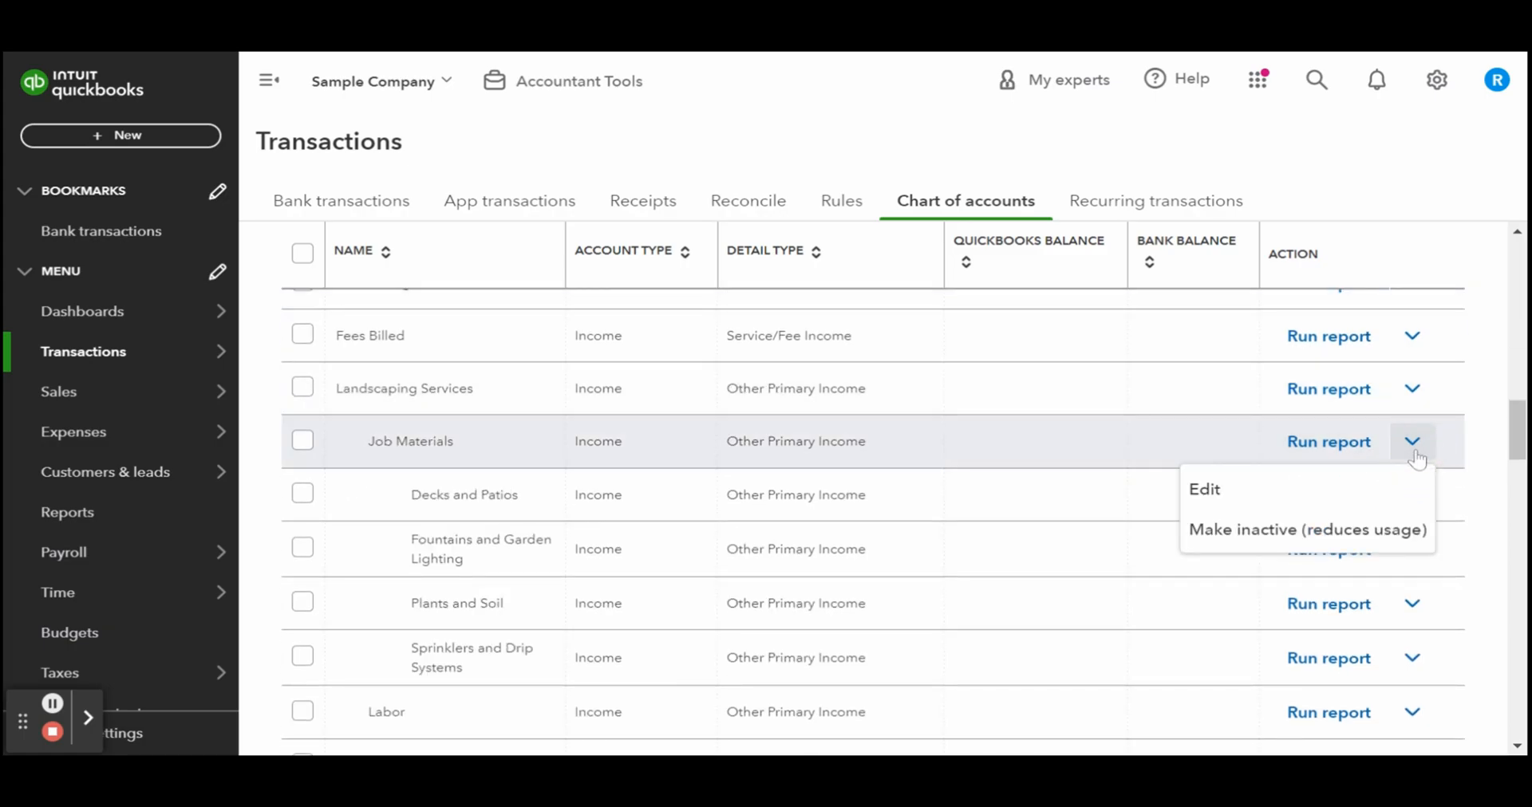
pyautogui.moveTo(1344, 541)
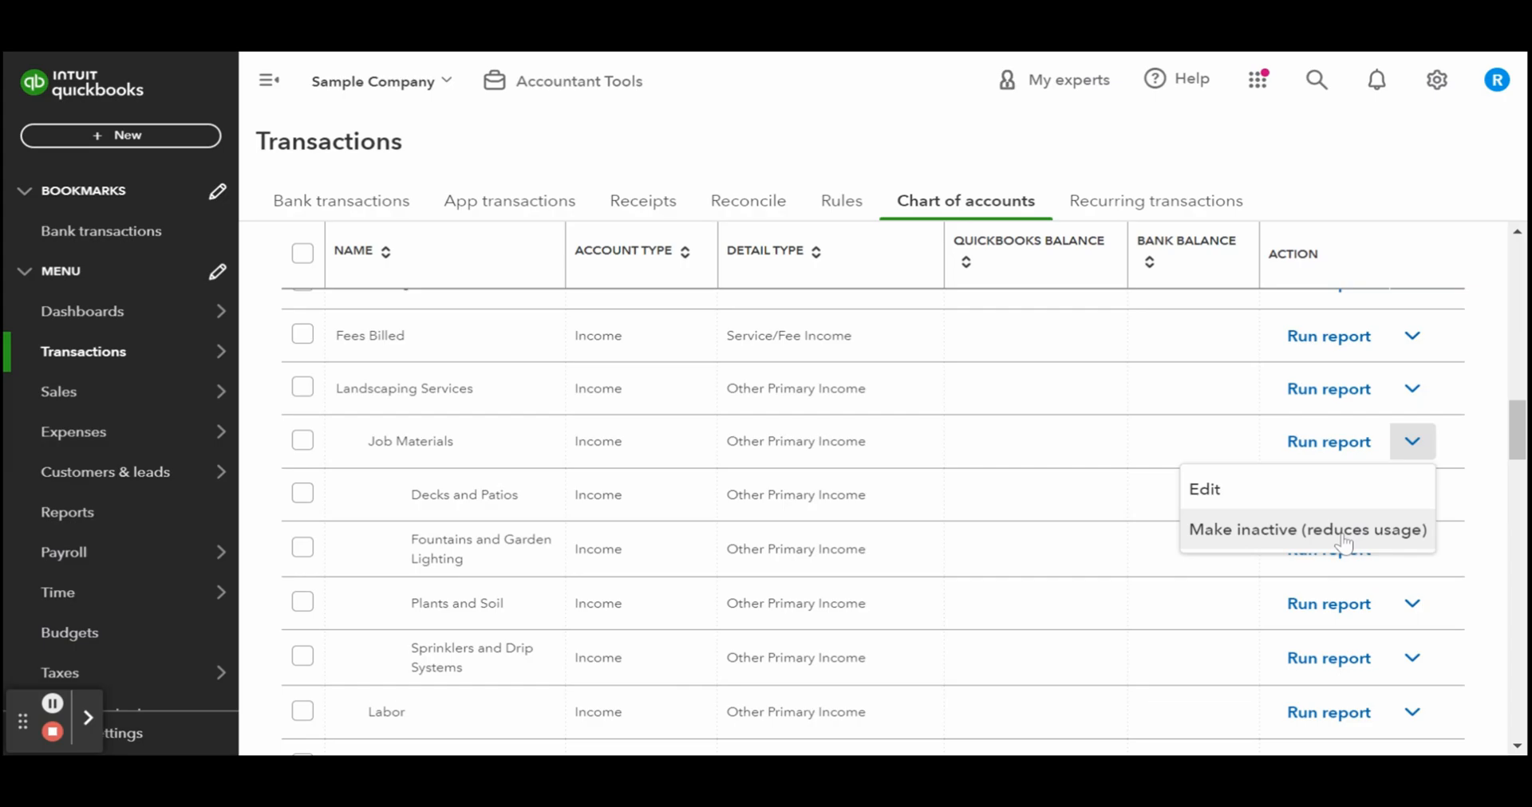
pyautogui.moveTo(1203, 489)
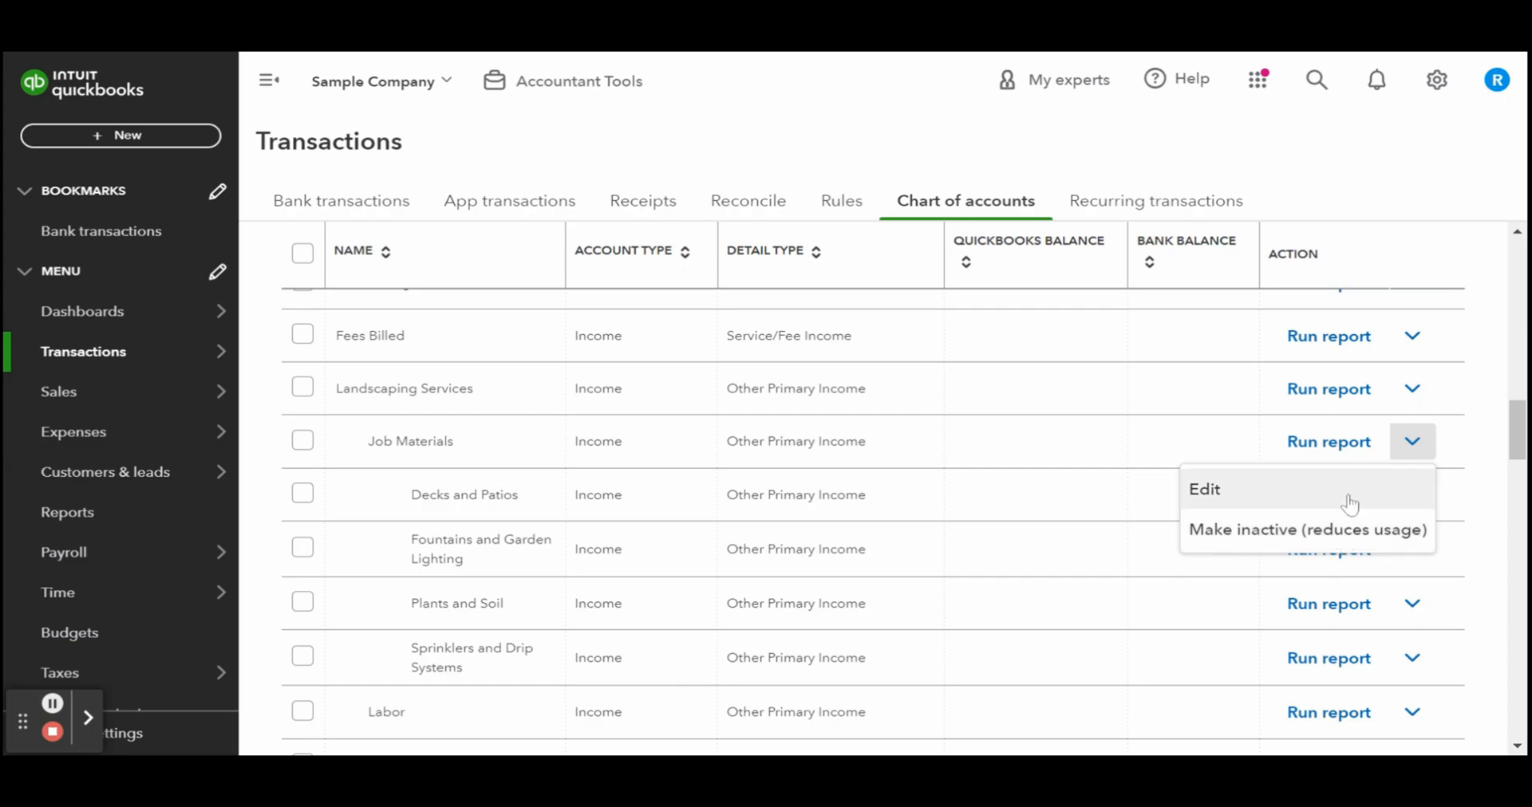
# Step: Edit Job Materials, re-ticking 'Make this a subaccount' with Landscaping Services as parent
pyautogui.click(1204, 489)
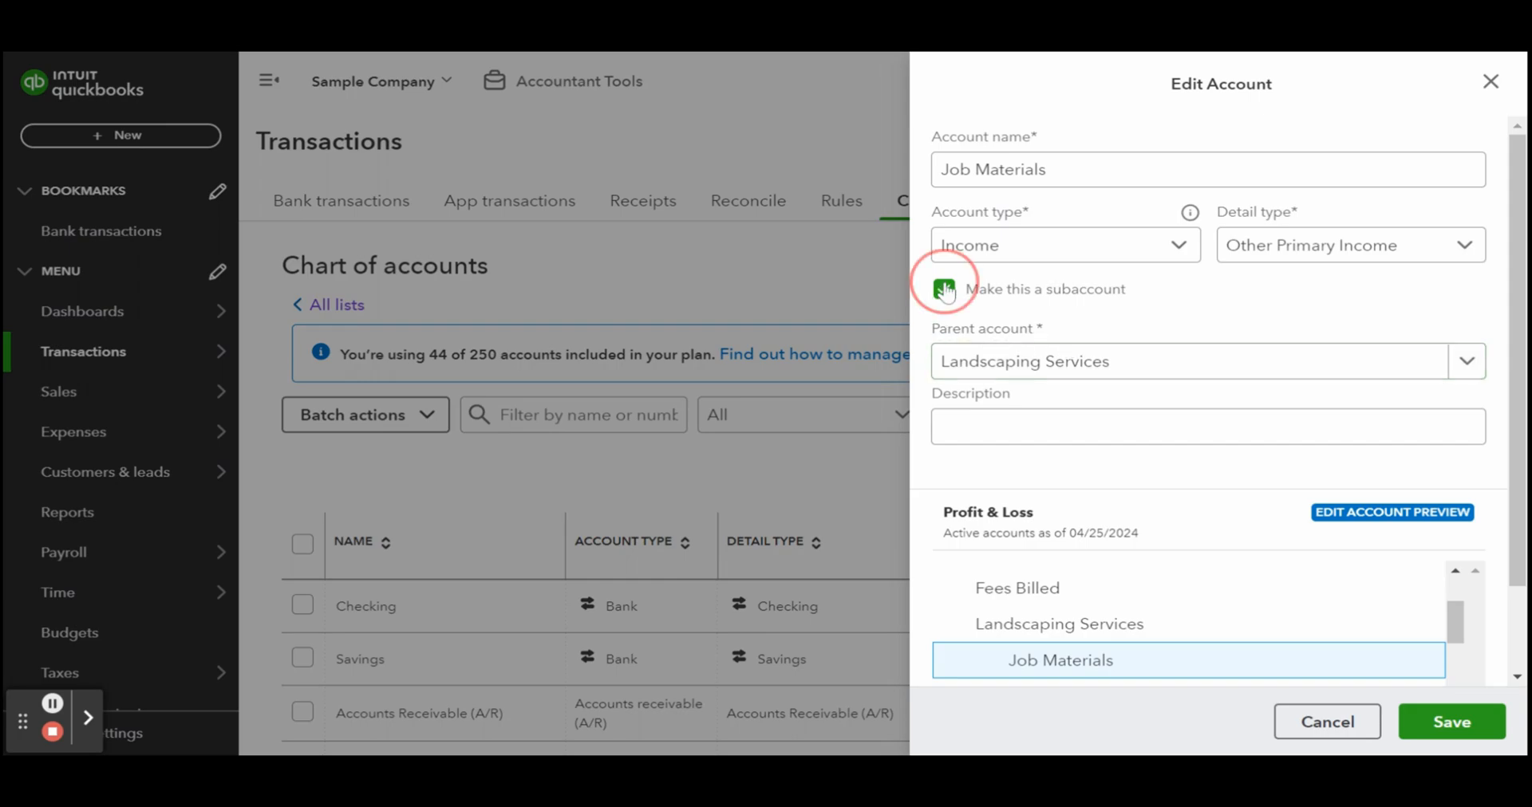
pyautogui.click(943, 288)
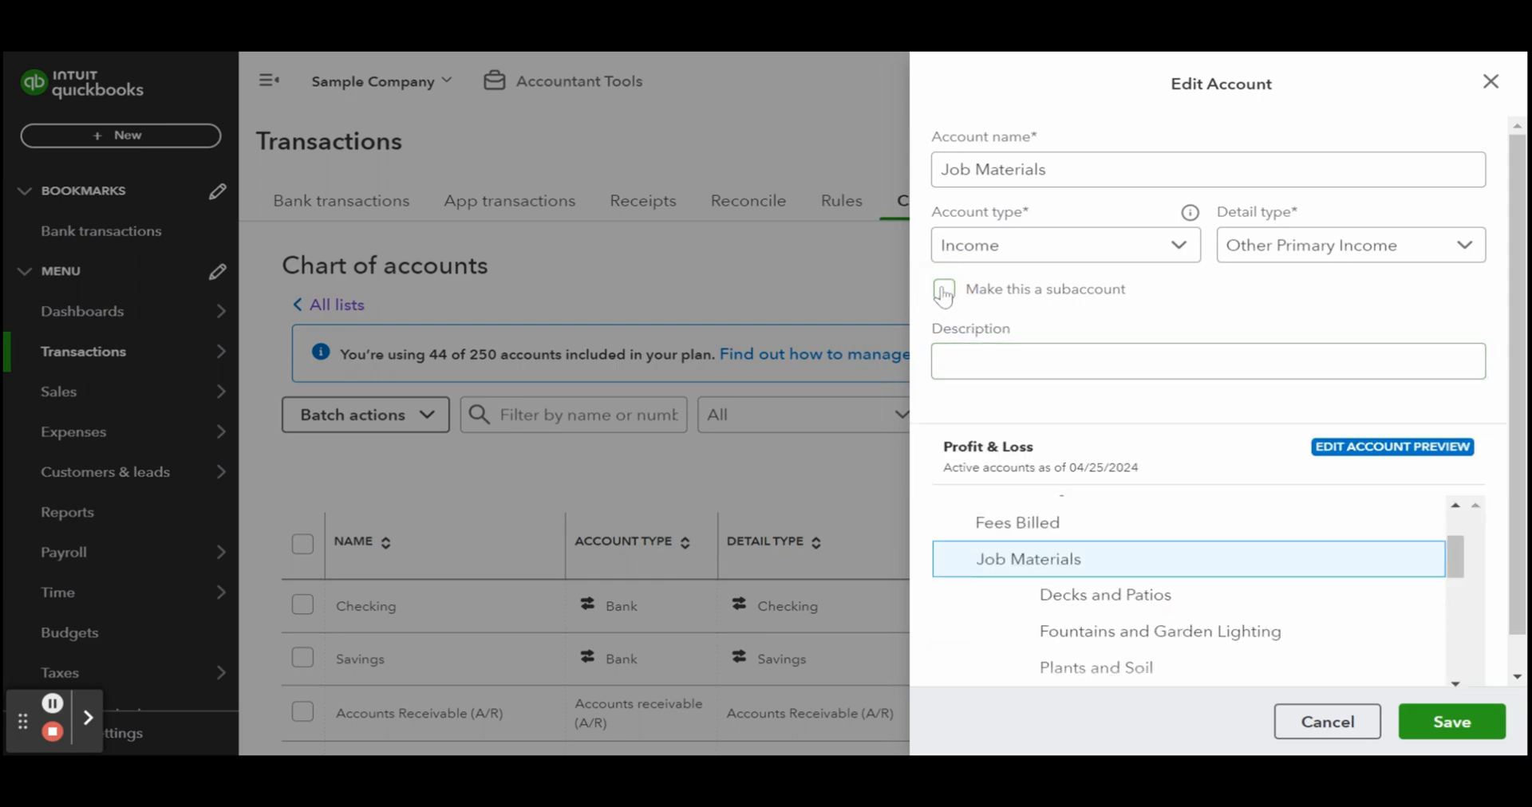
pyautogui.click(943, 287)
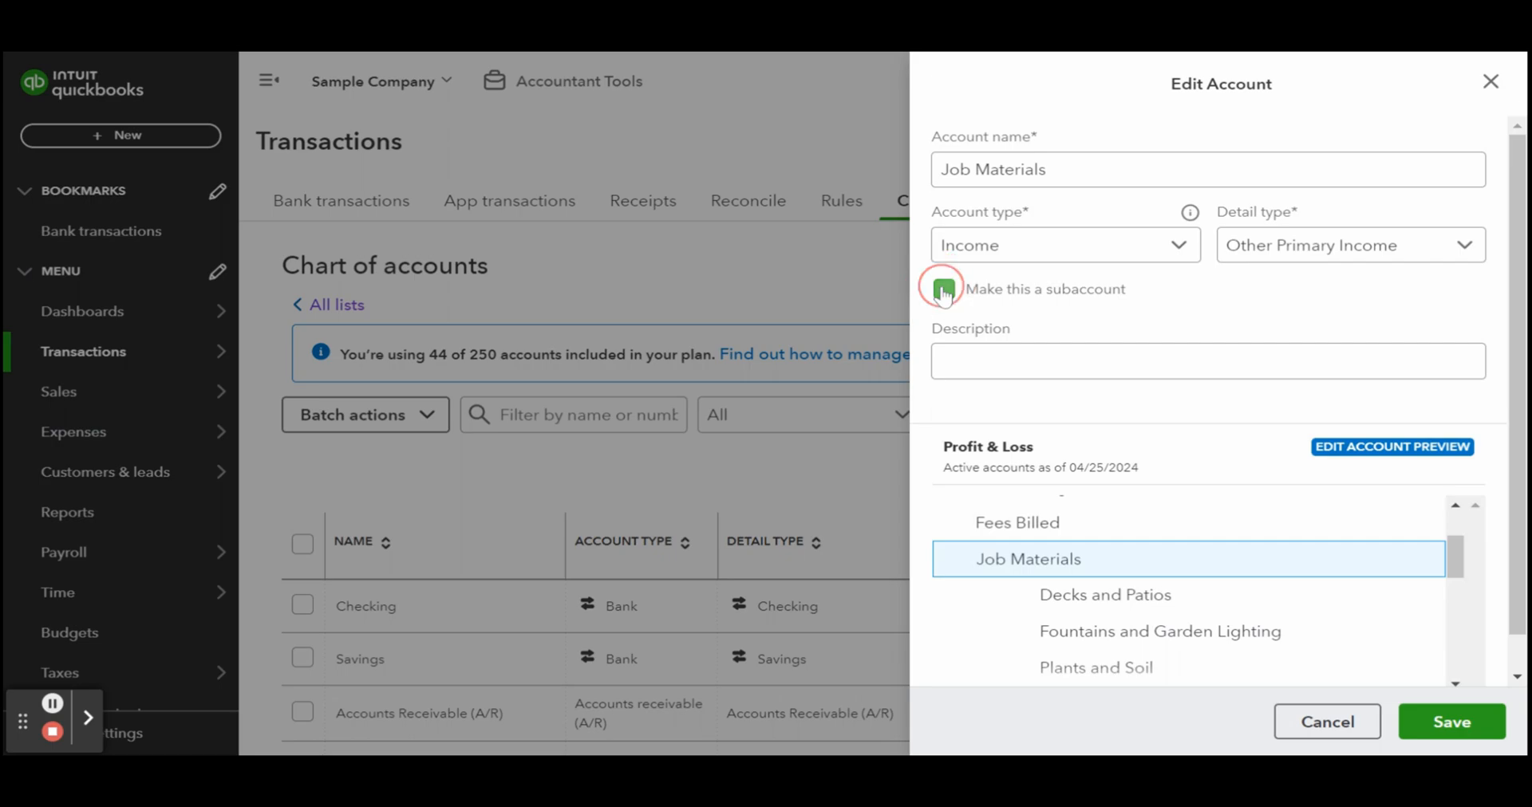
pyautogui.click(941, 288)
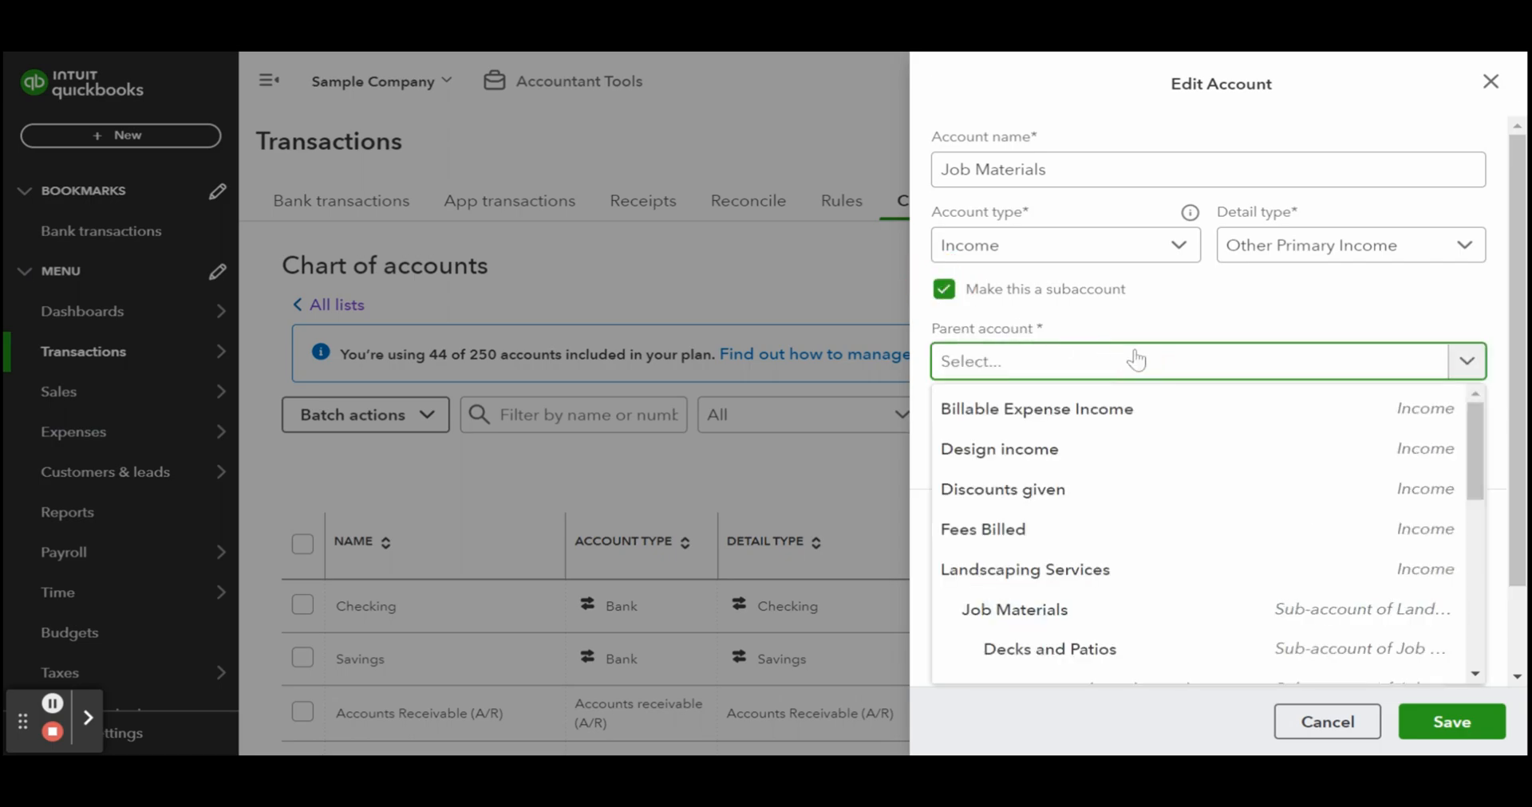
pyautogui.click(1024, 568)
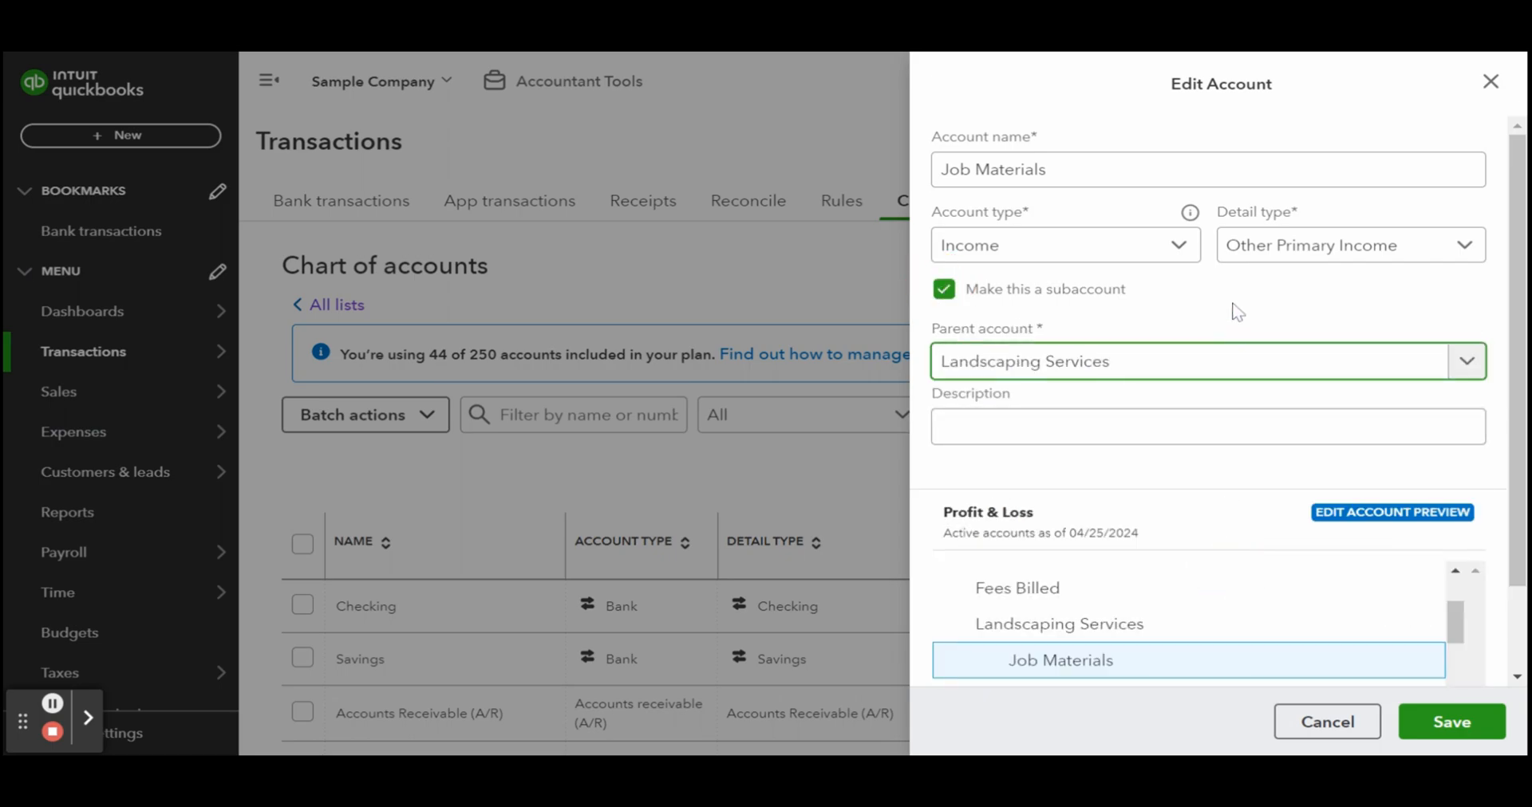
pyautogui.scroll(-3)
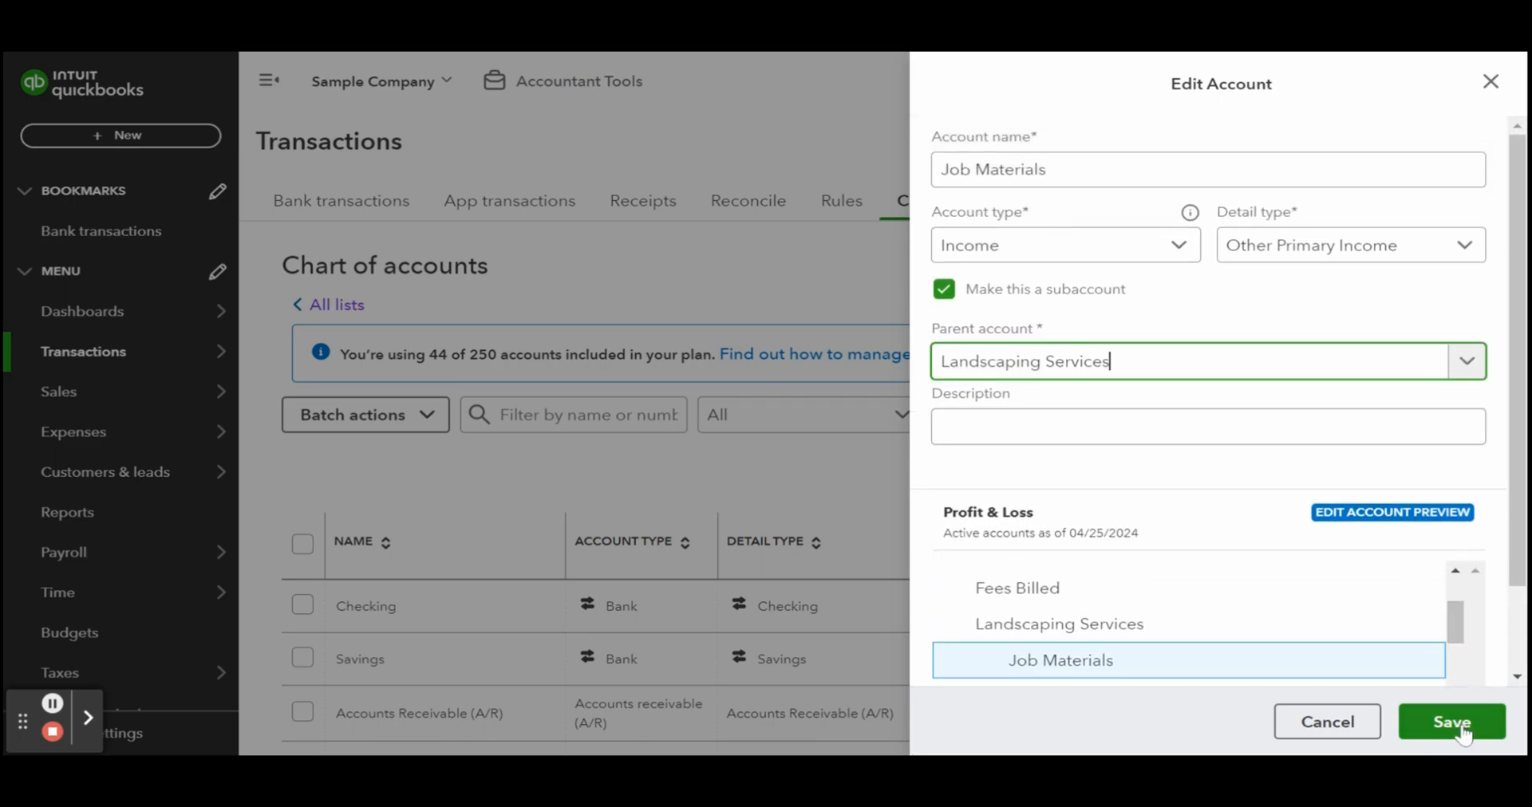
# Step: Save the Job Materials edits and show the Undeposited Funds action options
pyautogui.click(1450, 722)
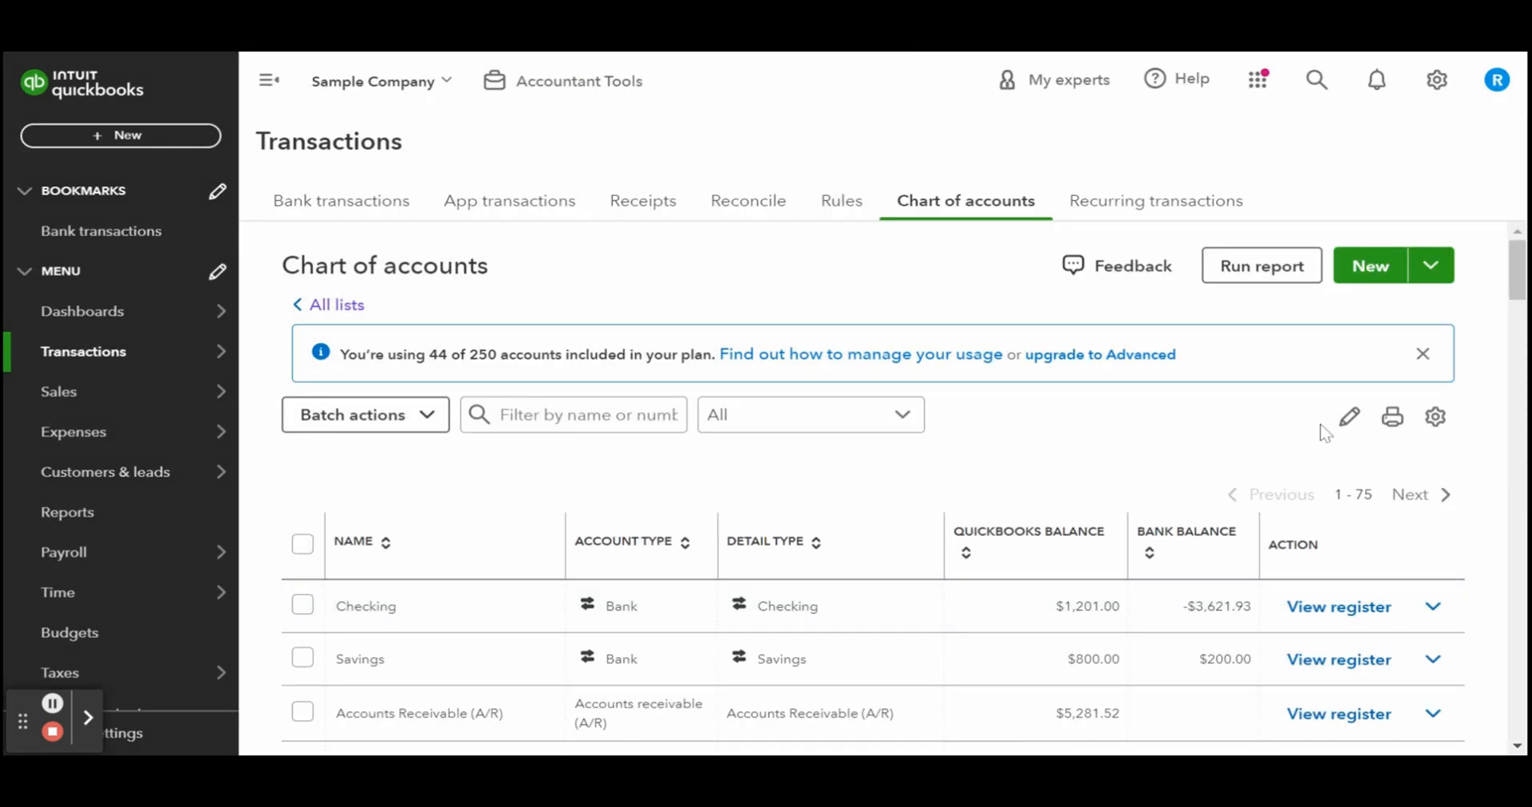
pyautogui.scroll(-3)
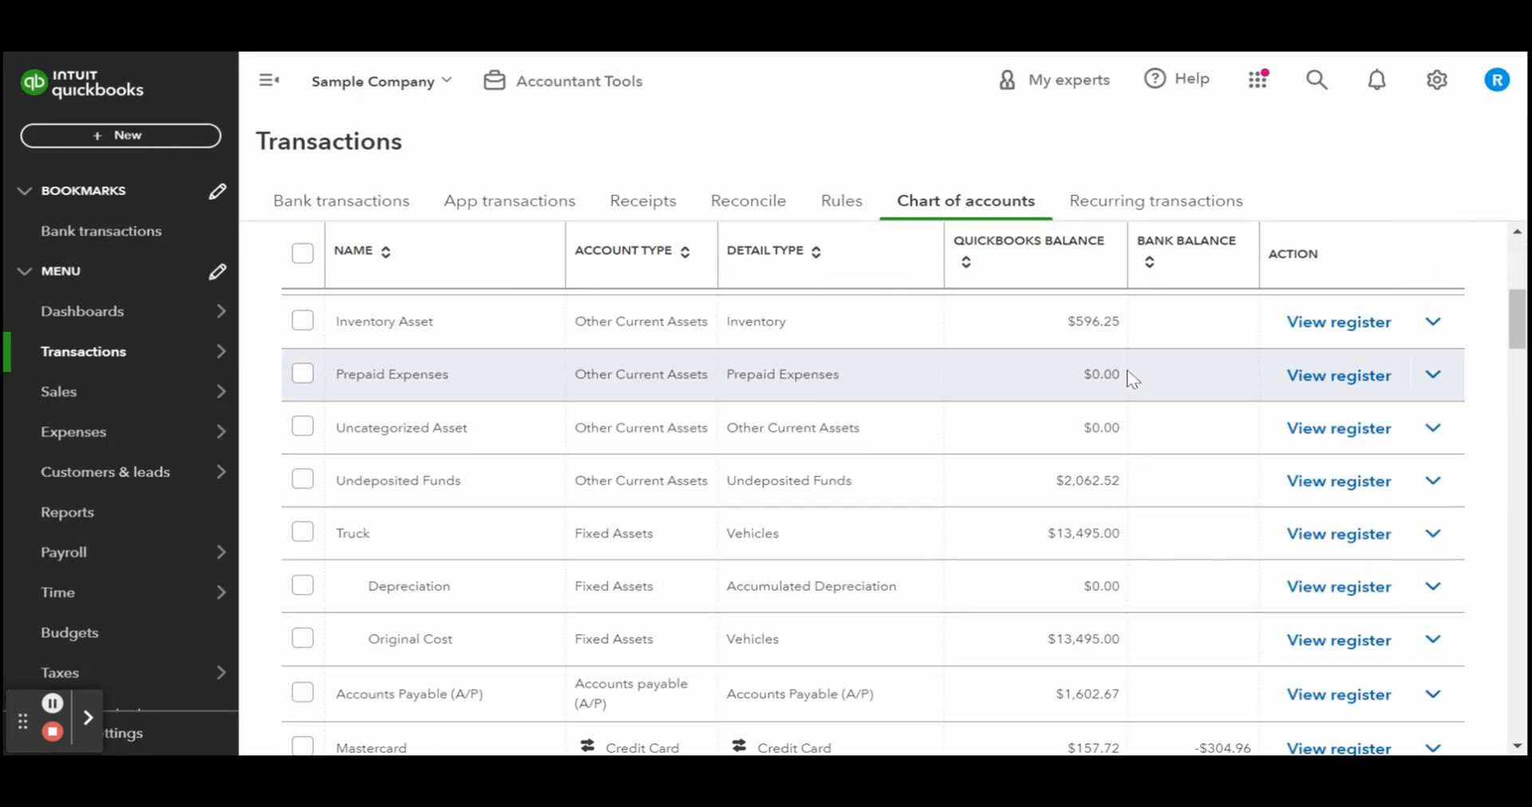
pyautogui.click(1435, 481)
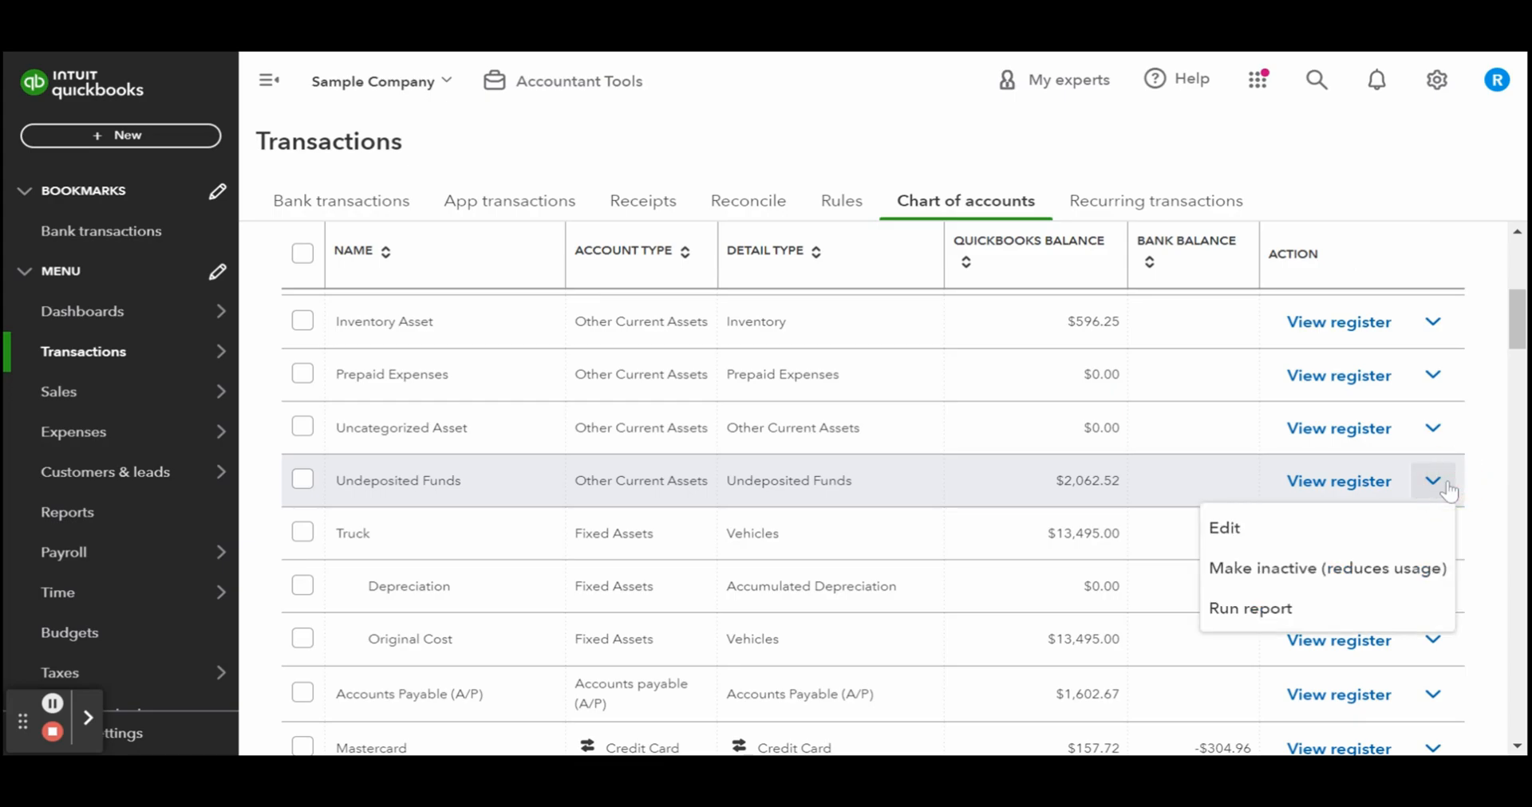
pyautogui.moveTo(1327, 568)
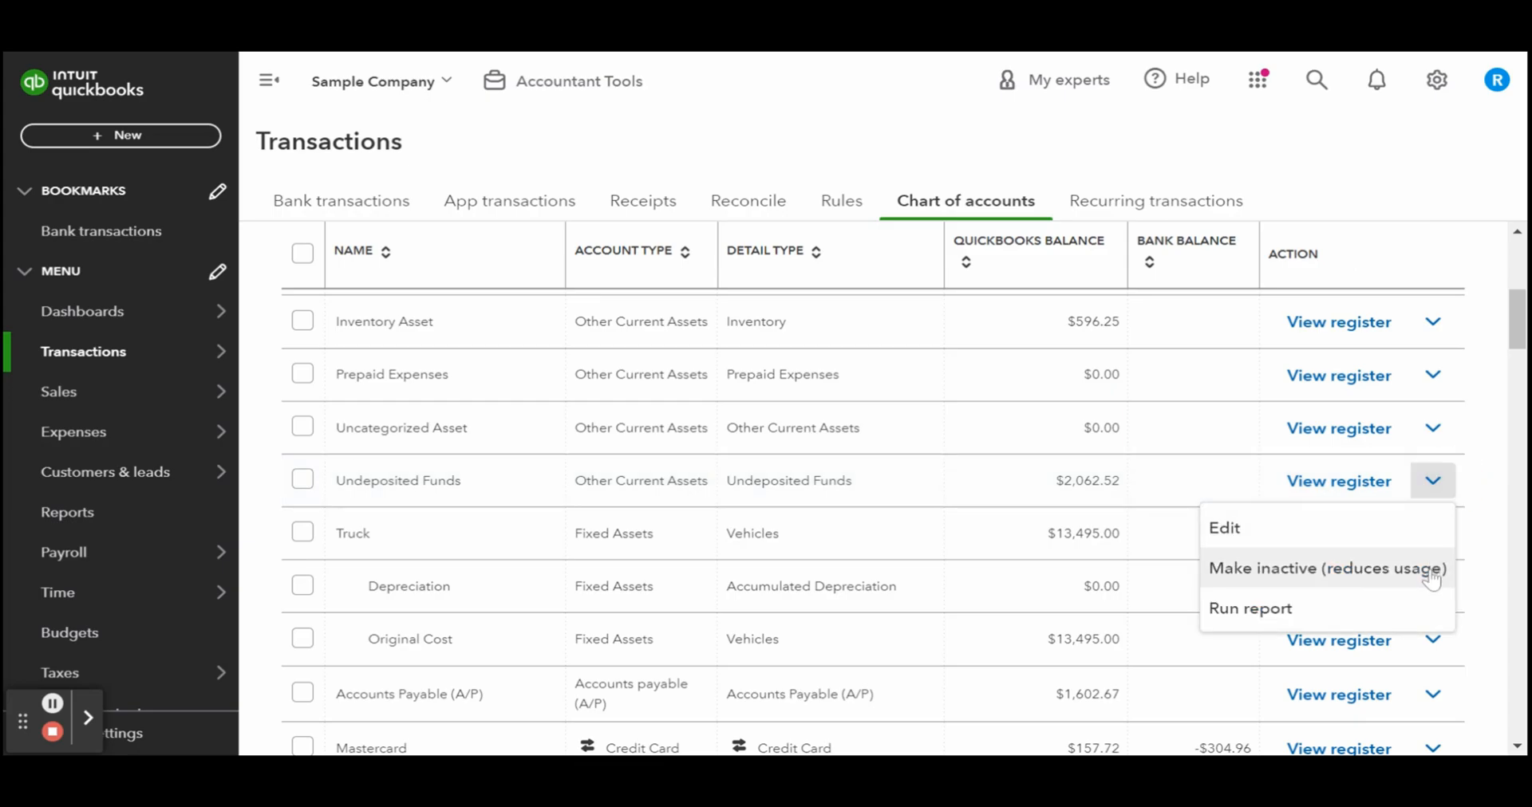
pyautogui.moveTo(1486, 524)
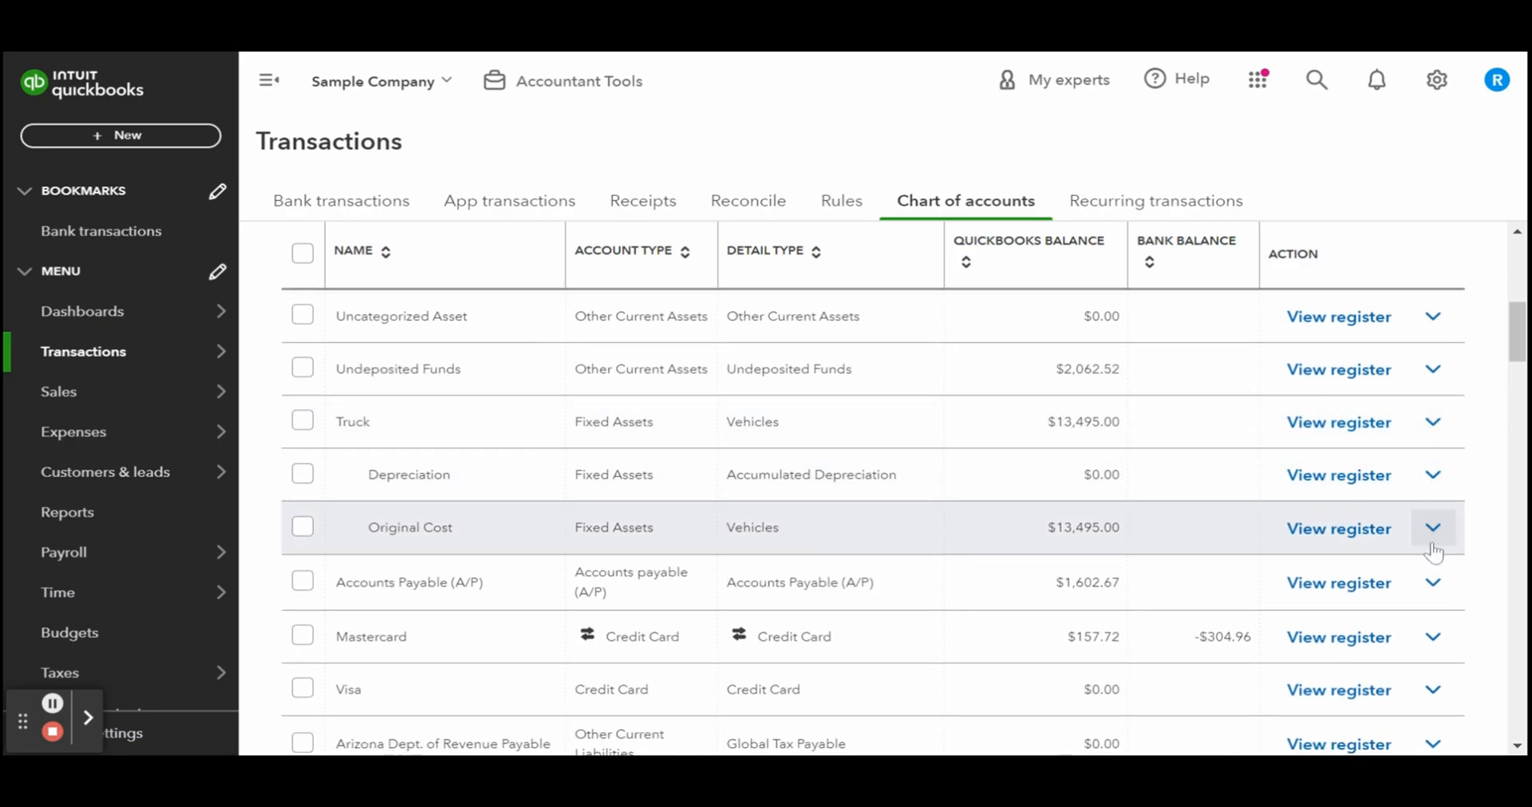
pyautogui.moveTo(1454, 541)
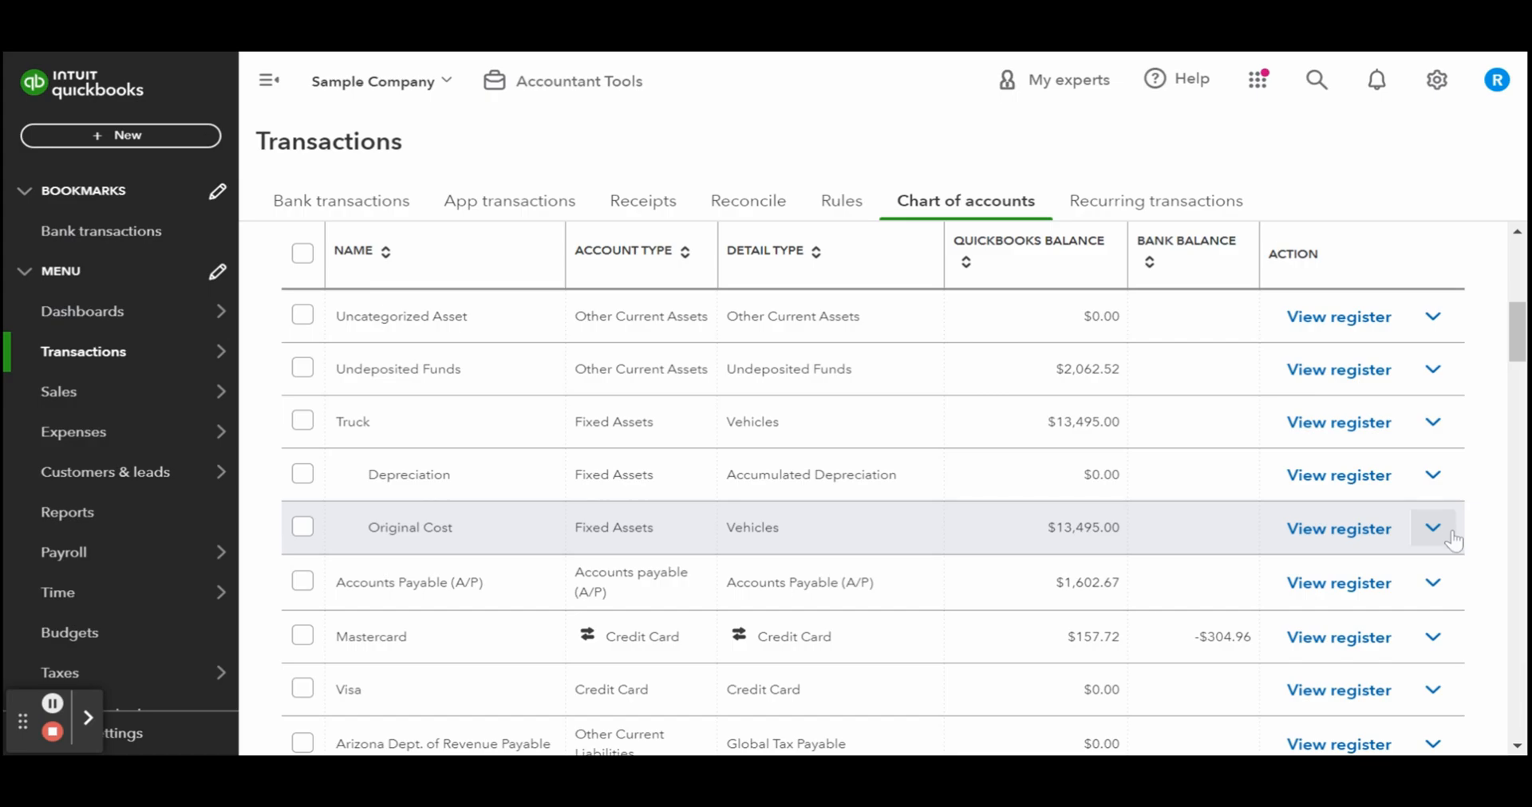
pyautogui.moveTo(1423, 496)
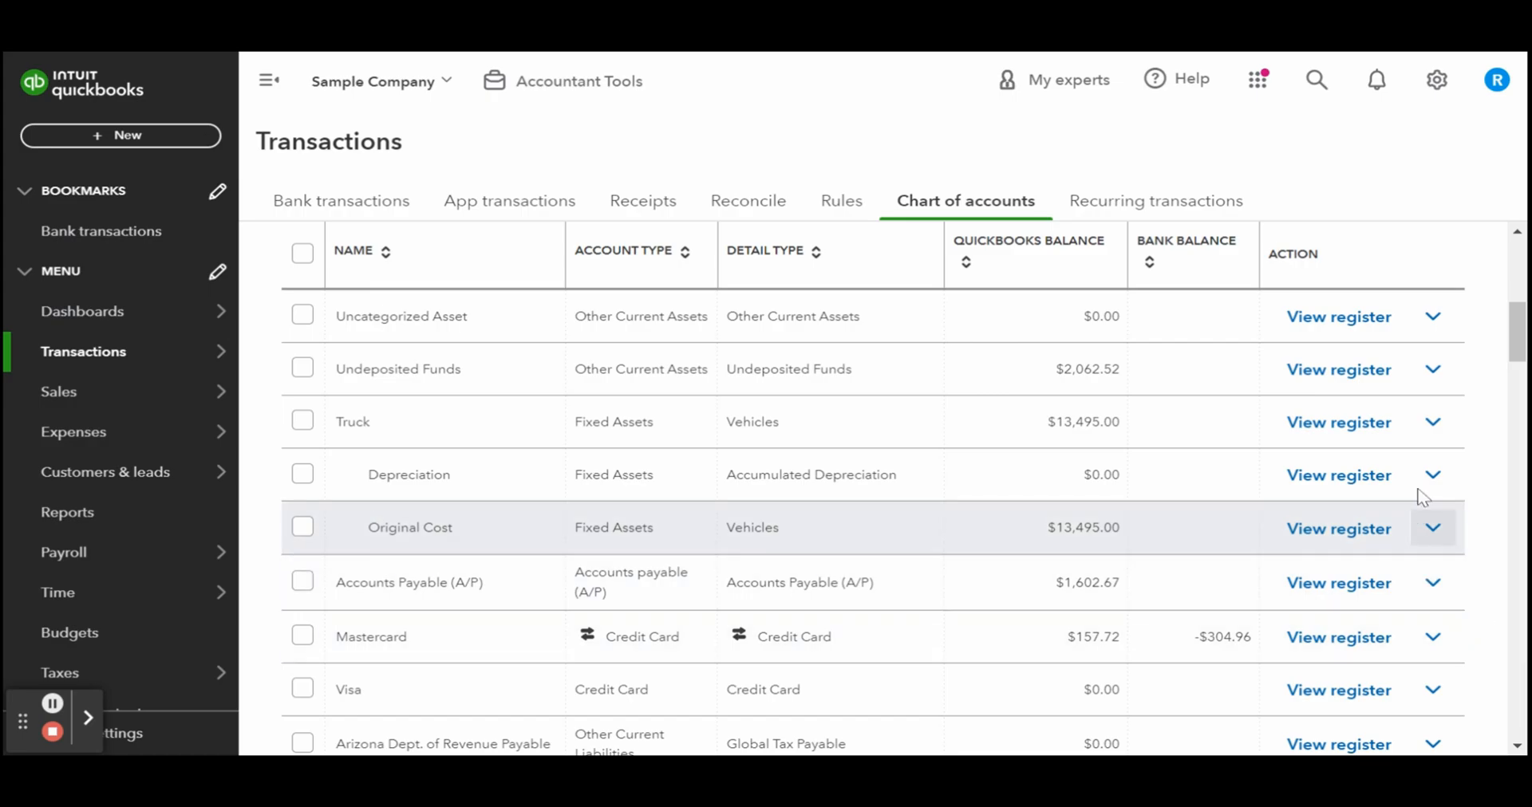
# Step: Try making Arizona Dept. of Revenue Payable inactive, confirm, and acknowledge the sales-tax refusal
pyautogui.scroll(-3)
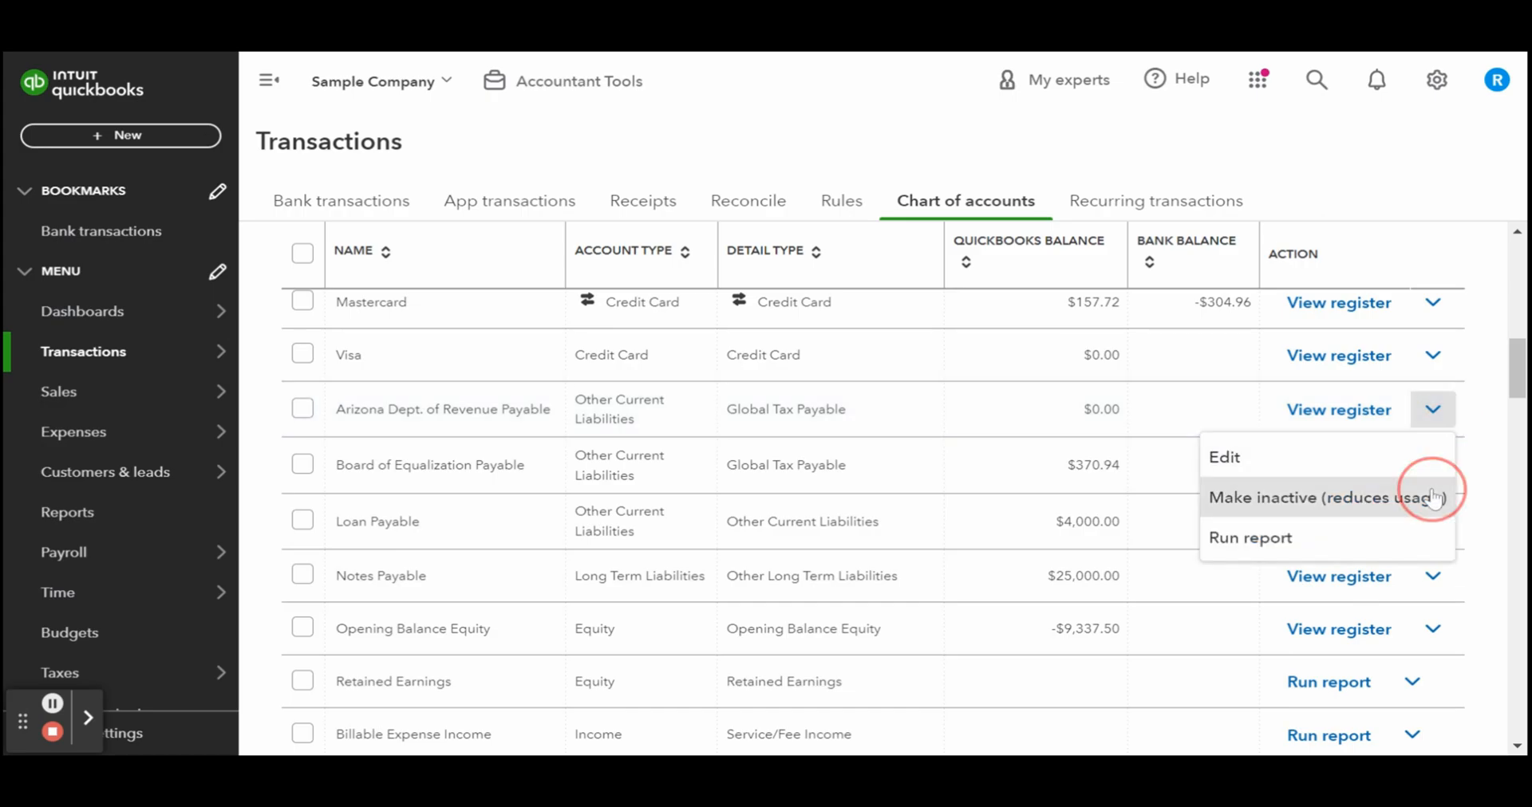
pyautogui.click(1324, 498)
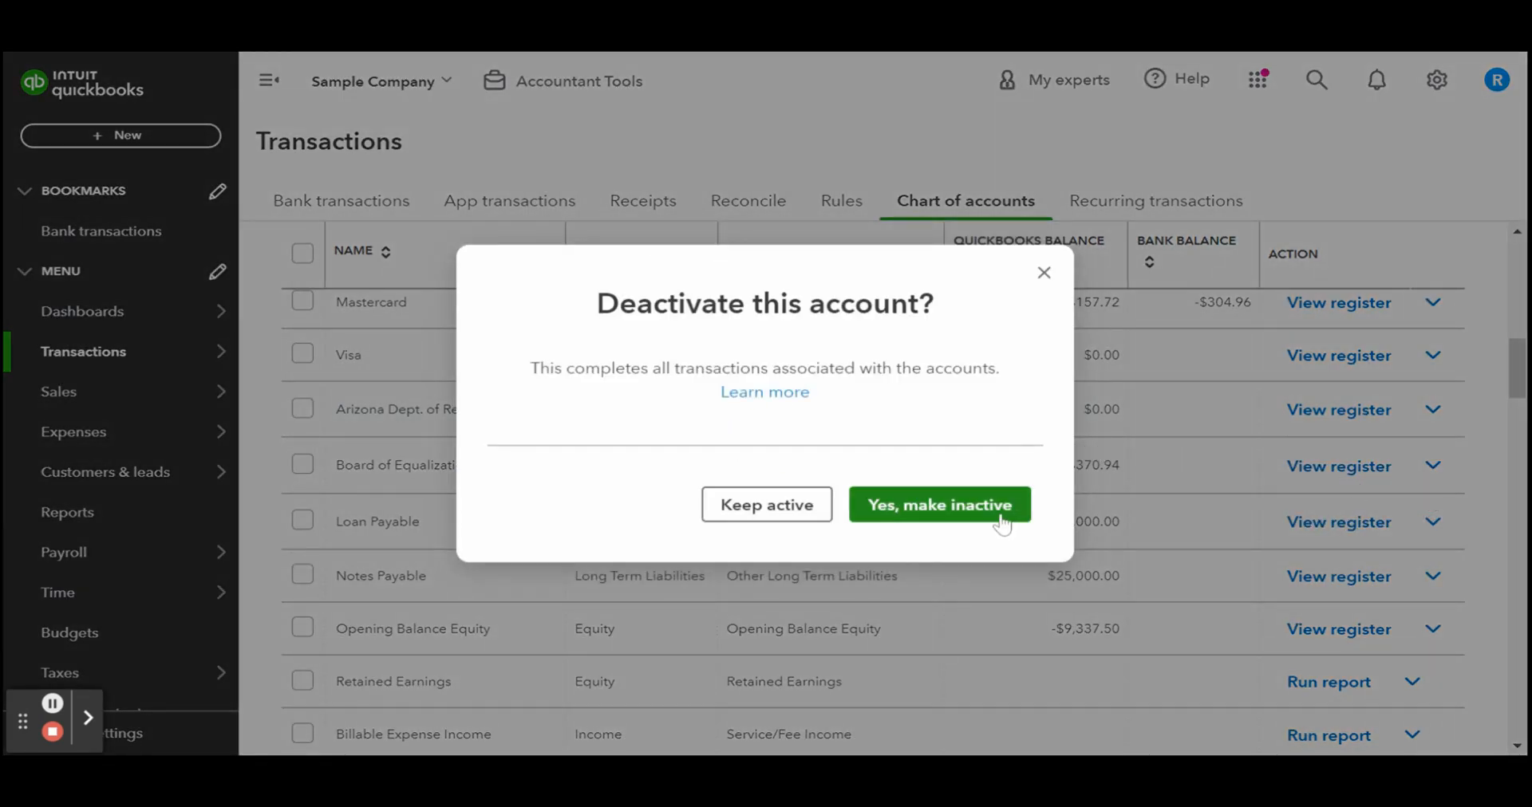
pyautogui.click(936, 504)
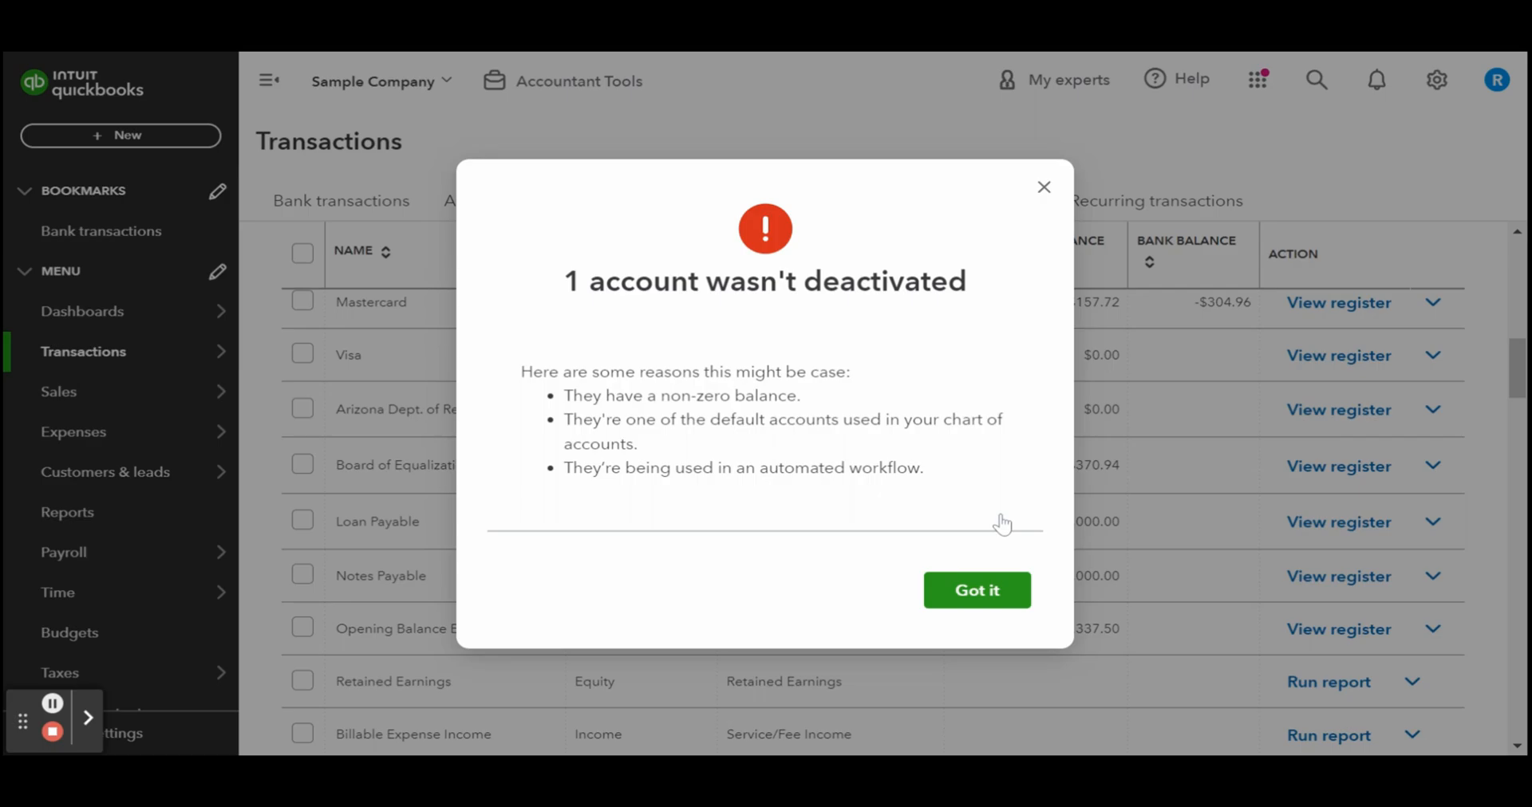
pyautogui.click(976, 590)
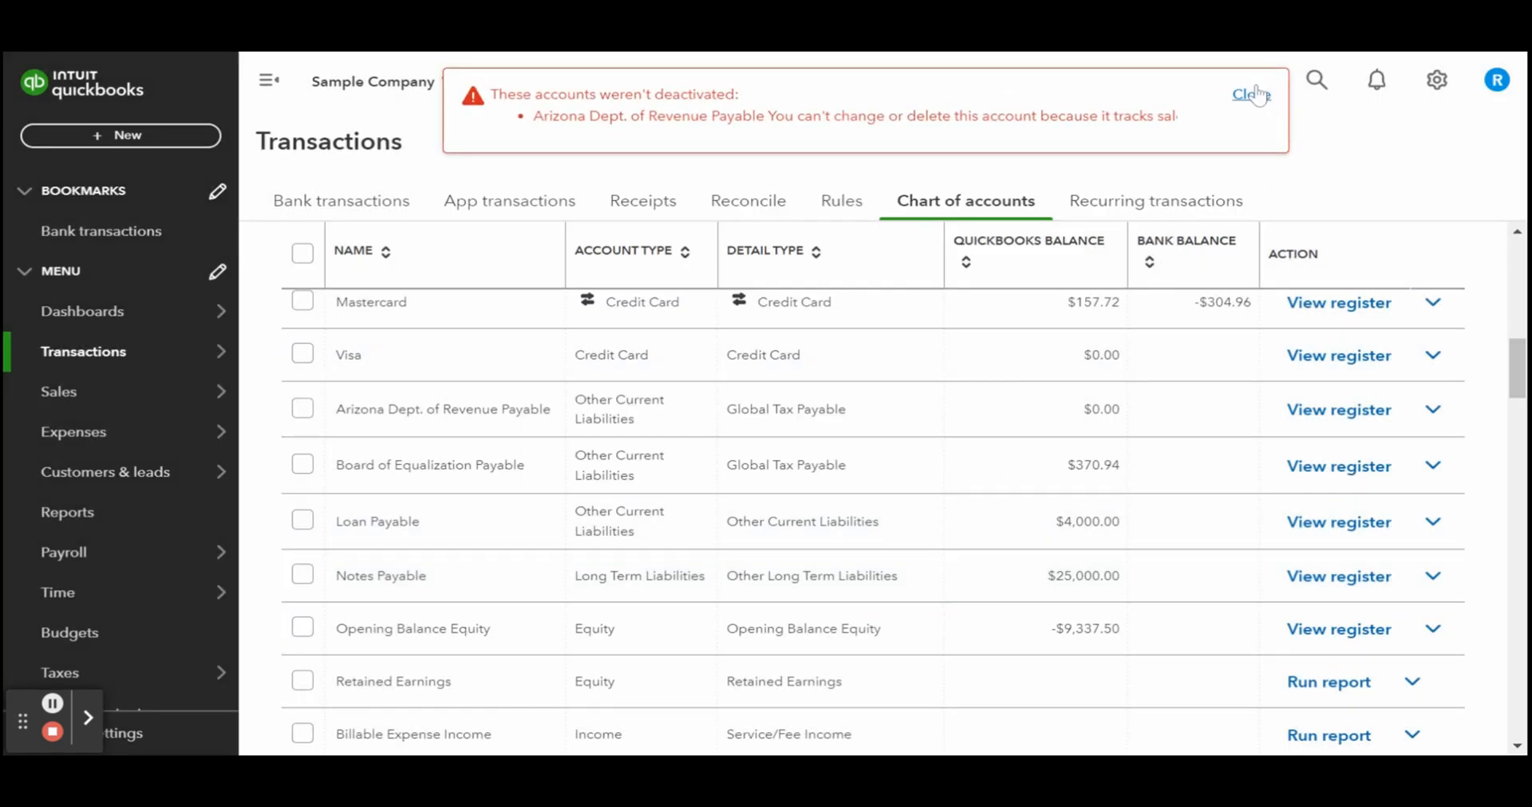
# Step: Close the red deactivation error banner and scroll the Chart of accounts list
pyautogui.click(1250, 94)
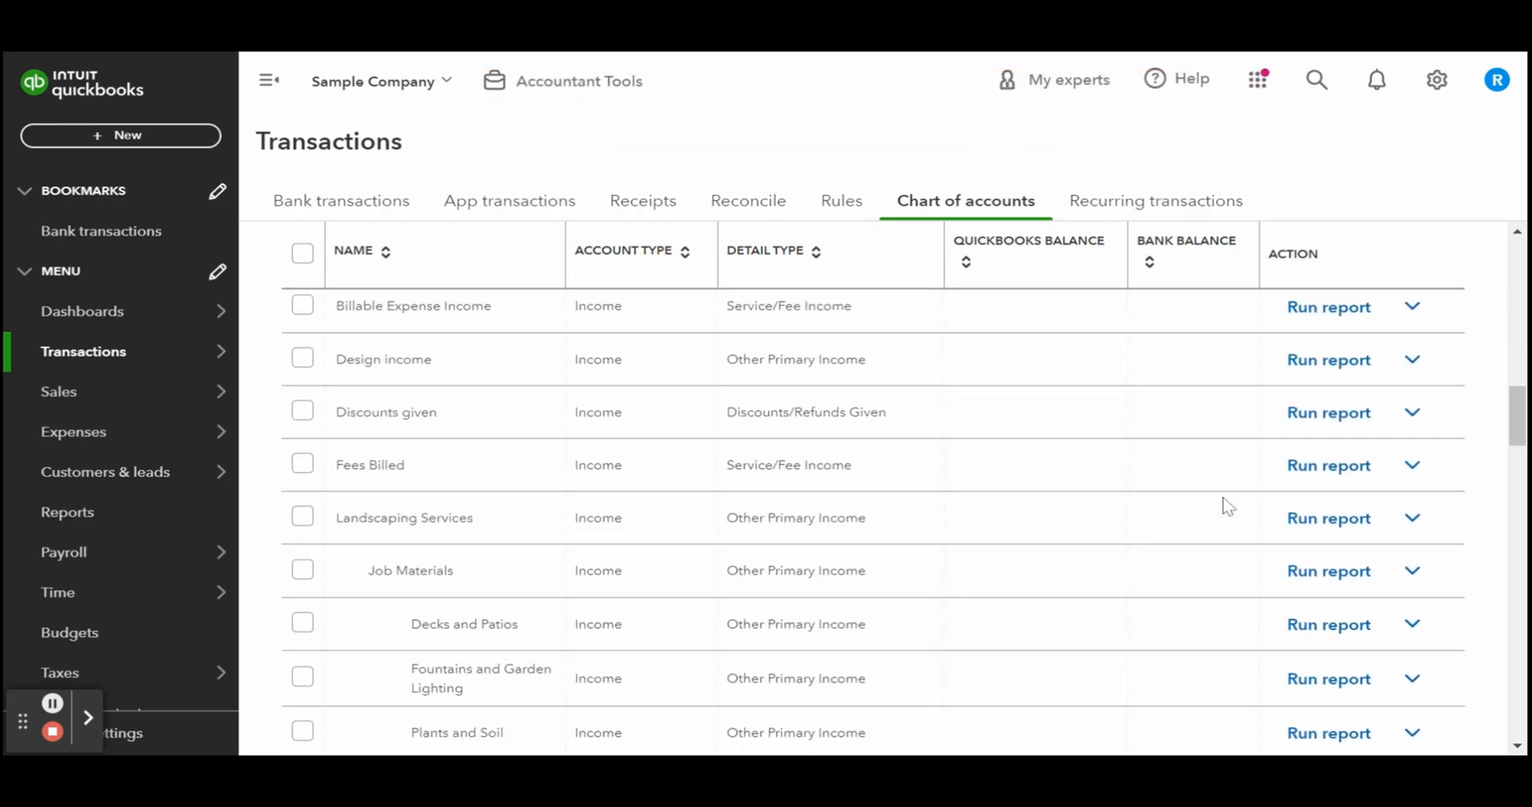
pyautogui.scroll(-3)
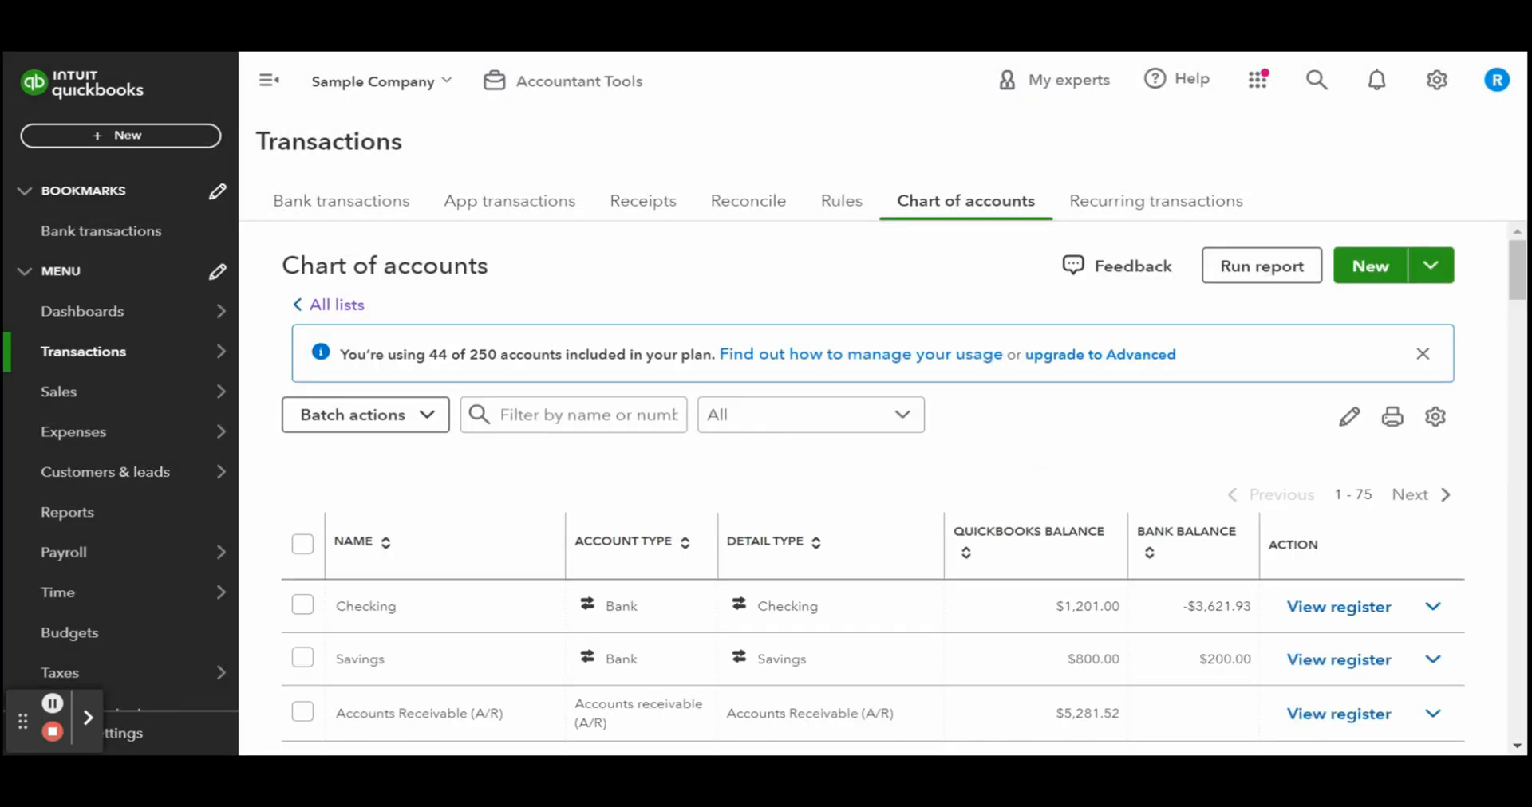
pyautogui.moveTo(331, 687)
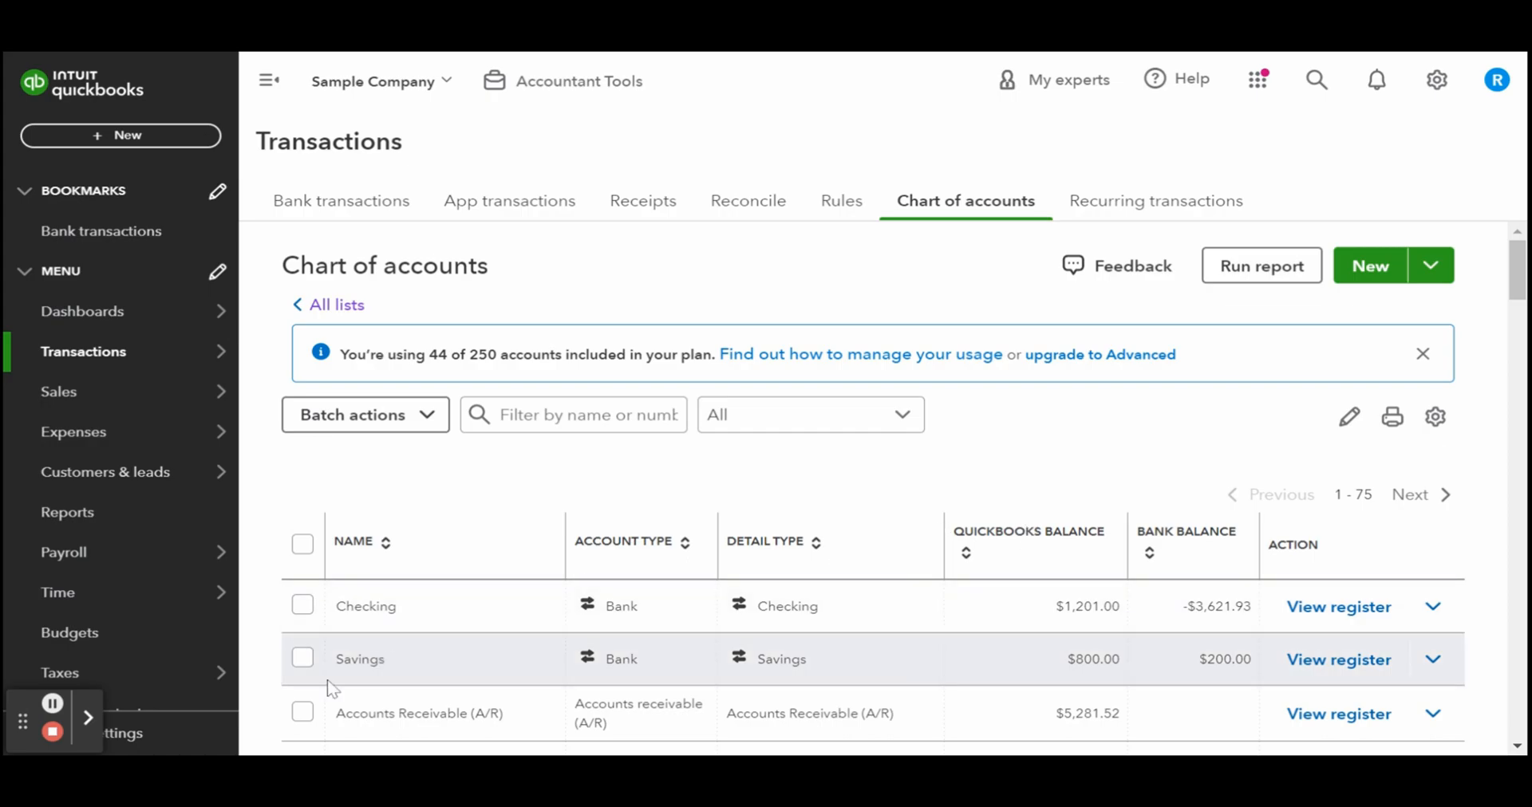